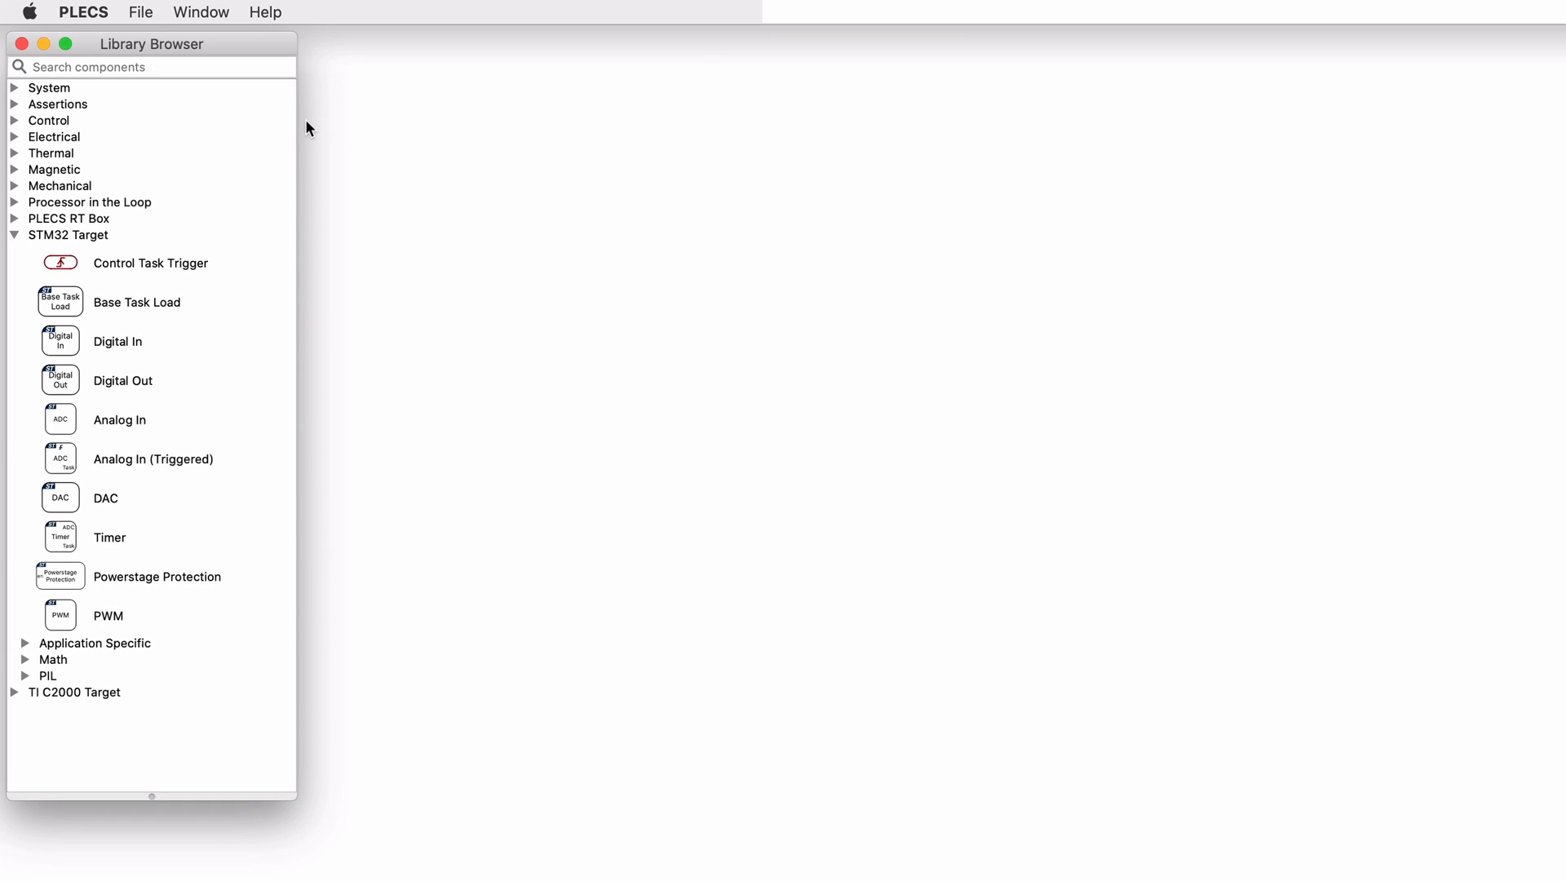
Show the Window menu with the demo models, console and target manager entries.
{"action": "left_click", "coordinate": [201, 11]}
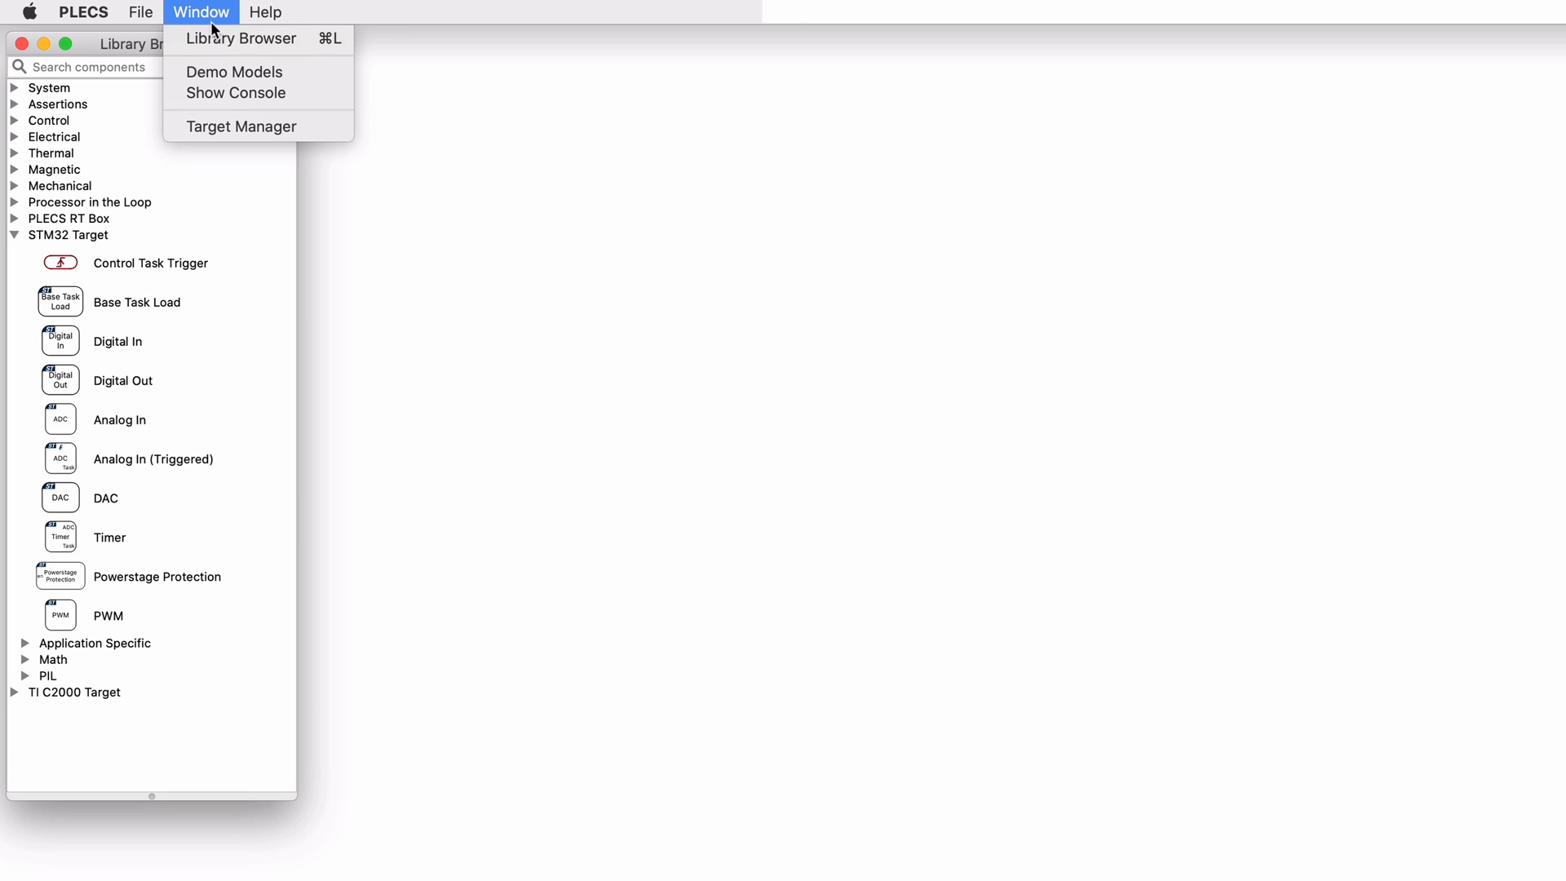
Browse the demo library overviews: PLECS, STM32, TI C2000 and RT Box demo models.
{"action": "left_click", "coordinate": [233, 70]}
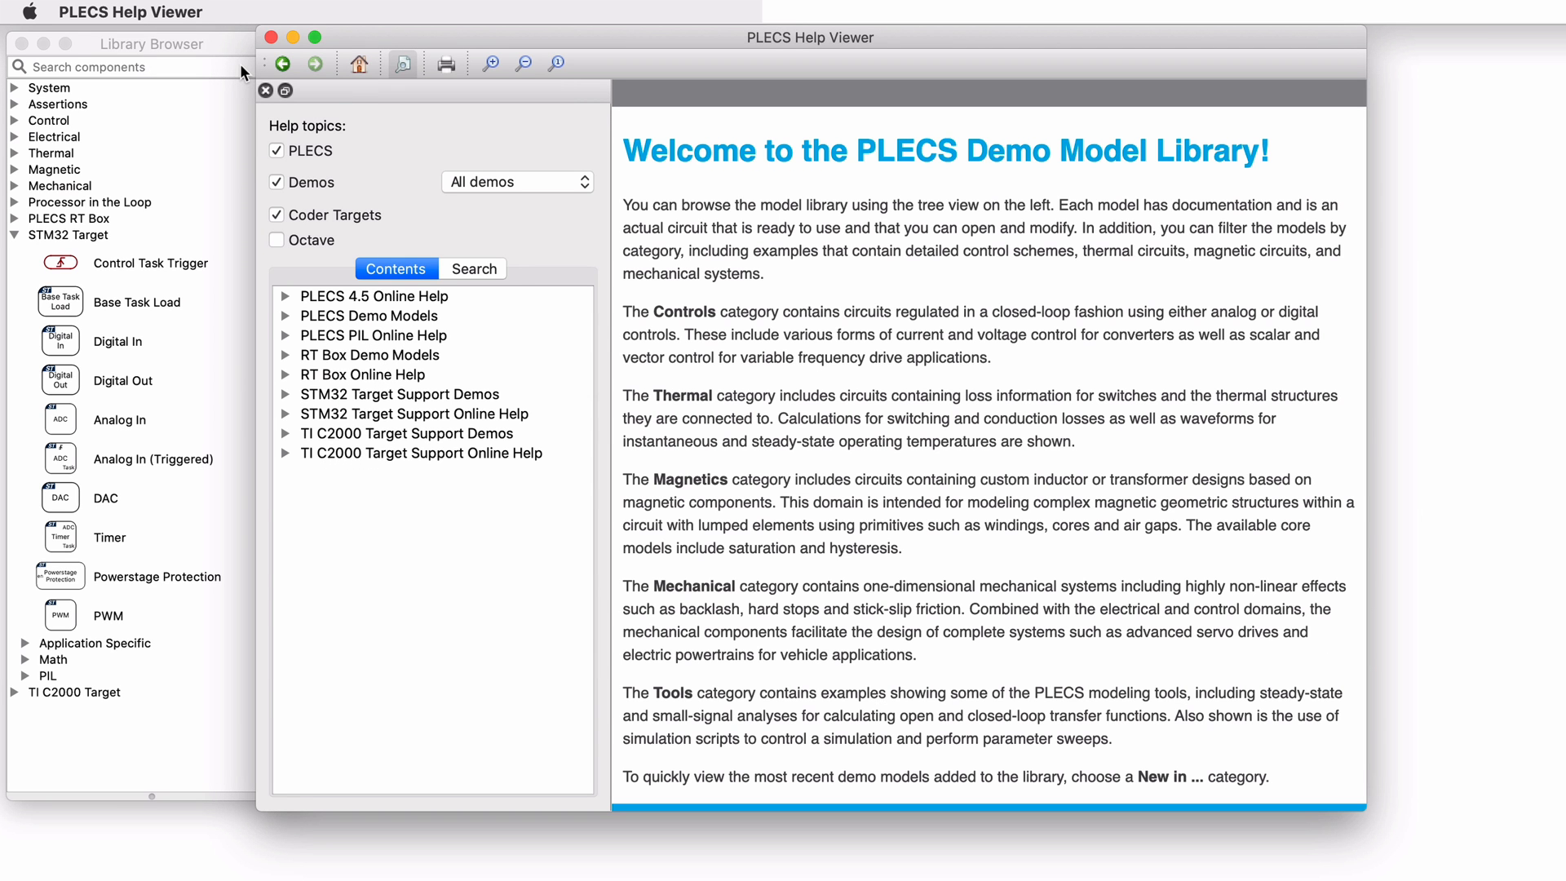
{"action": "left_click", "coordinate": [370, 315]}
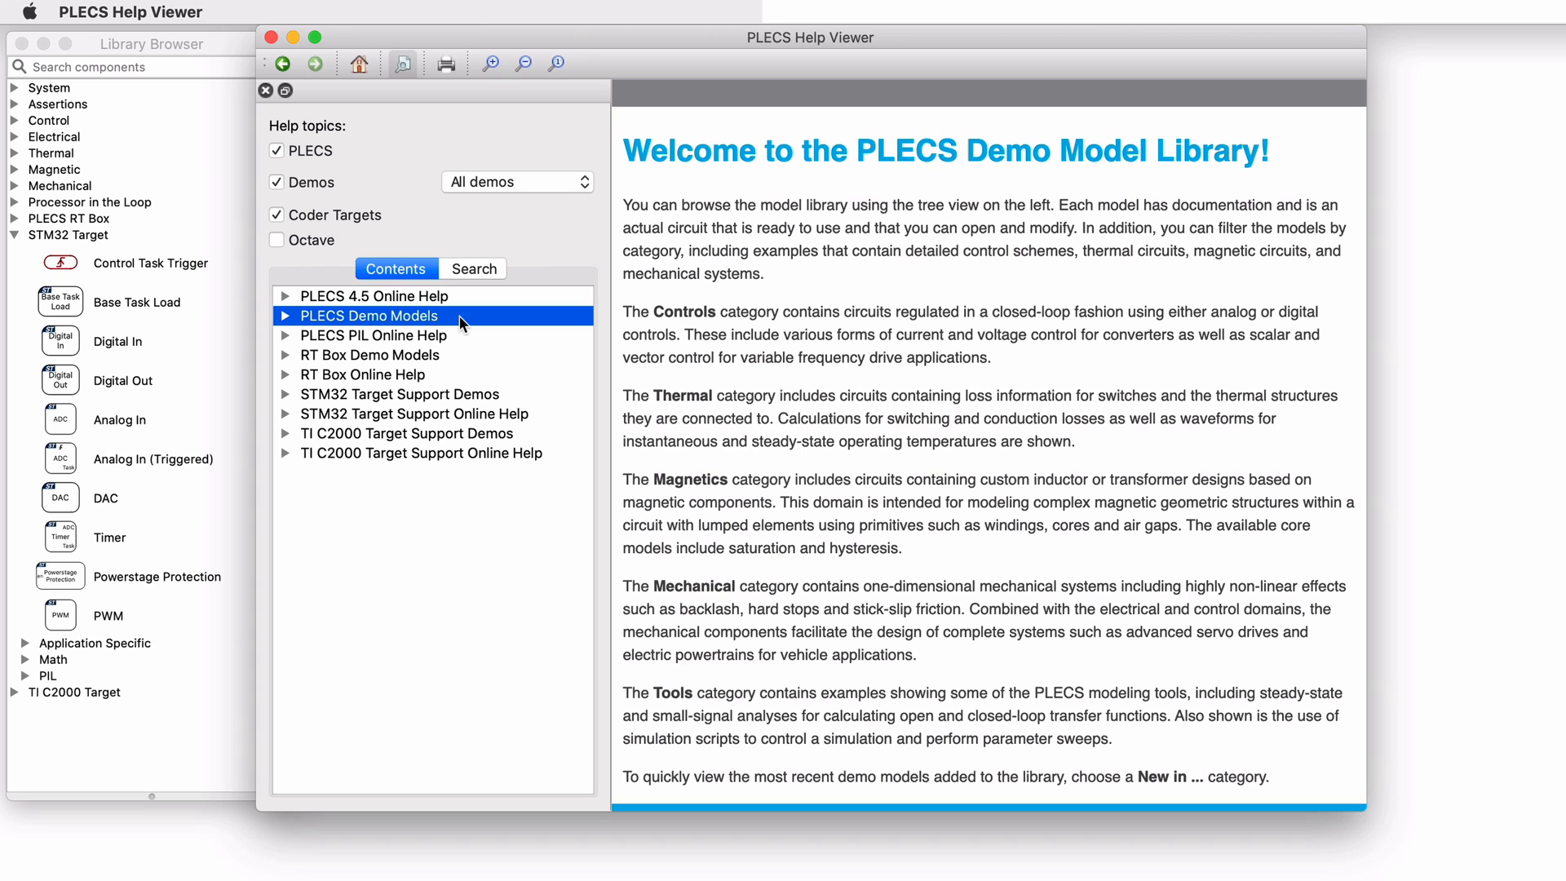
{"action": "left_click", "coordinate": [400, 393]}
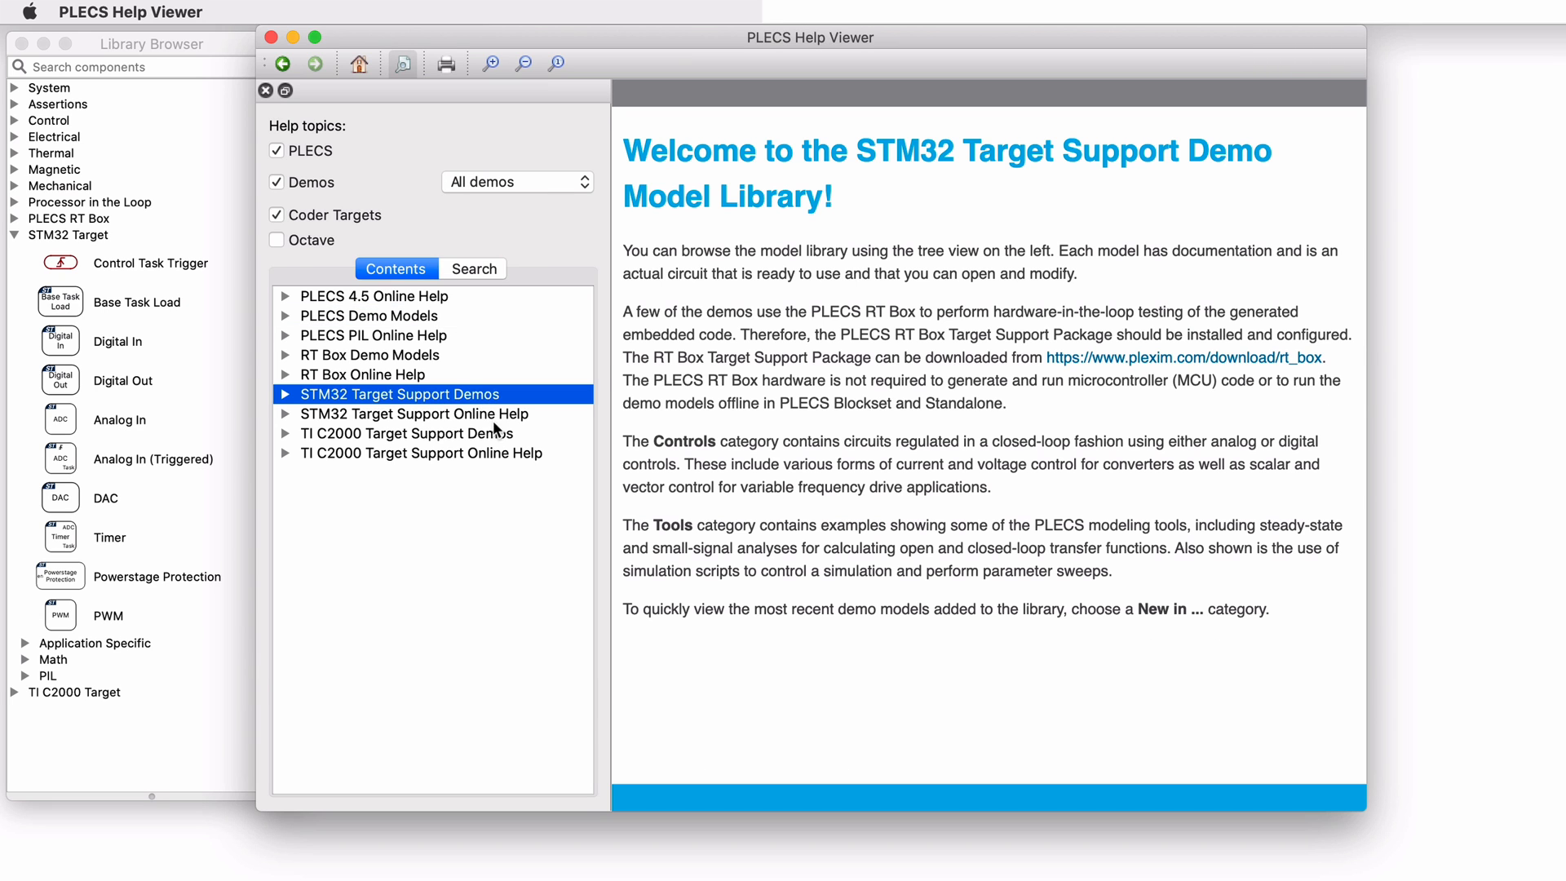
{"action": "left_click", "coordinate": [406, 432]}
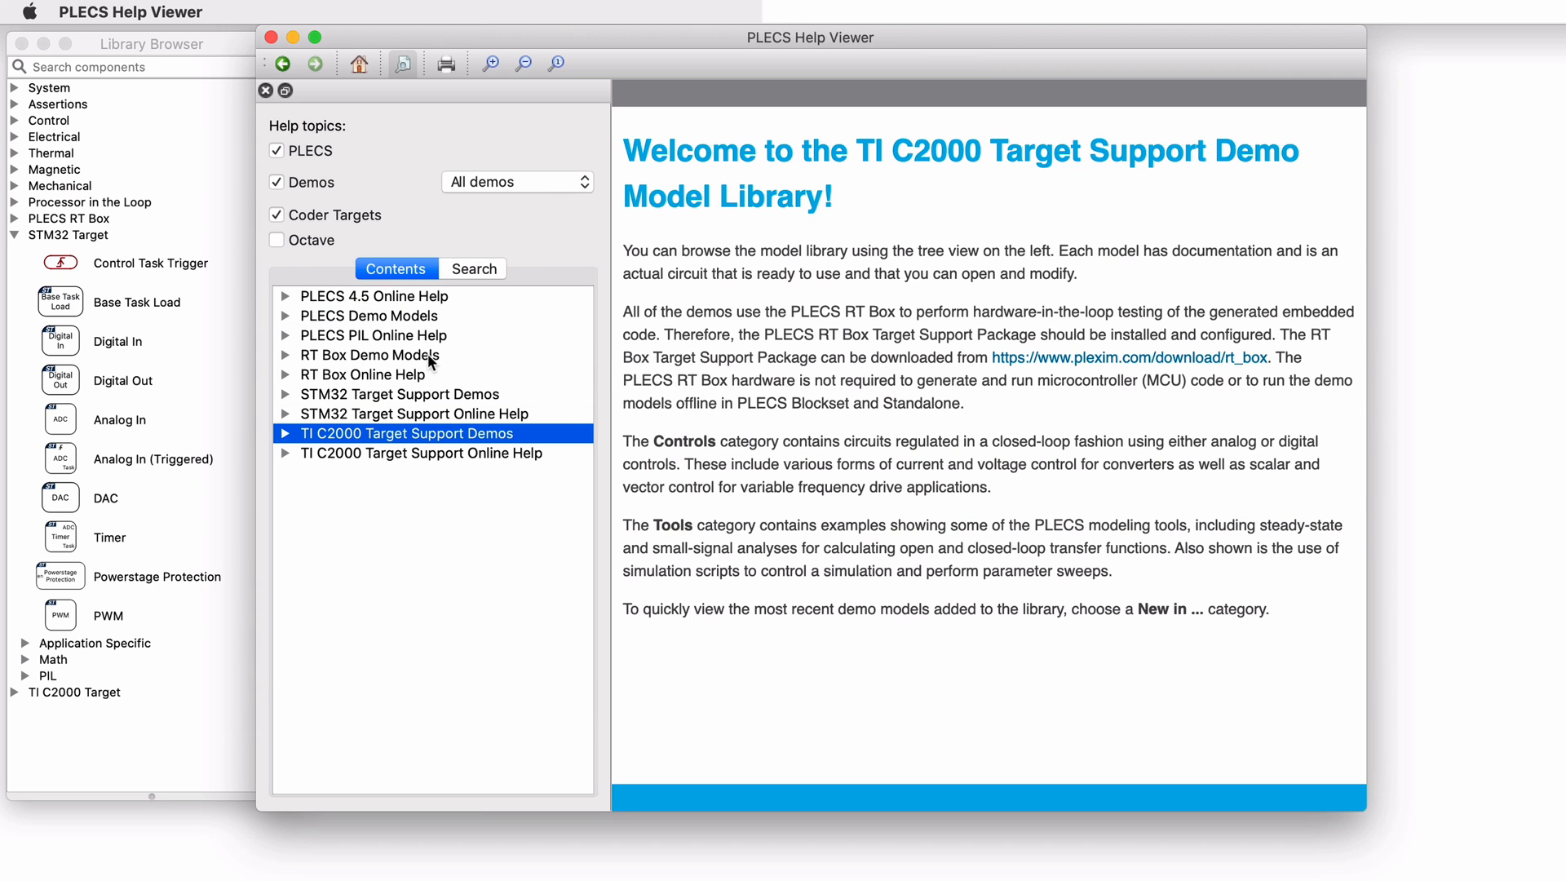
{"action": "left_click", "coordinate": [369, 354]}
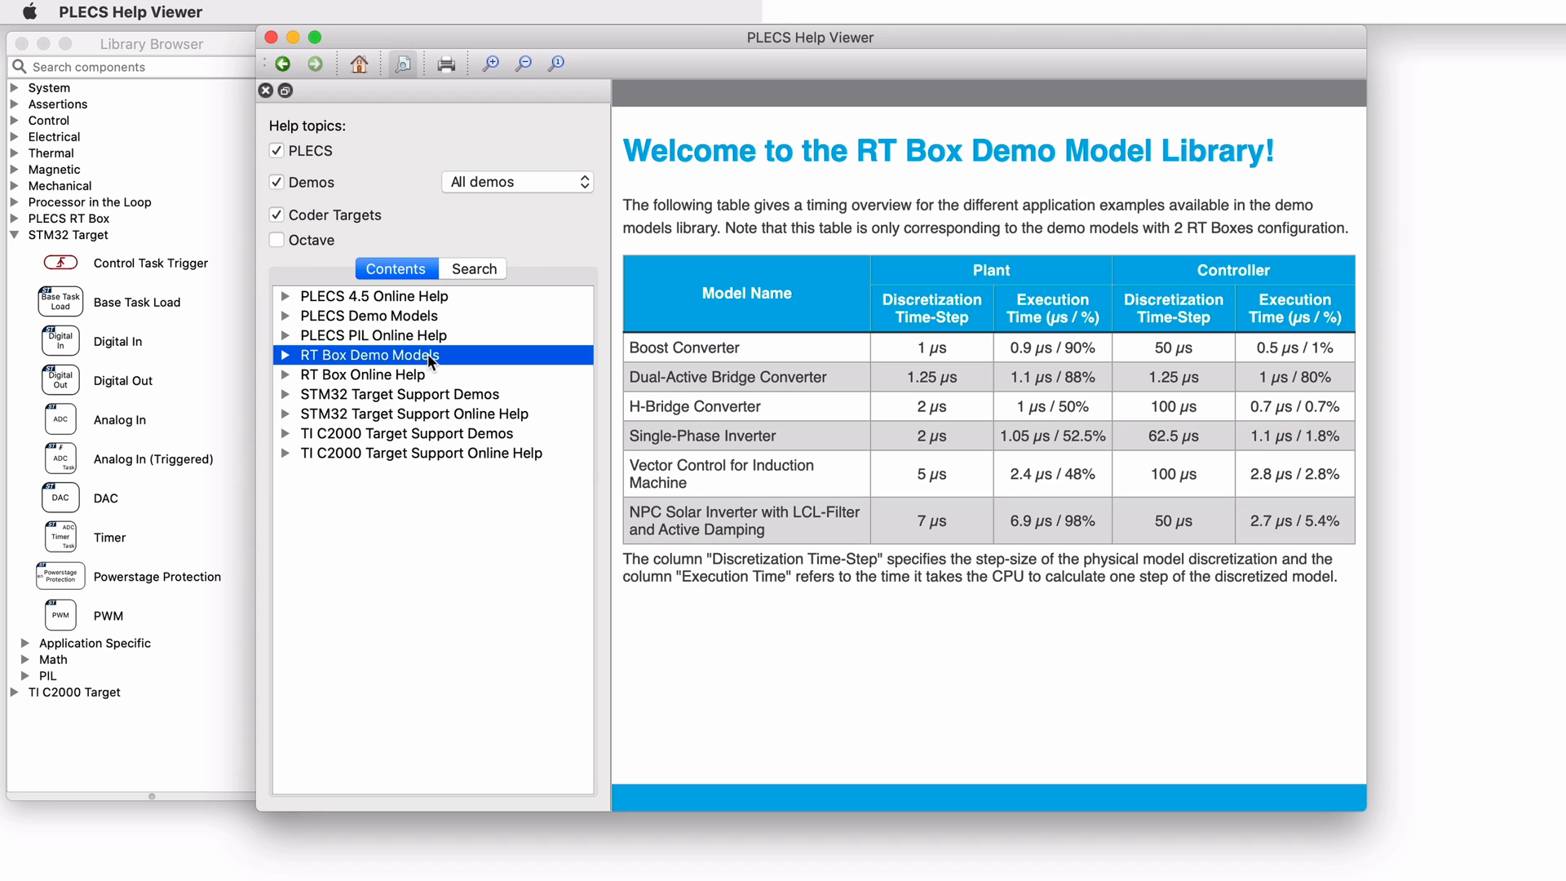
{"action": "mouse_move", "coordinate": [289, 402]}
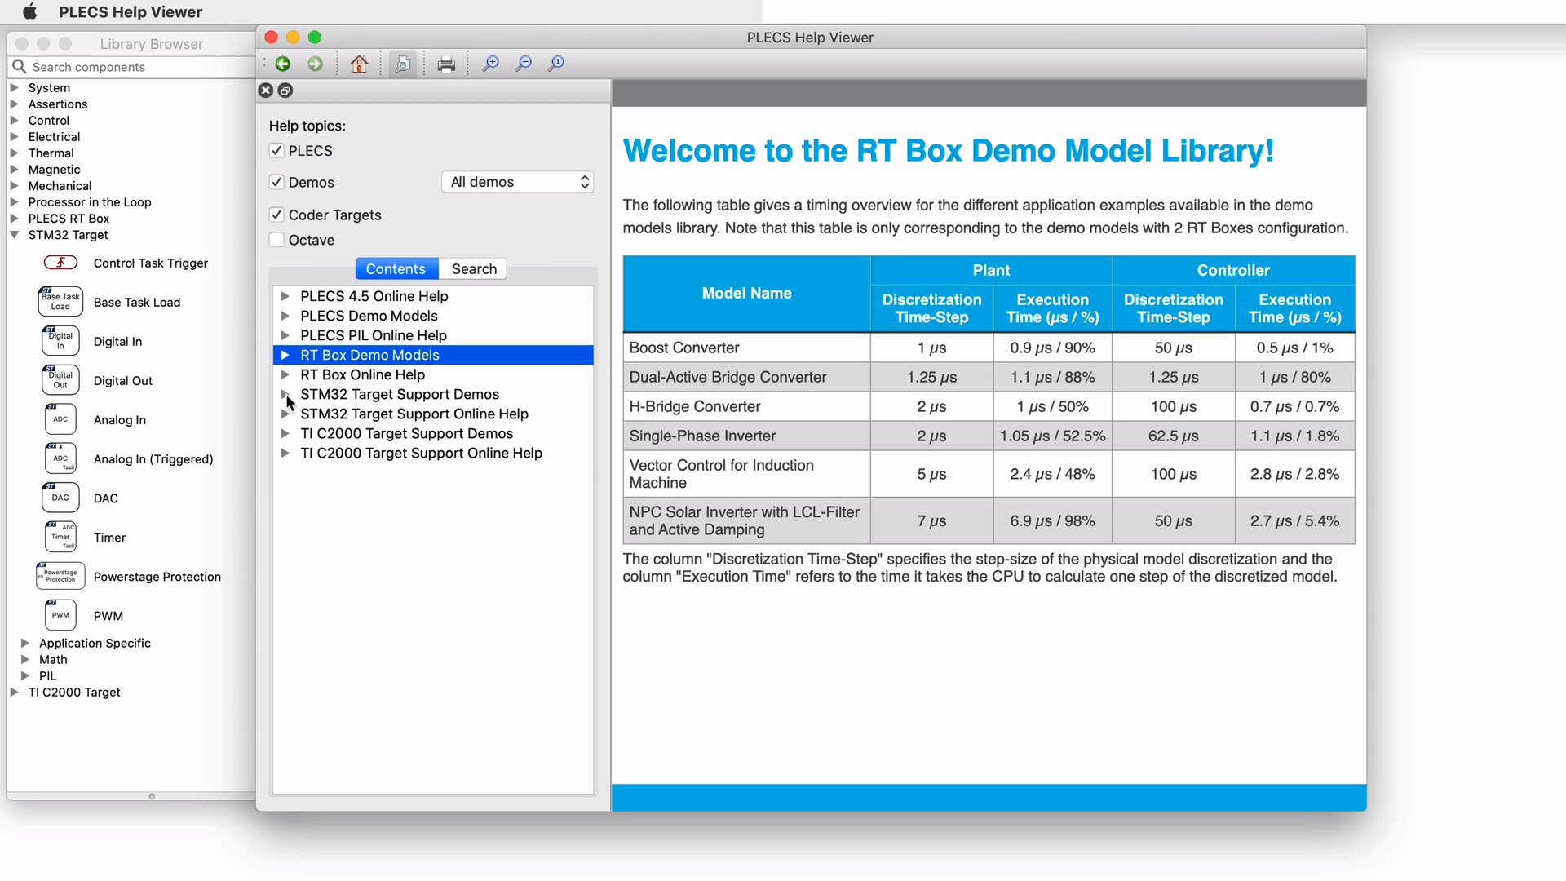
View the STM32 Simple Model demo documentation down to its PWM and analog waveform figure.
{"action": "left_click", "coordinate": [285, 393]}
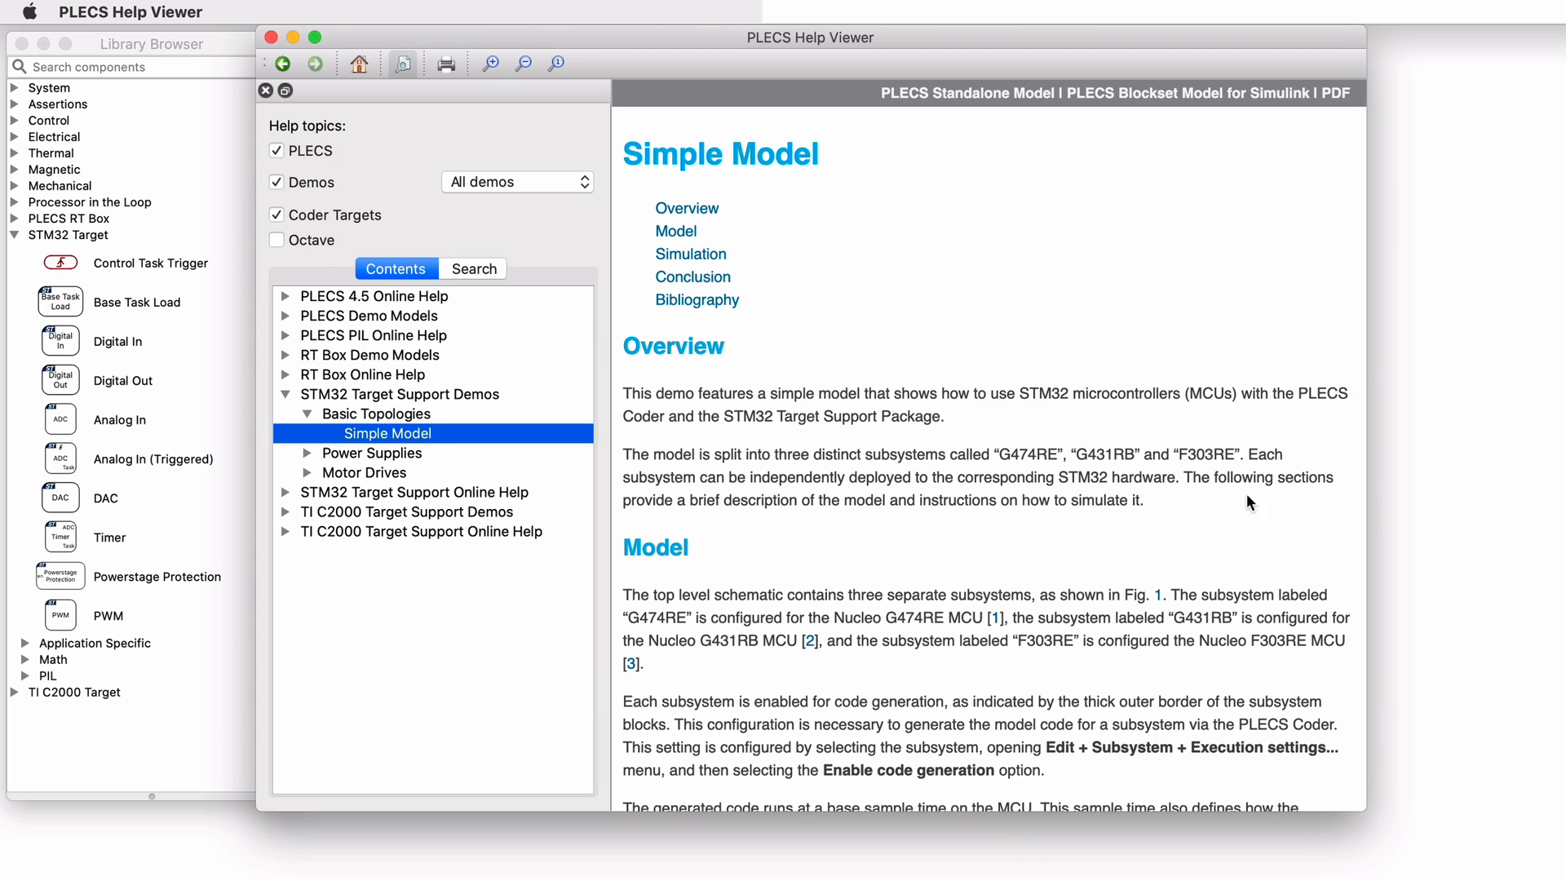
{"action": "mouse_move", "coordinate": [1271, 503]}
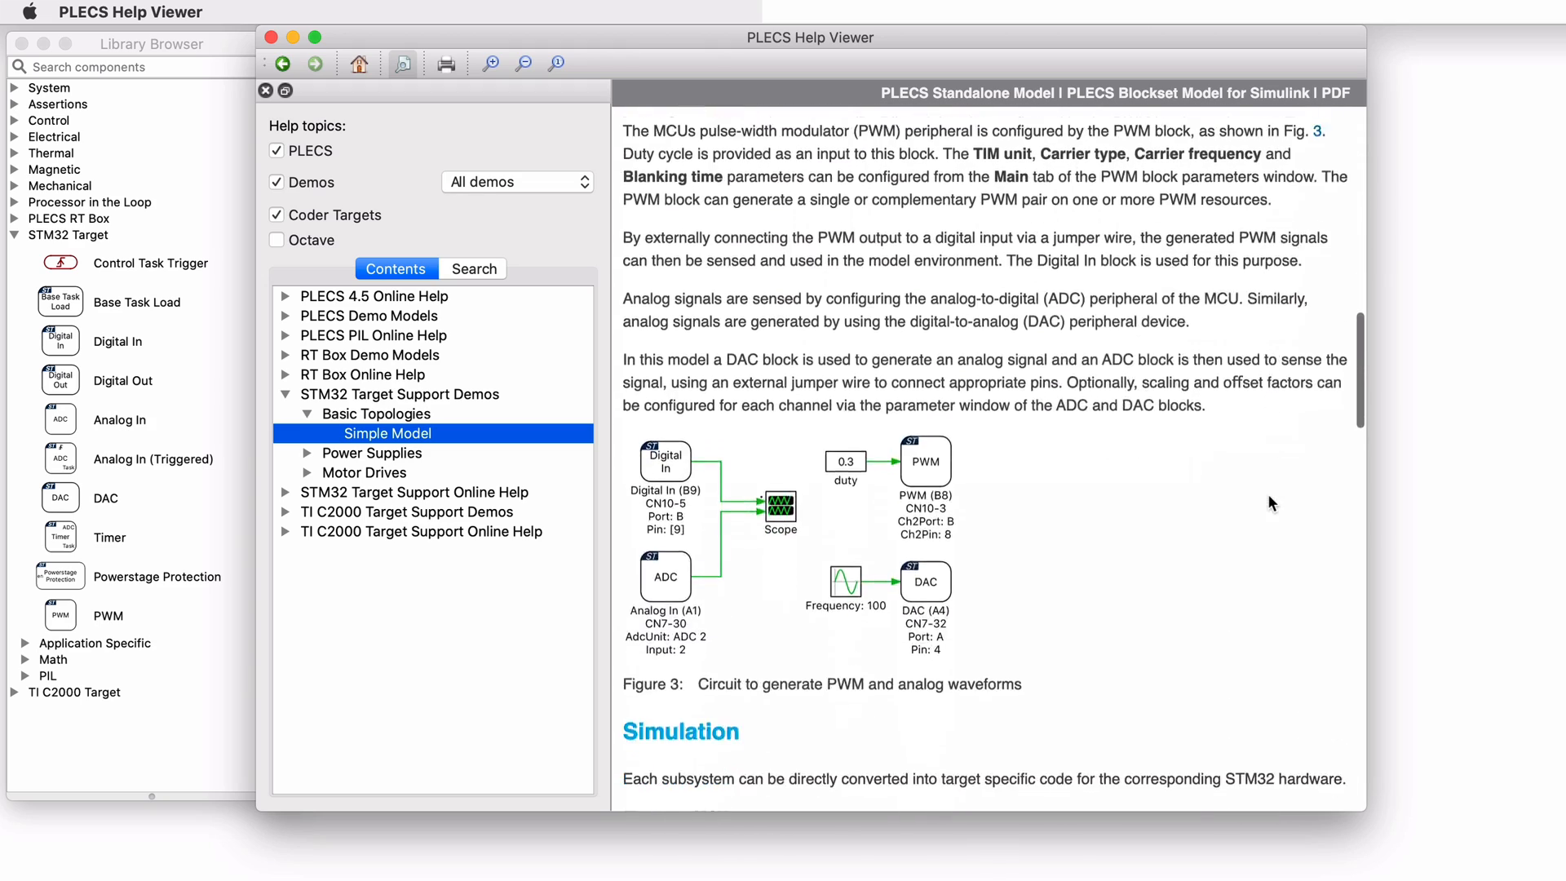
{"action": "scroll", "scroll_direction": "down", "scroll_amount": 3}
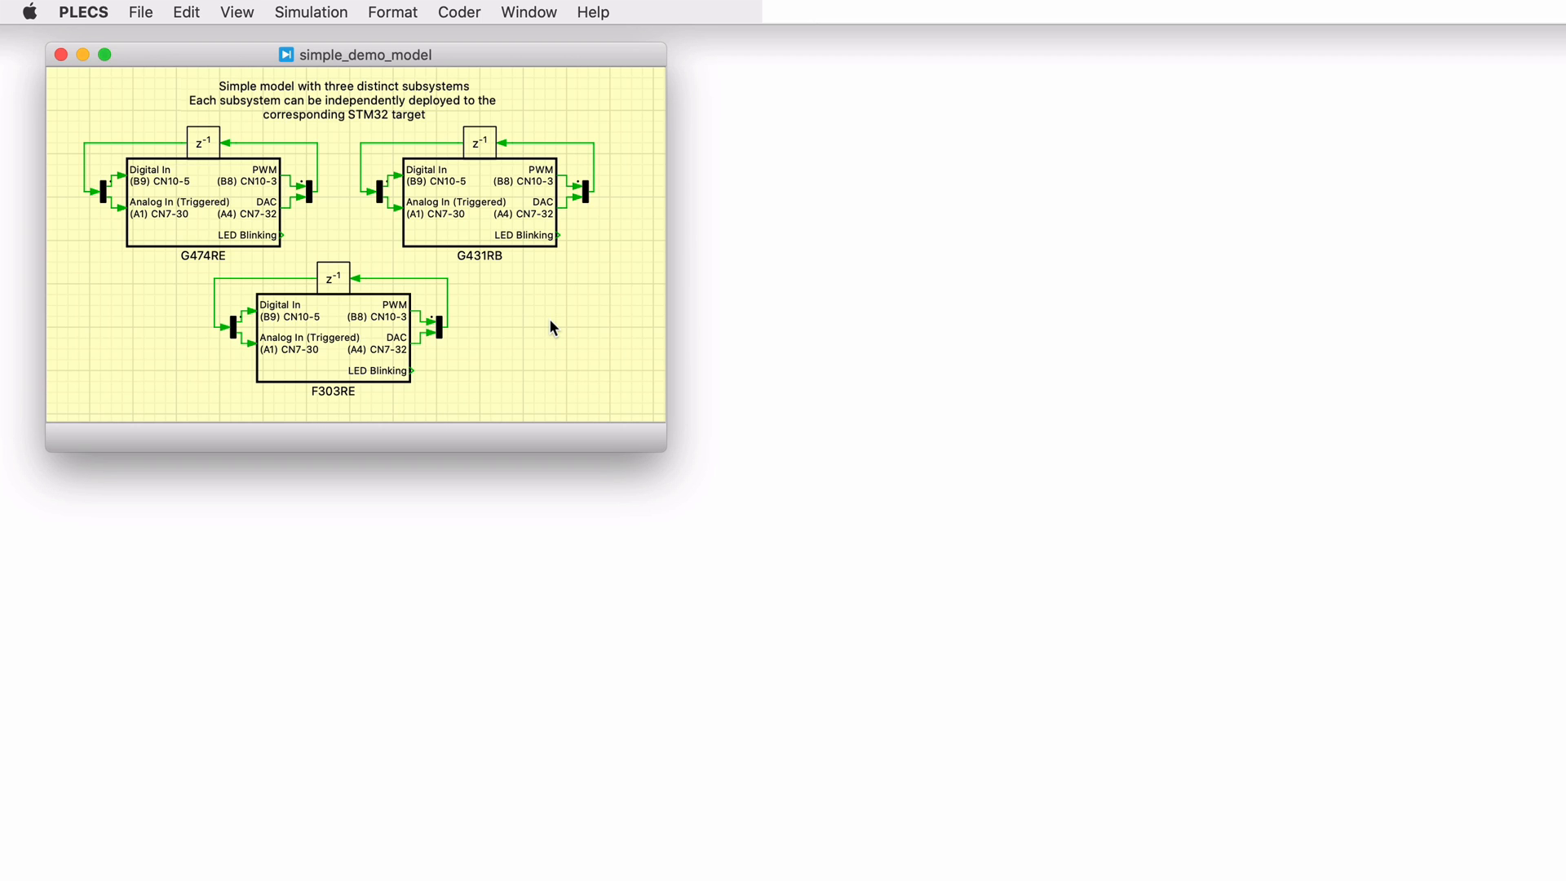
{"action": "mouse_move", "coordinate": [507, 232]}
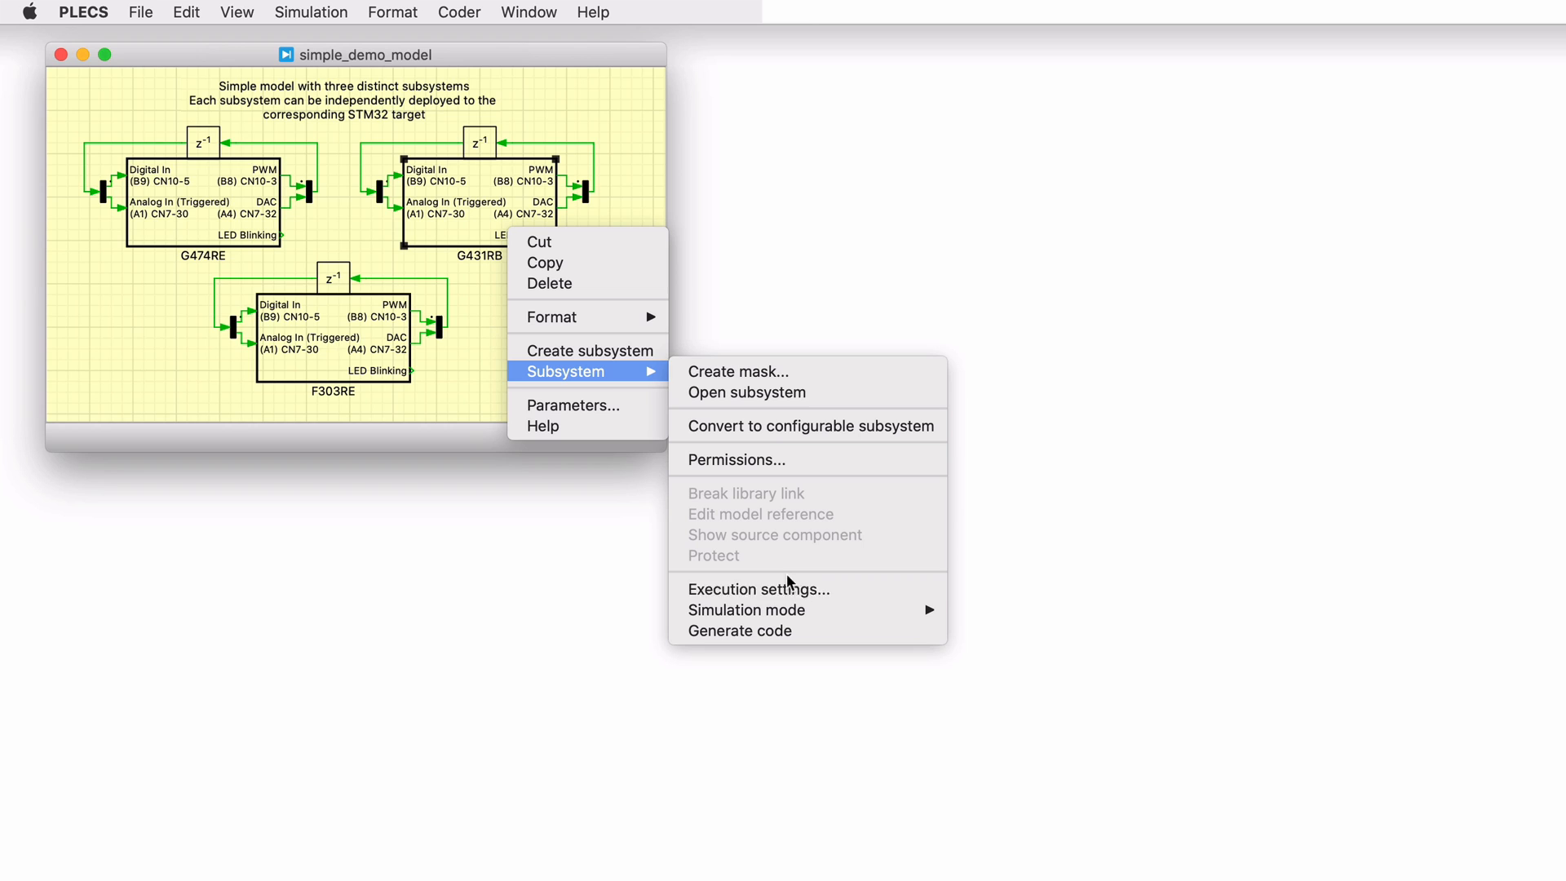
Inspect a subsystem's context actions, then enter the F303RE subsystem schematic.
{"action": "left_click", "coordinate": [757, 589]}
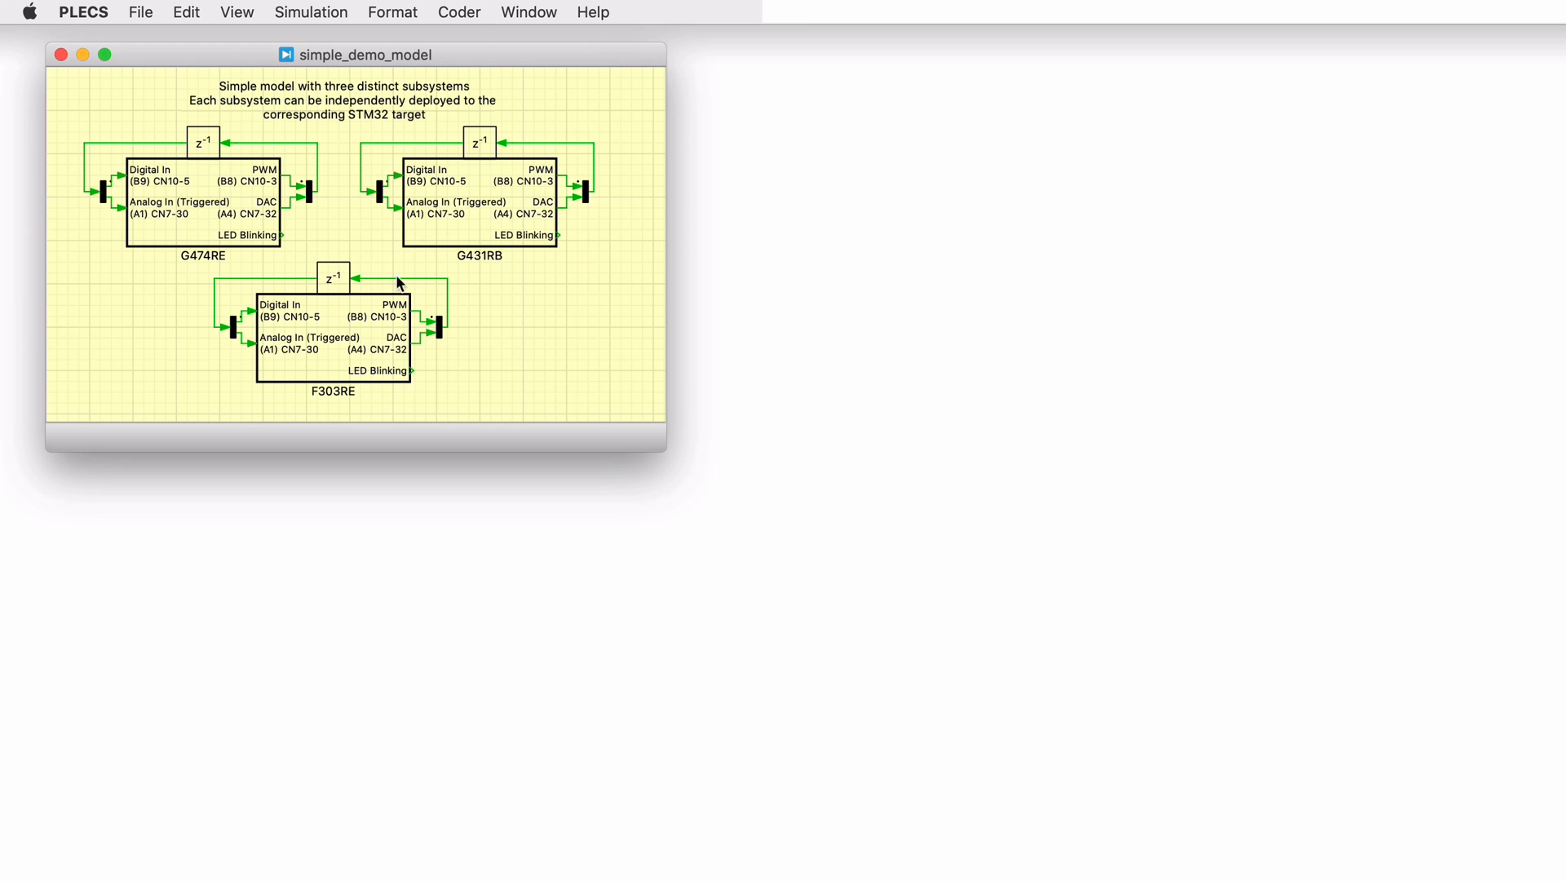
{"action": "double_click", "coordinate": [202, 199]}
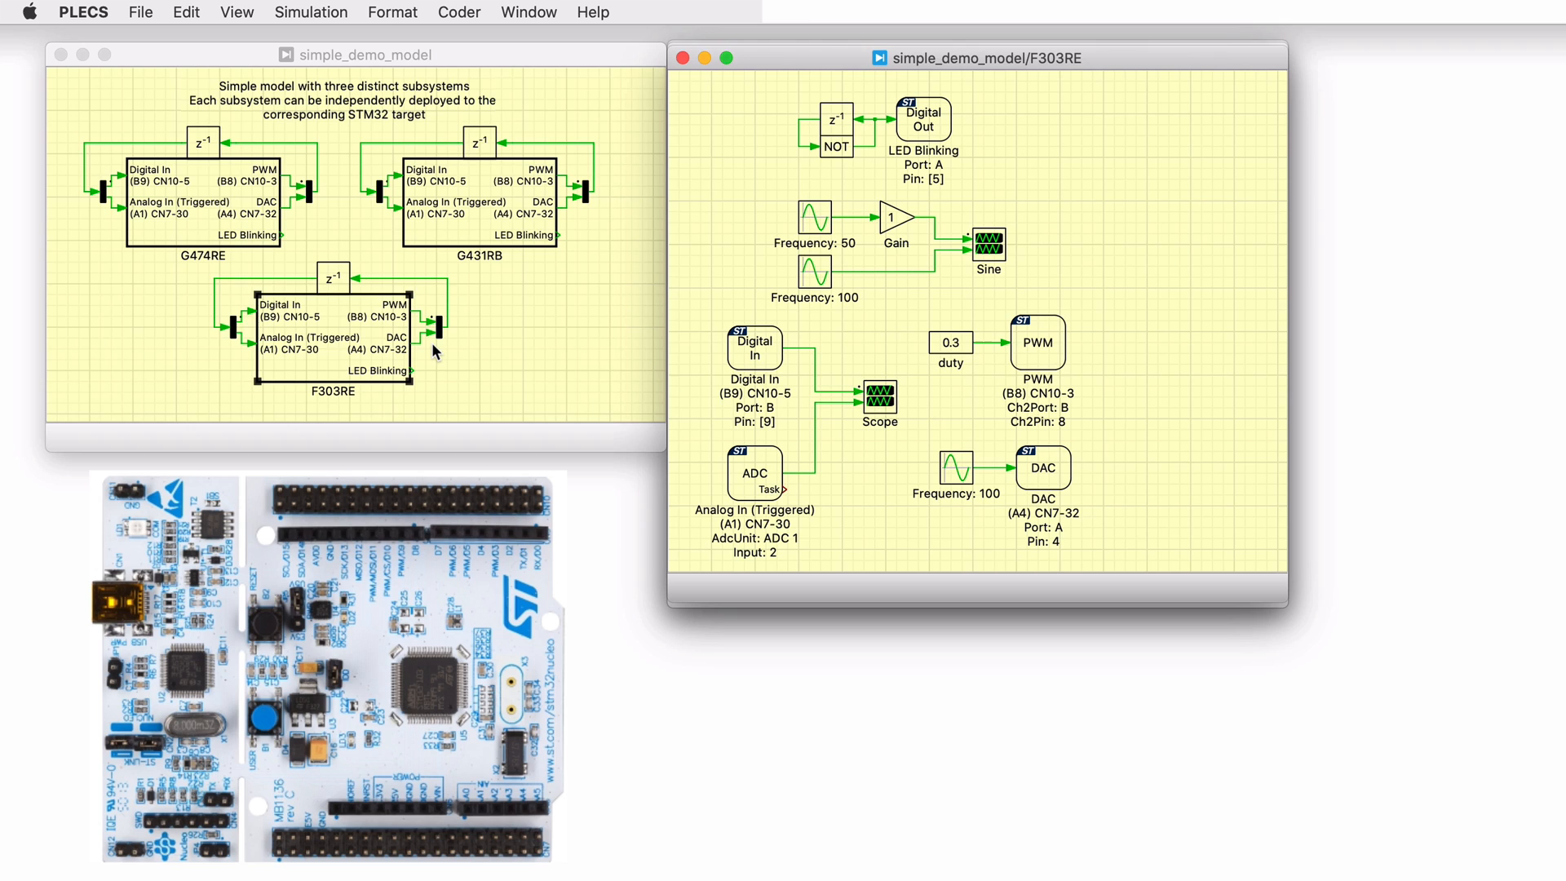
Enter the G474RE subsystem schematic and select its PWM block.
{"action": "double_click", "coordinate": [202, 199]}
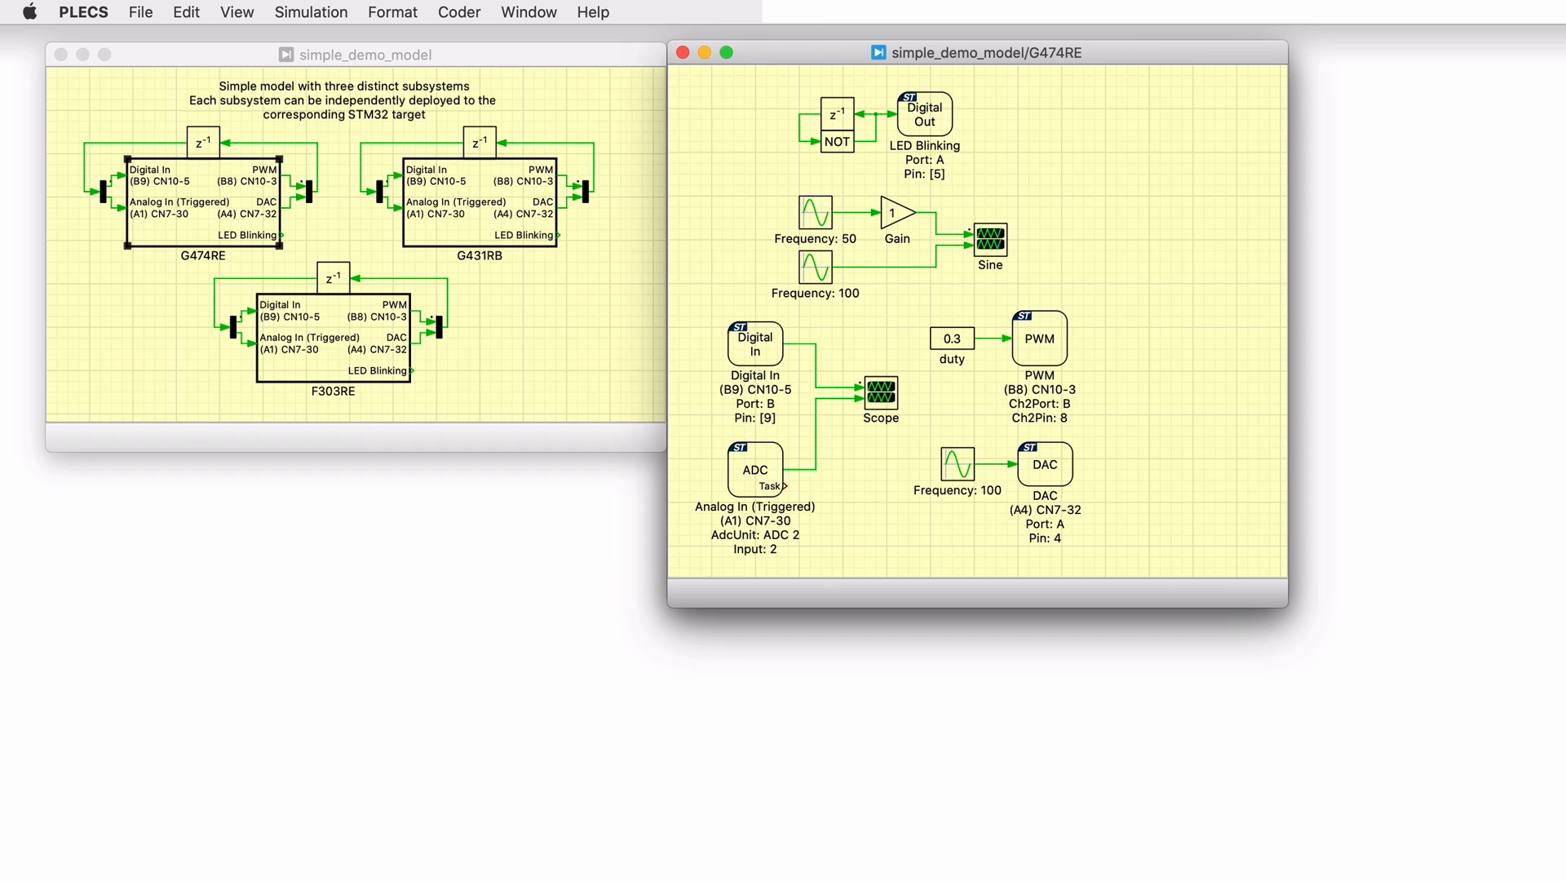
{"action": "left_click", "coordinate": [1039, 338]}
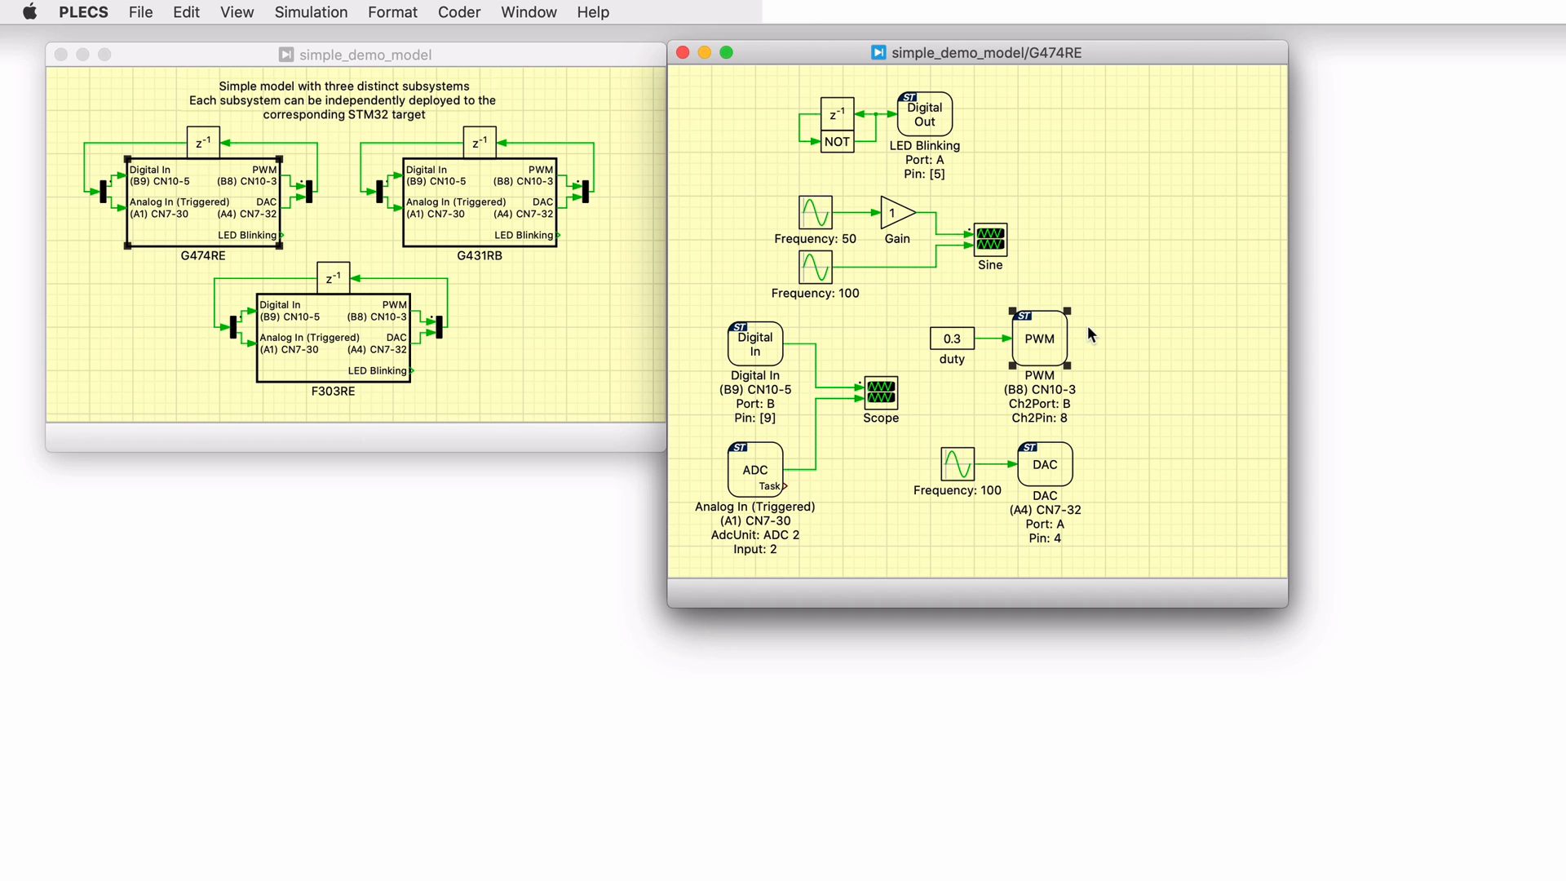
{"action": "mouse_move", "coordinate": [1056, 331]}
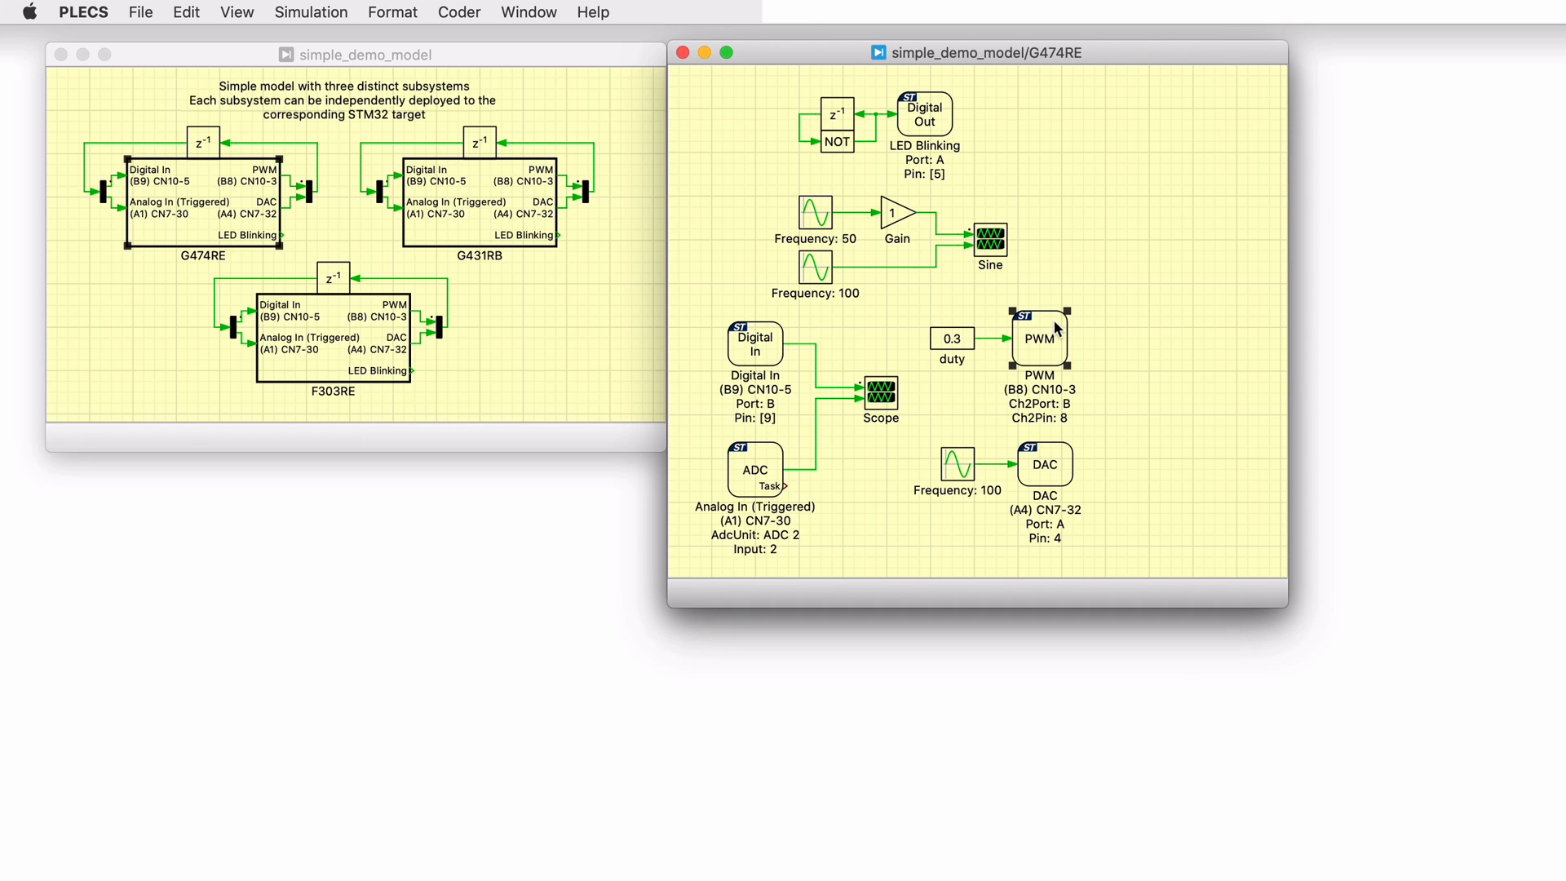
{"action": "double_click", "coordinate": [1039, 336]}
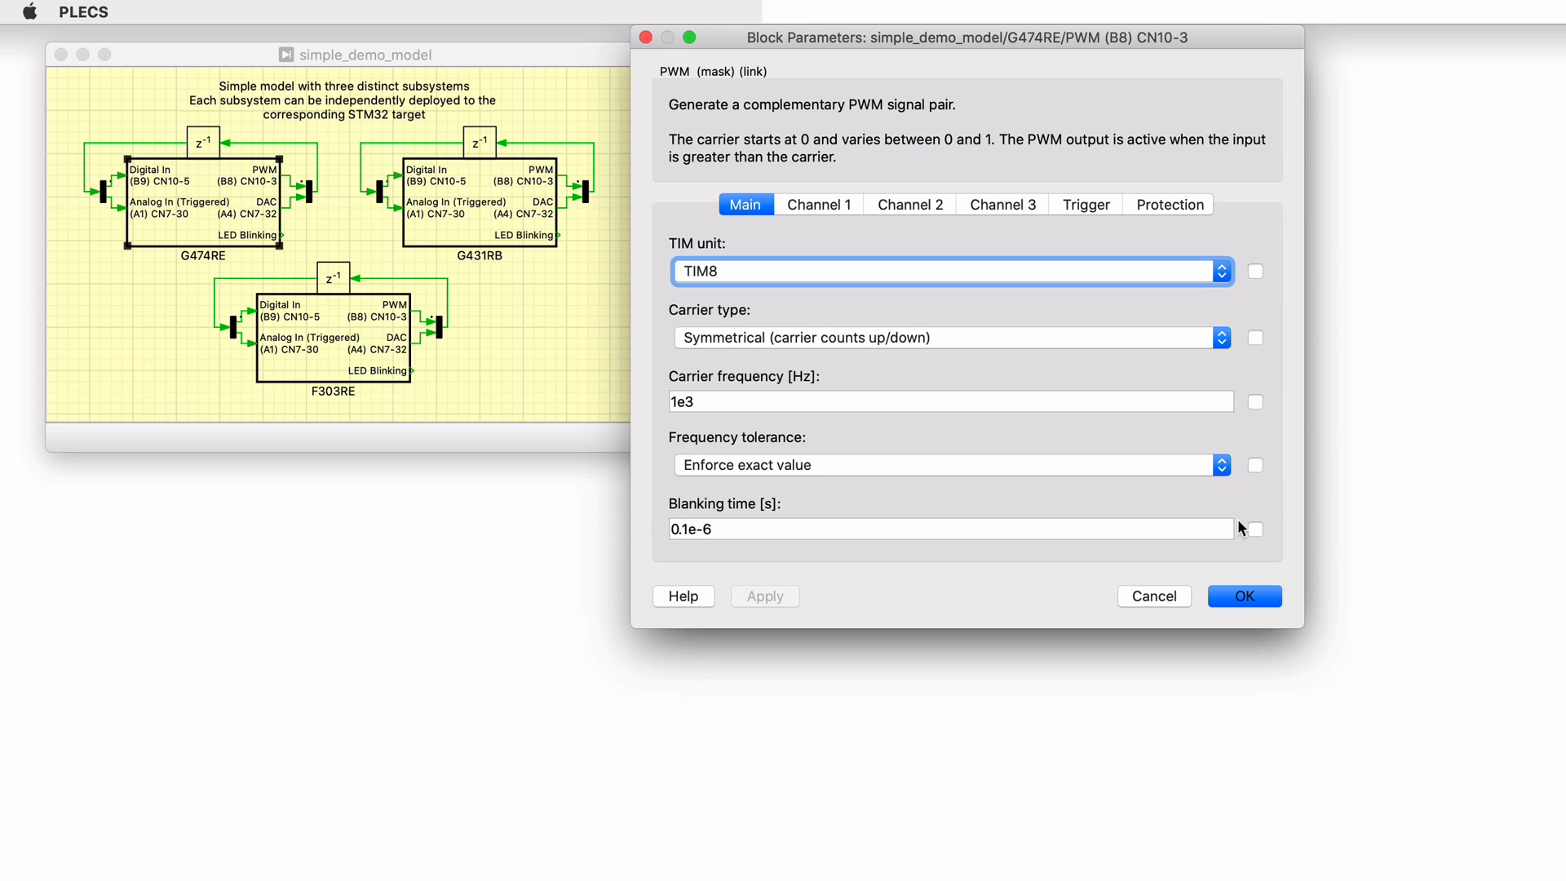
{"action": "mouse_move", "coordinate": [1242, 535]}
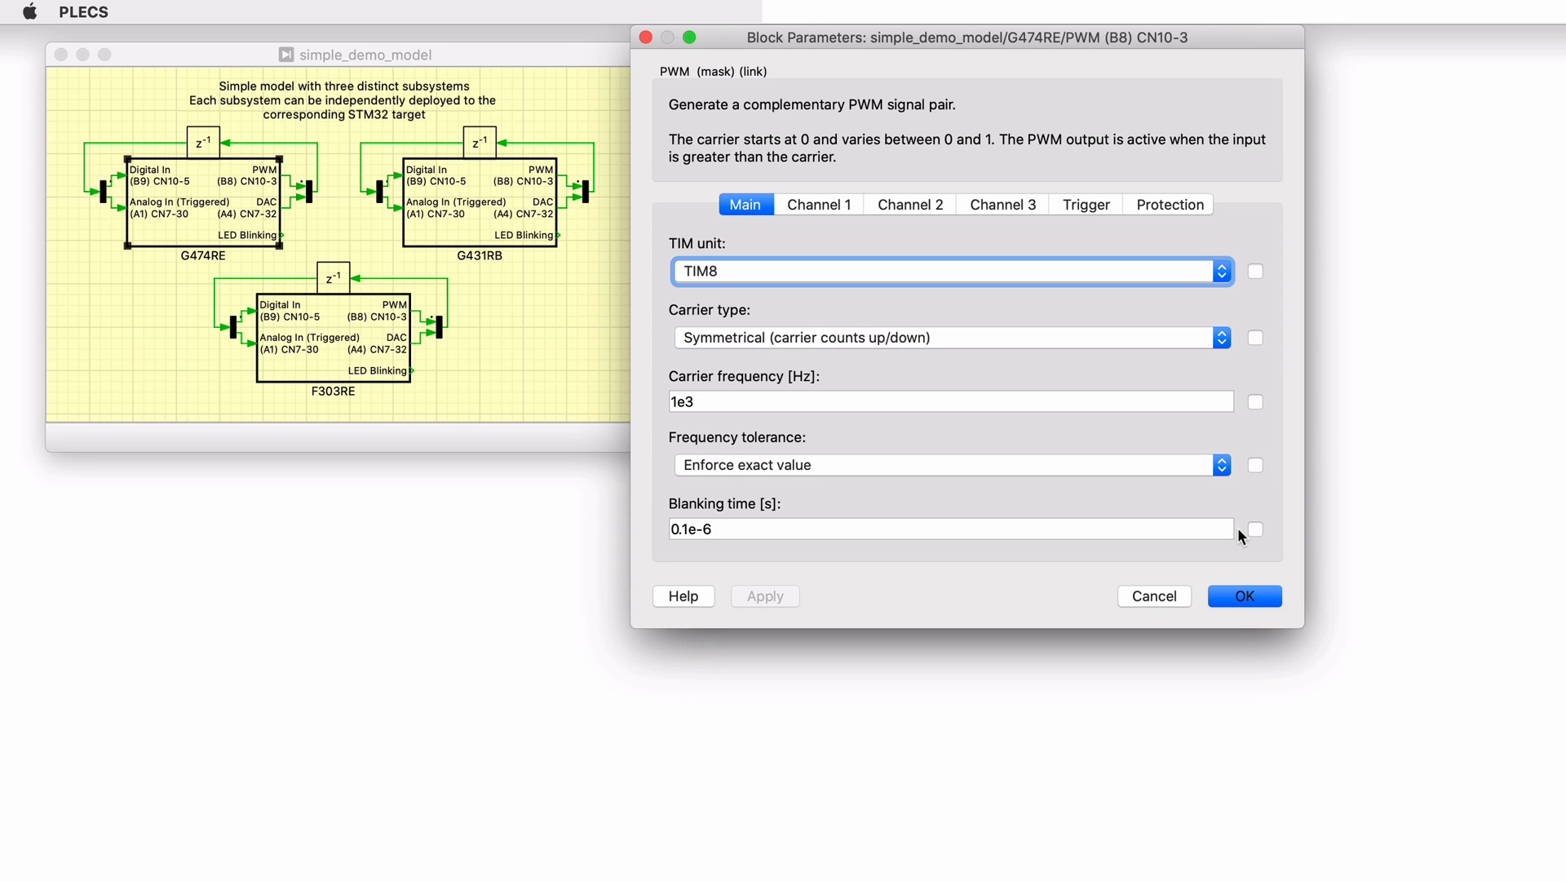
{"action": "left_click", "coordinate": [908, 204]}
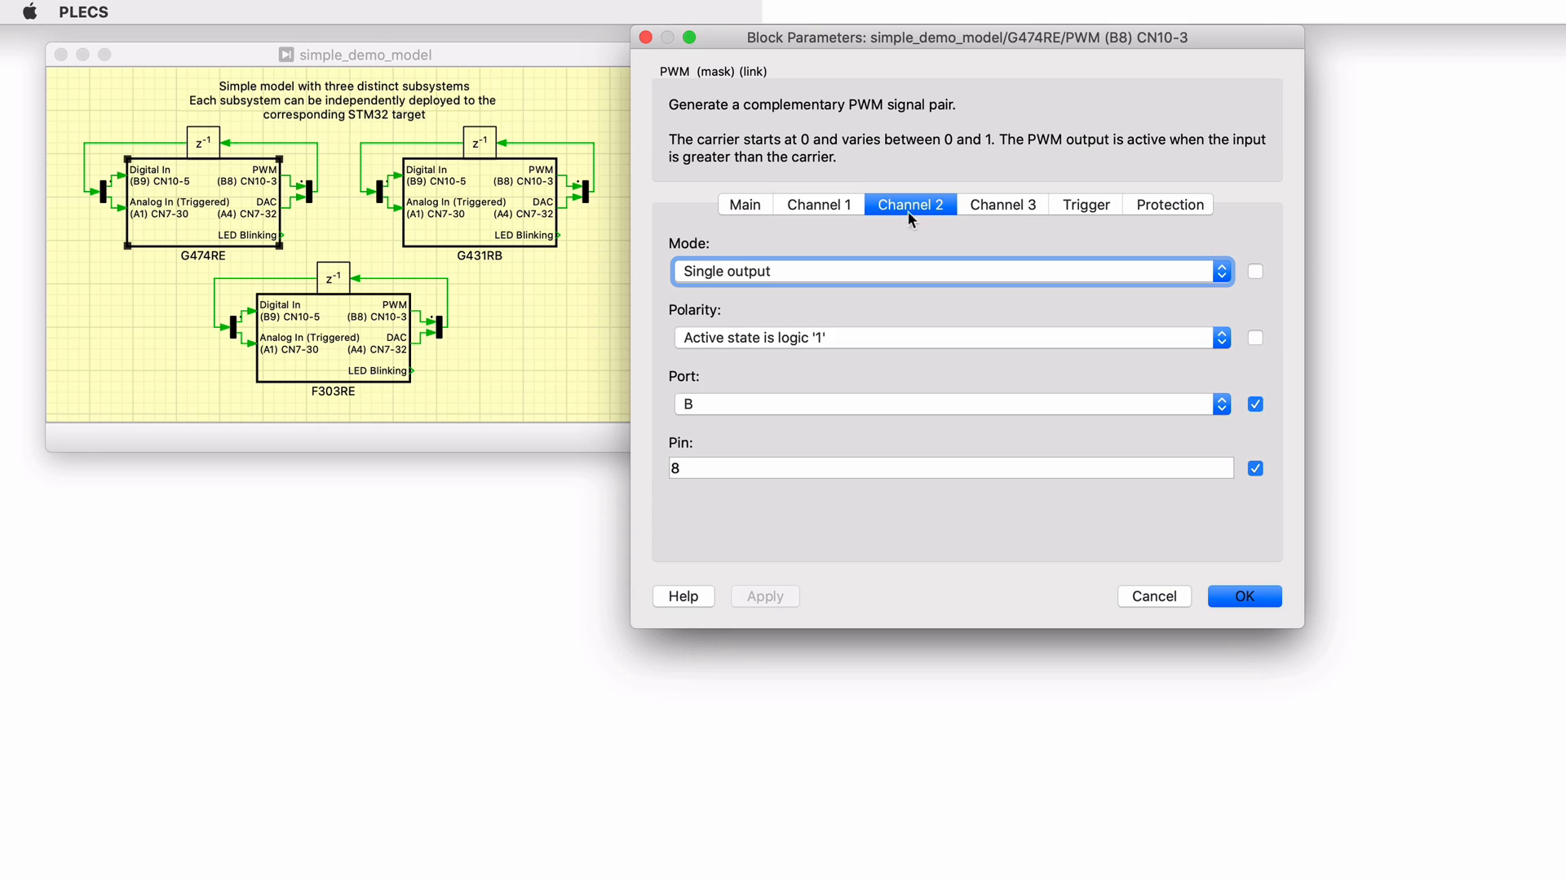
{"action": "left_click", "coordinate": [950, 271]}
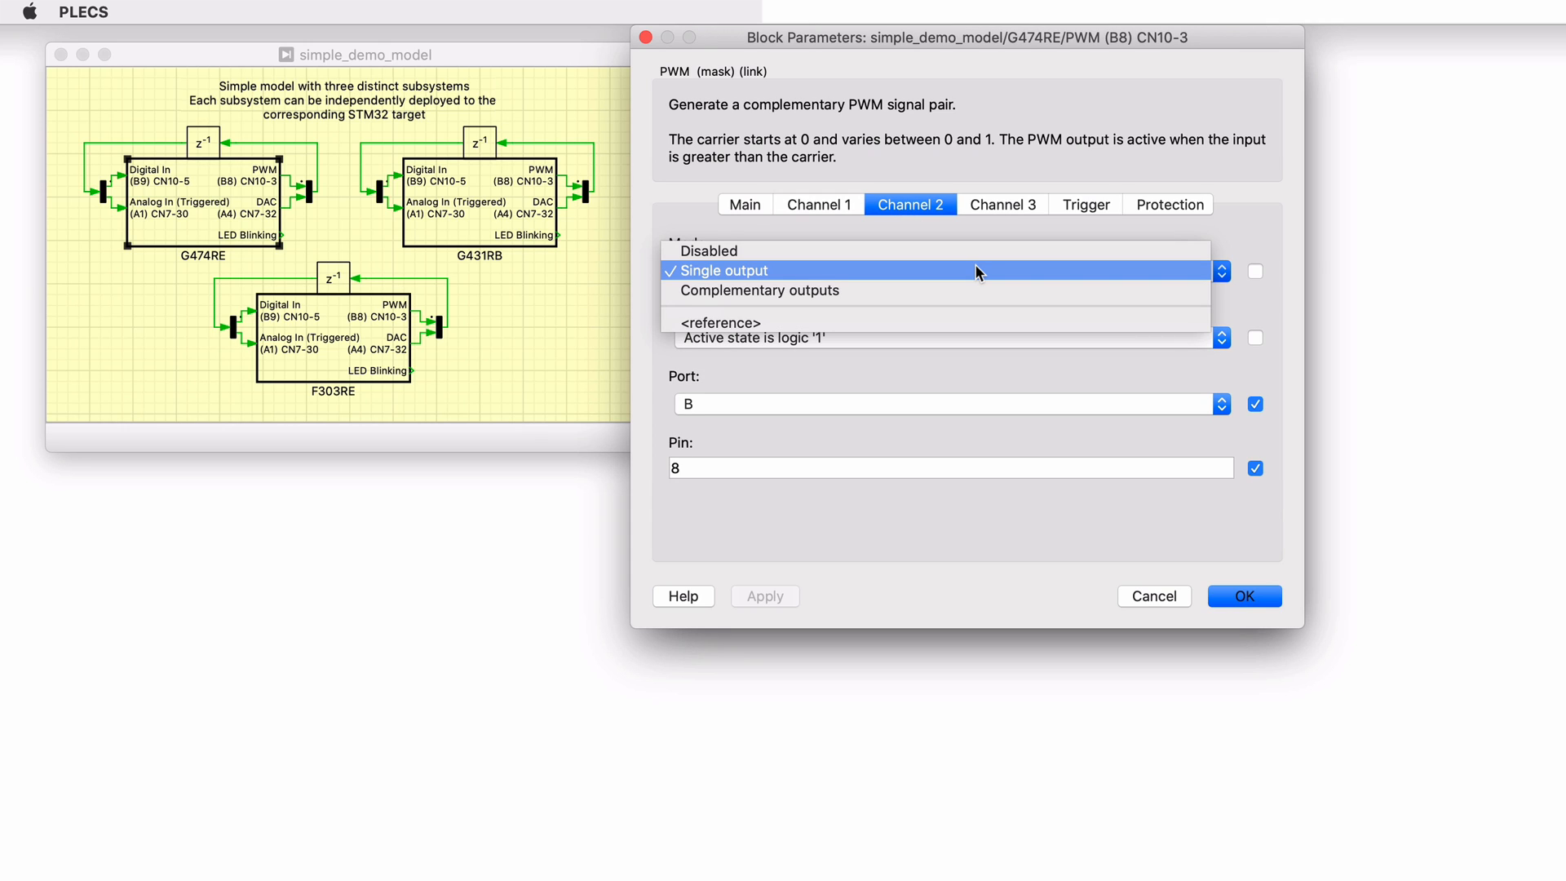
{"action": "left_click", "coordinate": [1003, 206]}
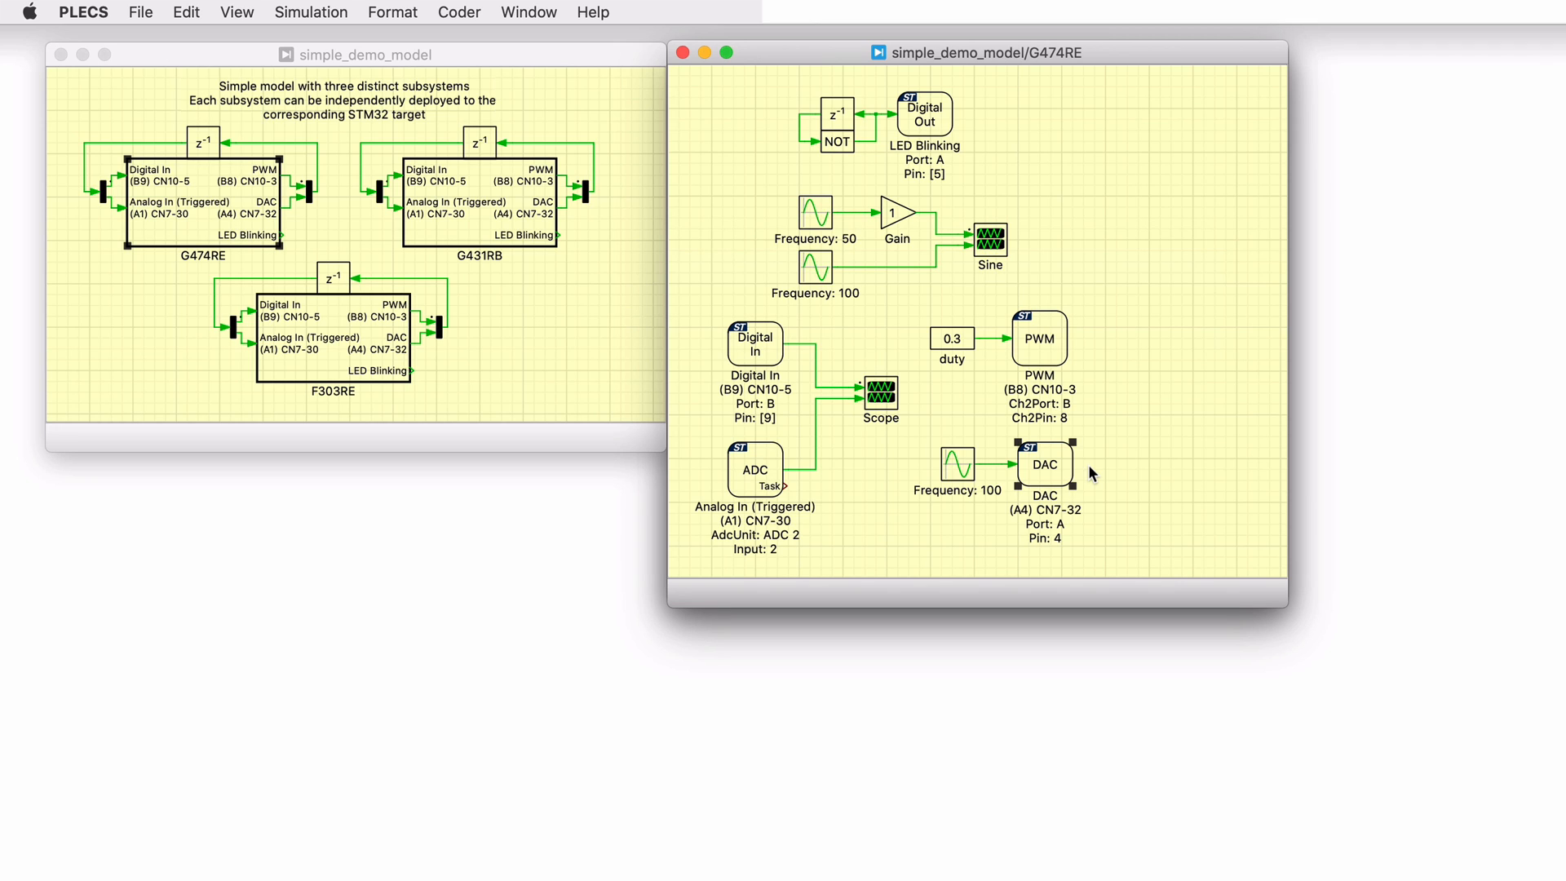
{"action": "left_click", "coordinate": [755, 469]}
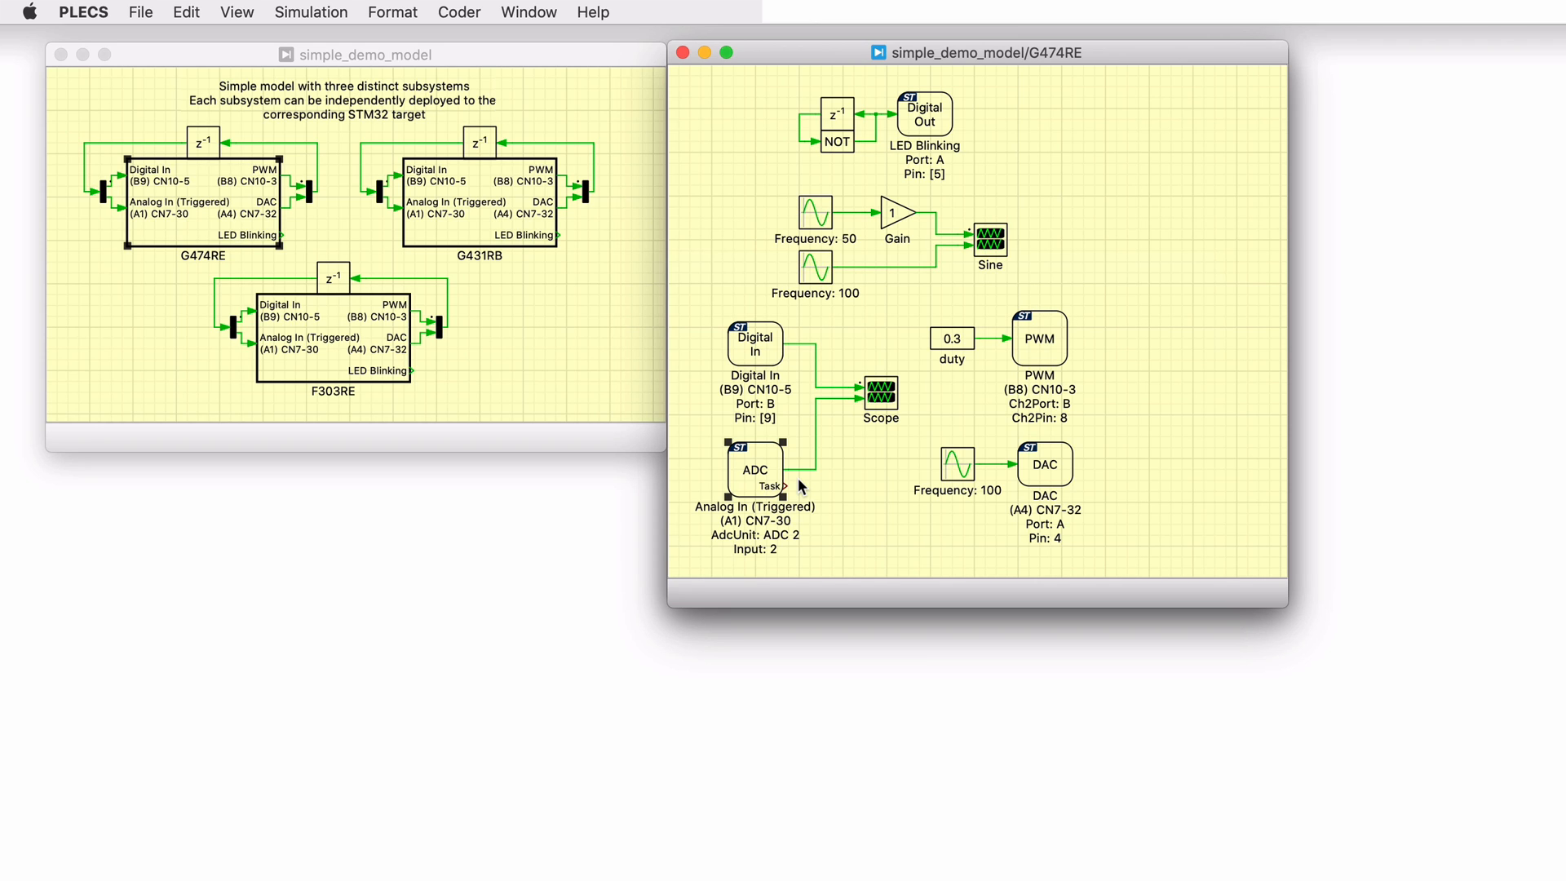
{"action": "left_click", "coordinate": [756, 344]}
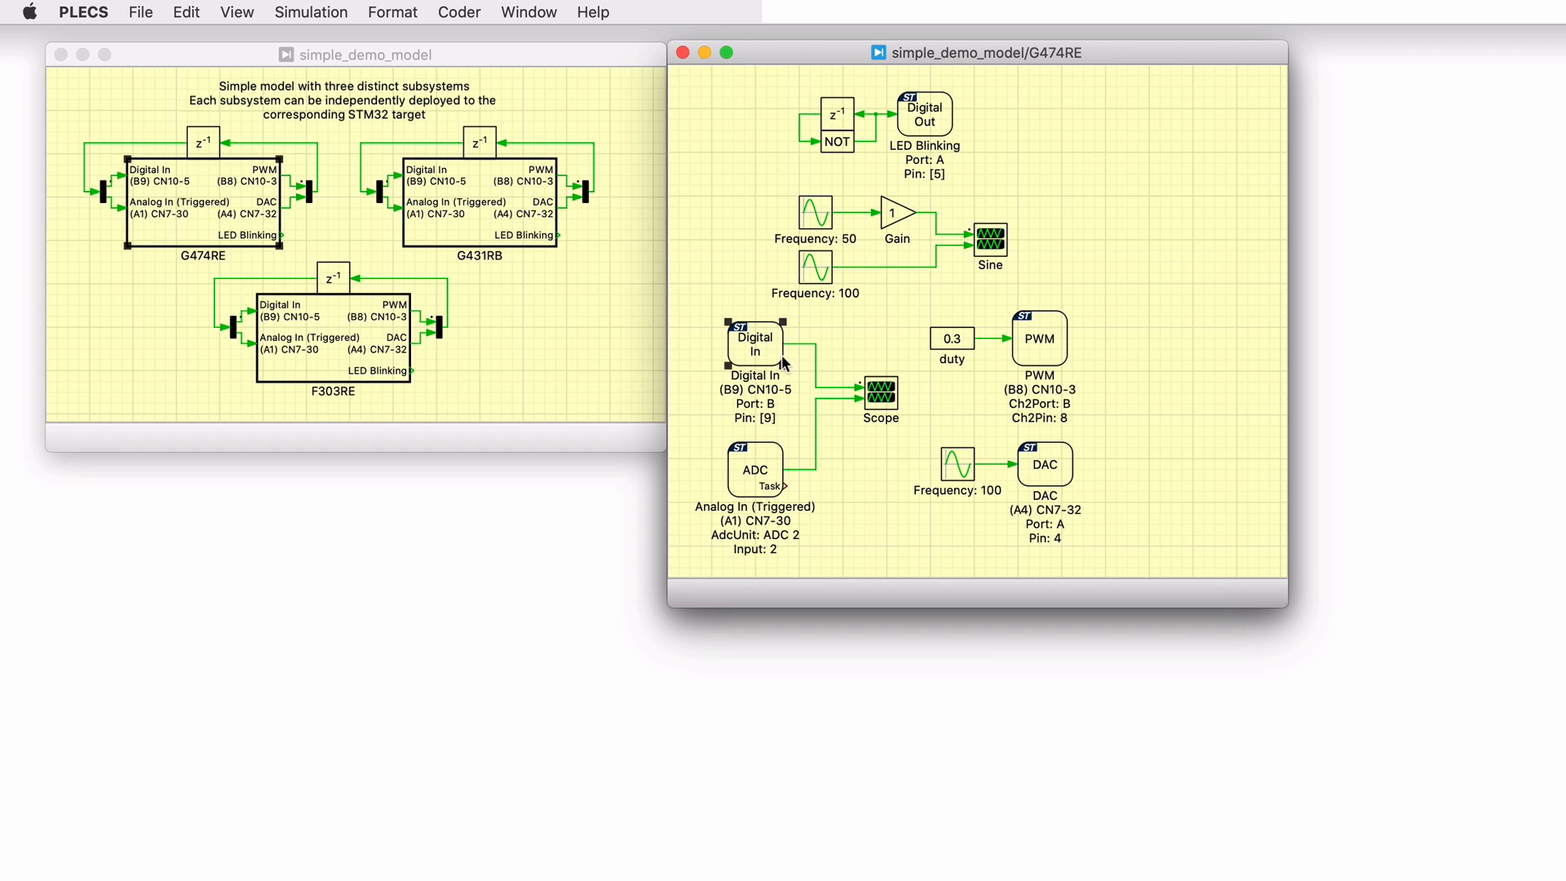
{"action": "mouse_move", "coordinate": [805, 373]}
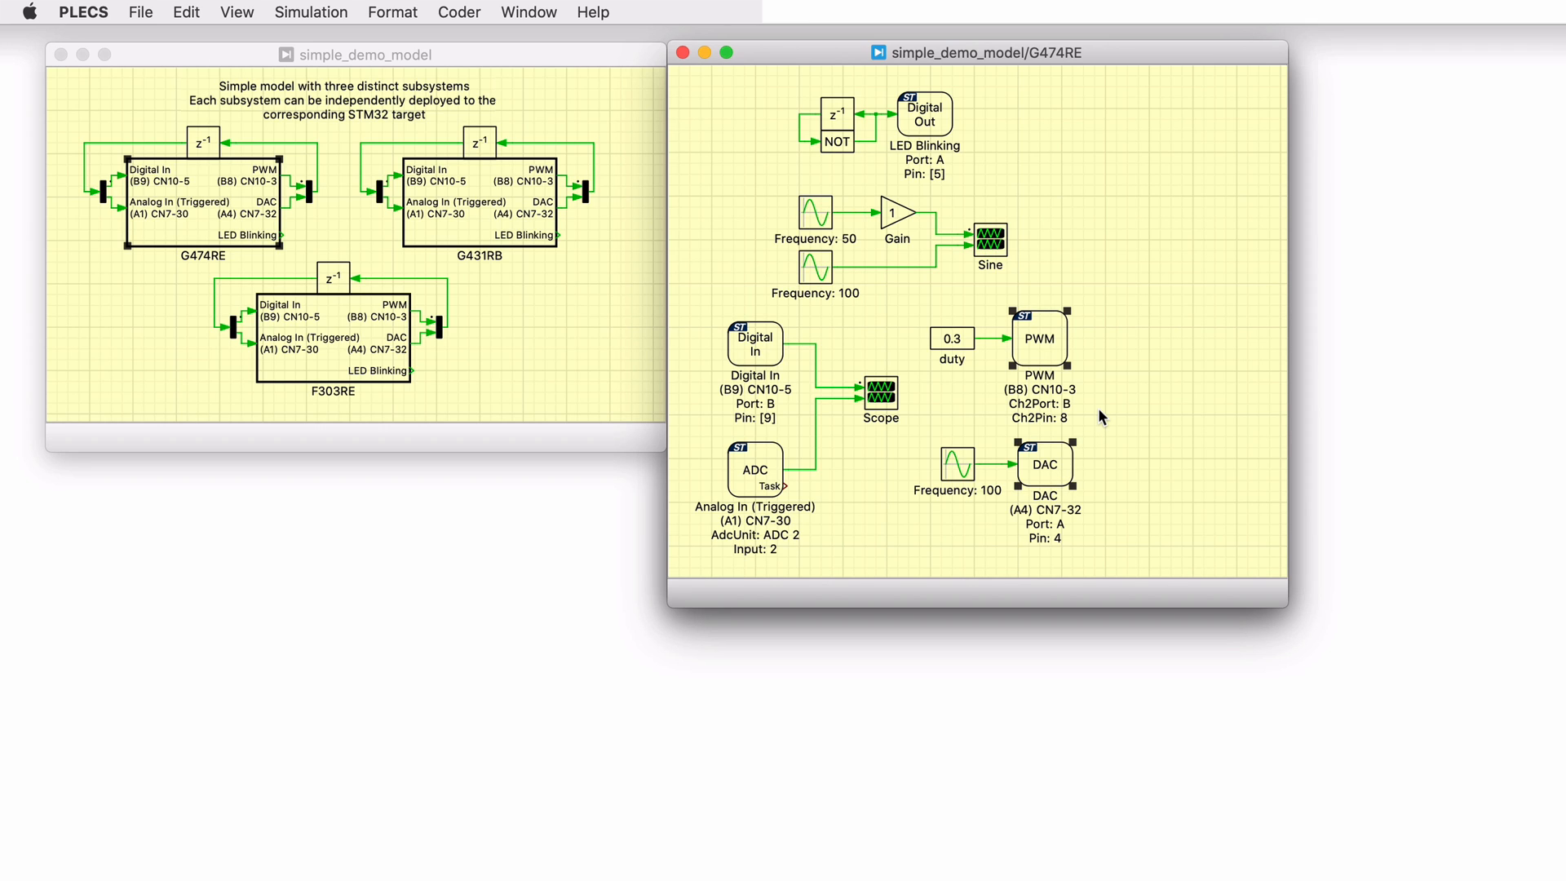
{"action": "mouse_move", "coordinate": [1132, 527]}
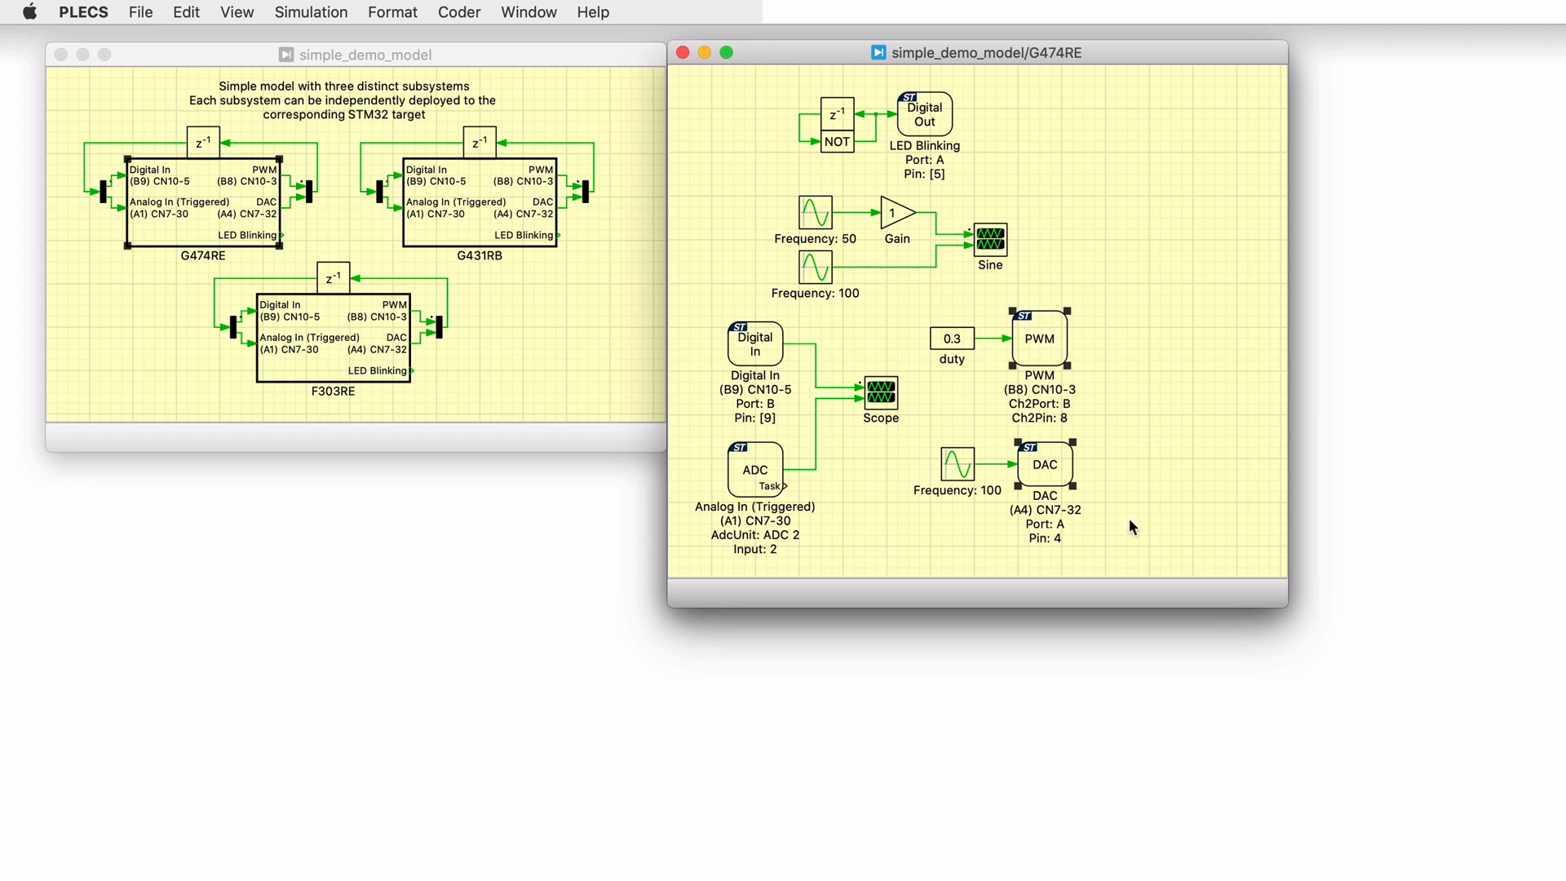
{"action": "mouse_move", "coordinate": [807, 426]}
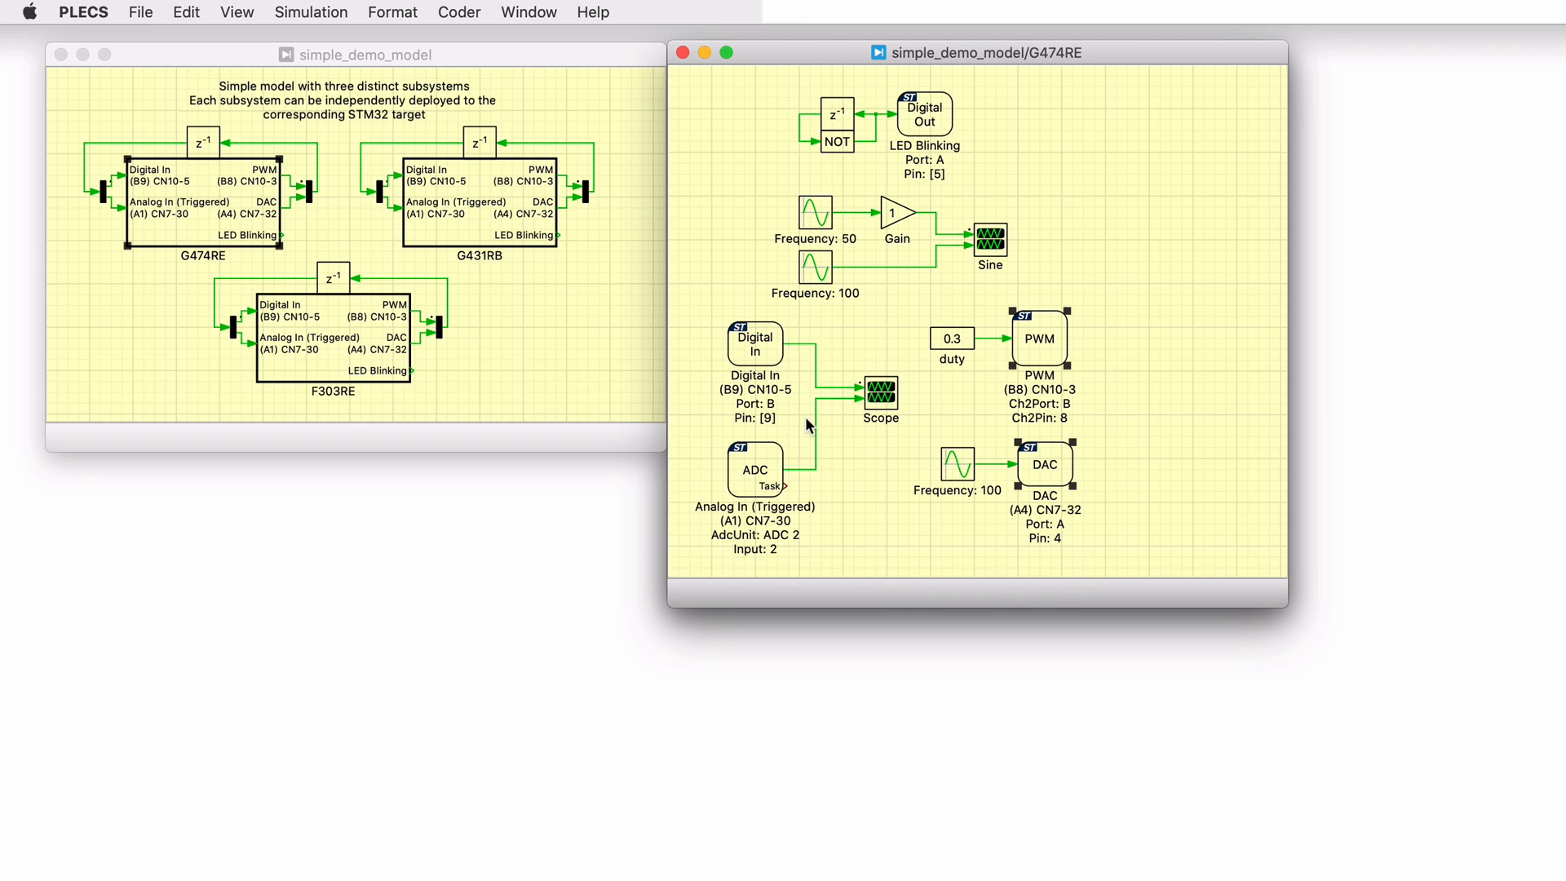
{"action": "mouse_move", "coordinate": [888, 406]}
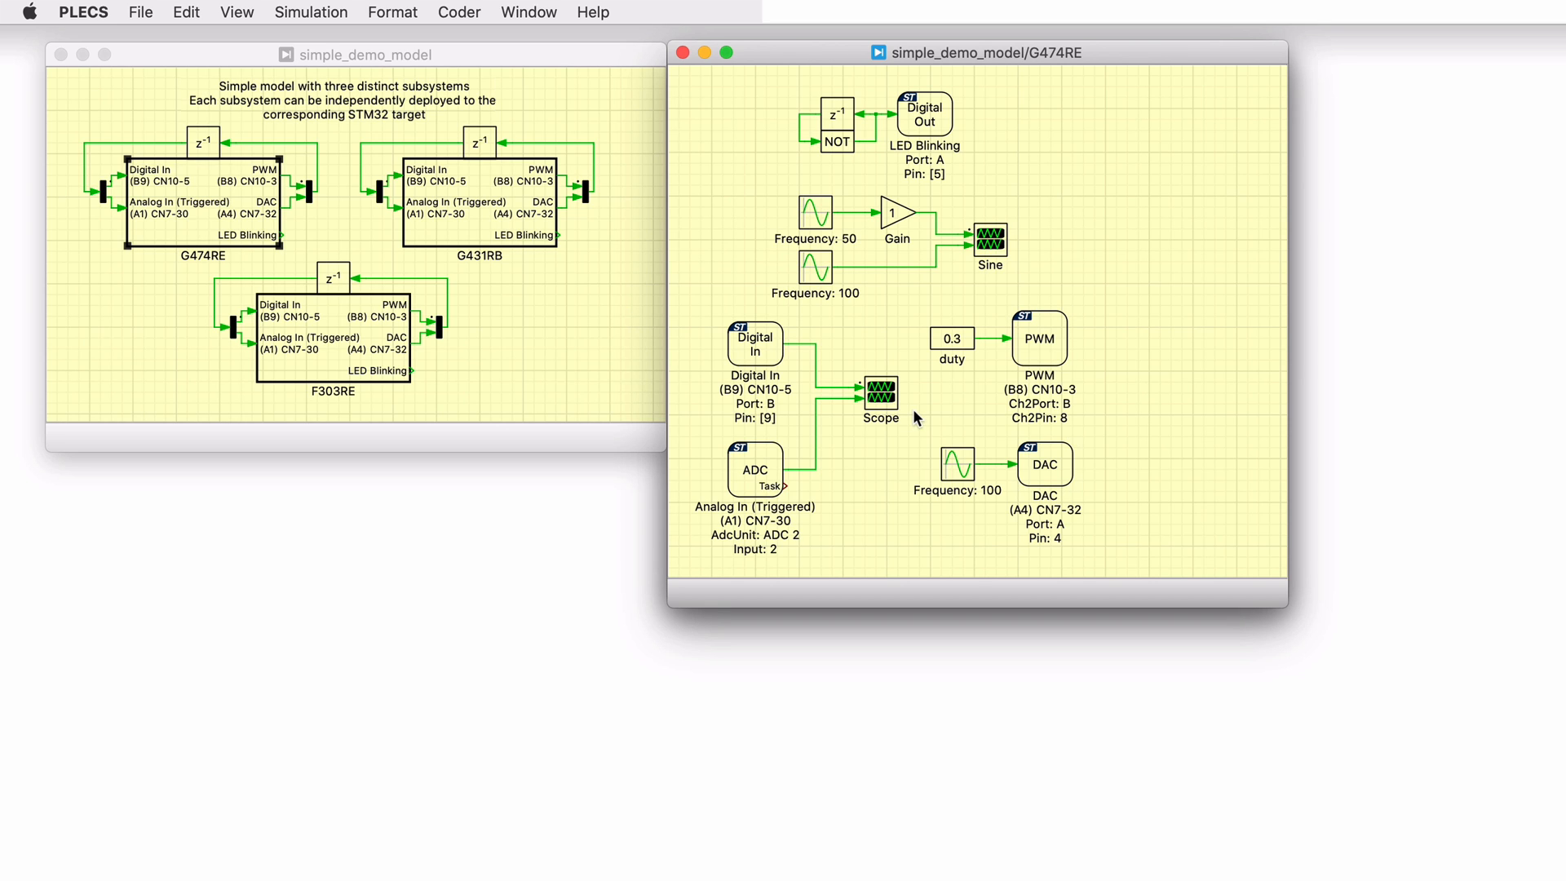
{"action": "right_click", "coordinate": [1039, 337]}
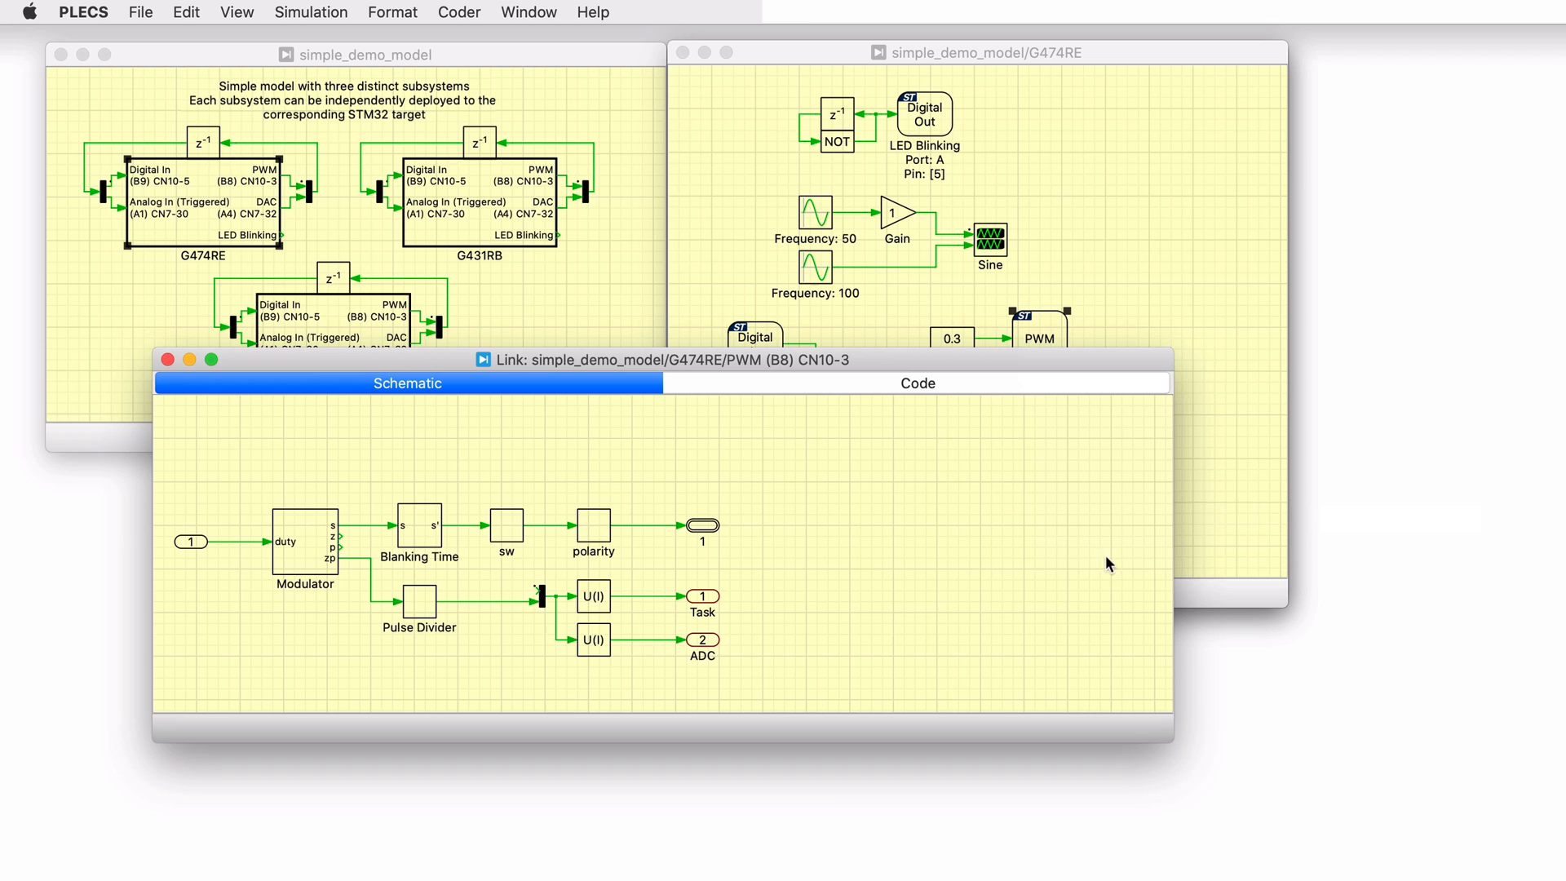
{"action": "mouse_move", "coordinate": [923, 582]}
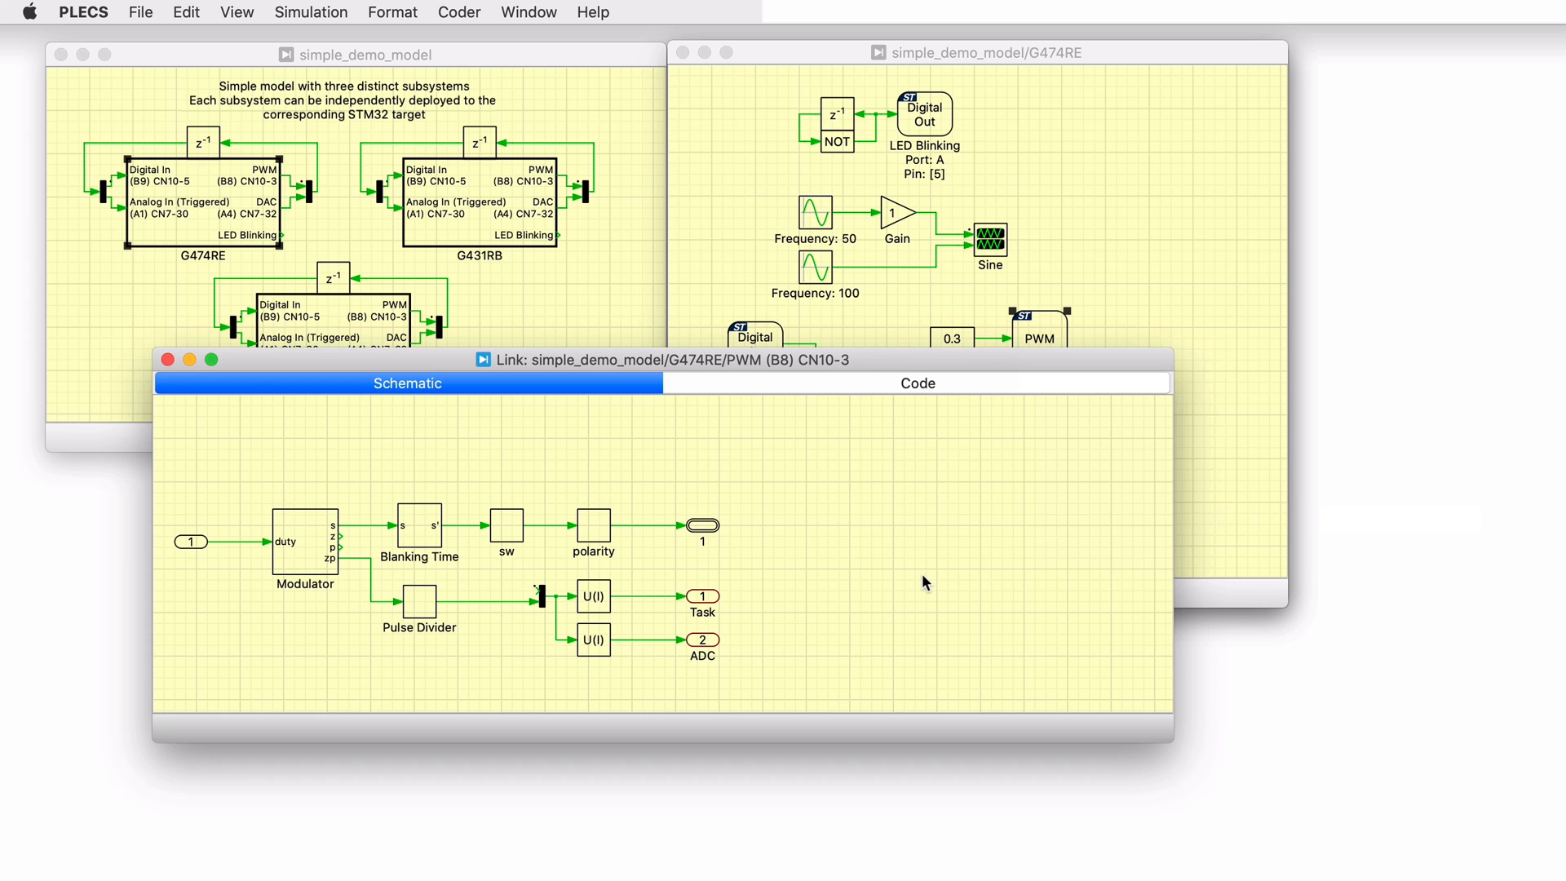
{"action": "mouse_move", "coordinate": [168, 359]}
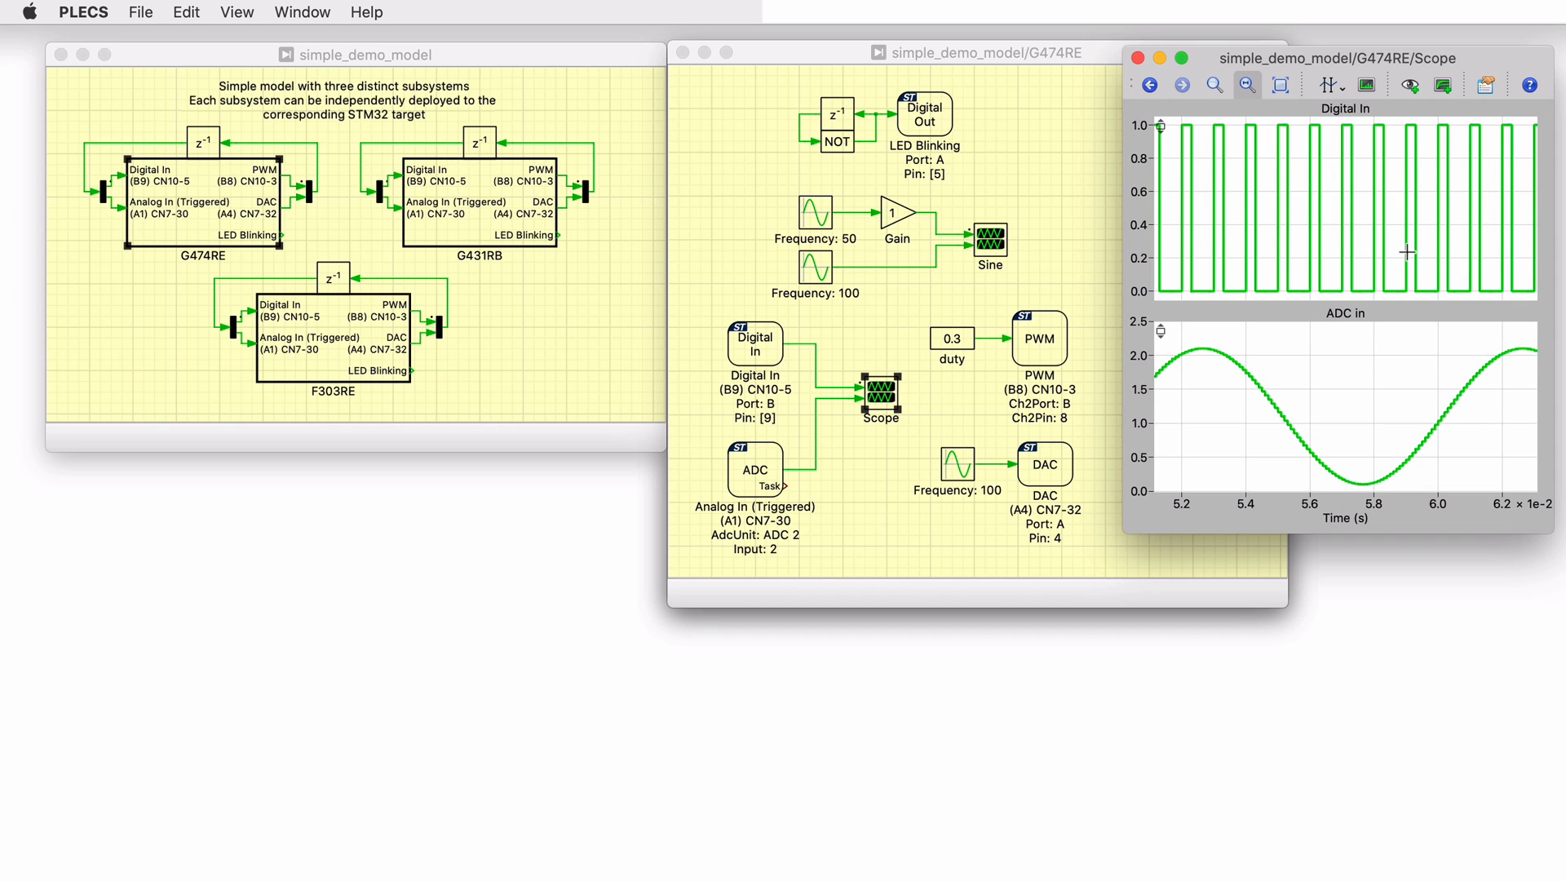
{"action": "mouse_move", "coordinate": [1435, 443]}
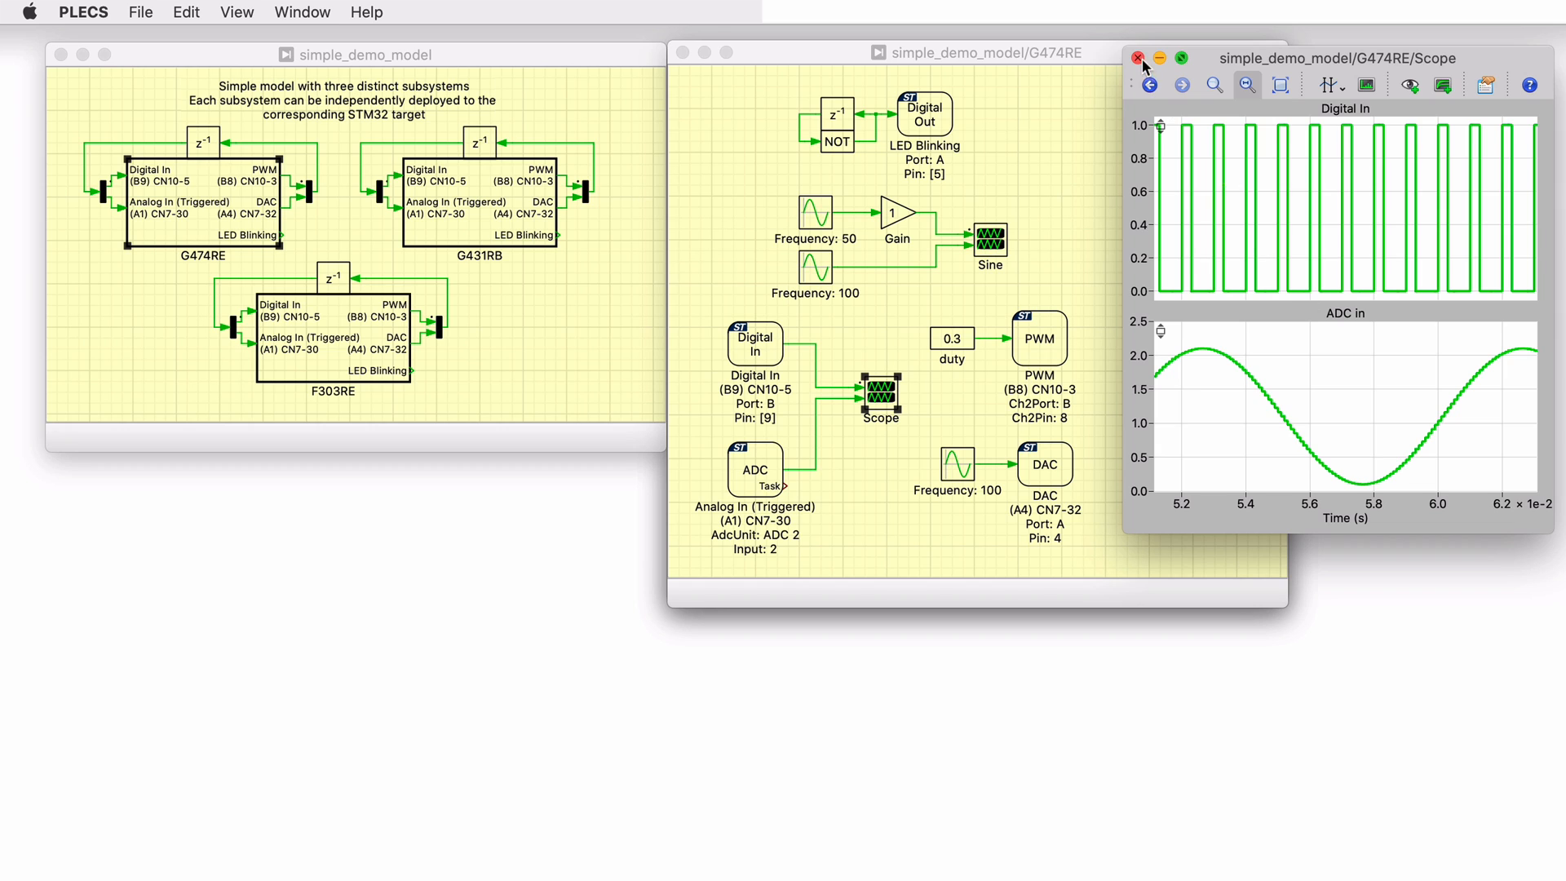
Close the scope window, leaving the top-level and G474RE diagrams.
{"action": "left_click", "coordinate": [1139, 58]}
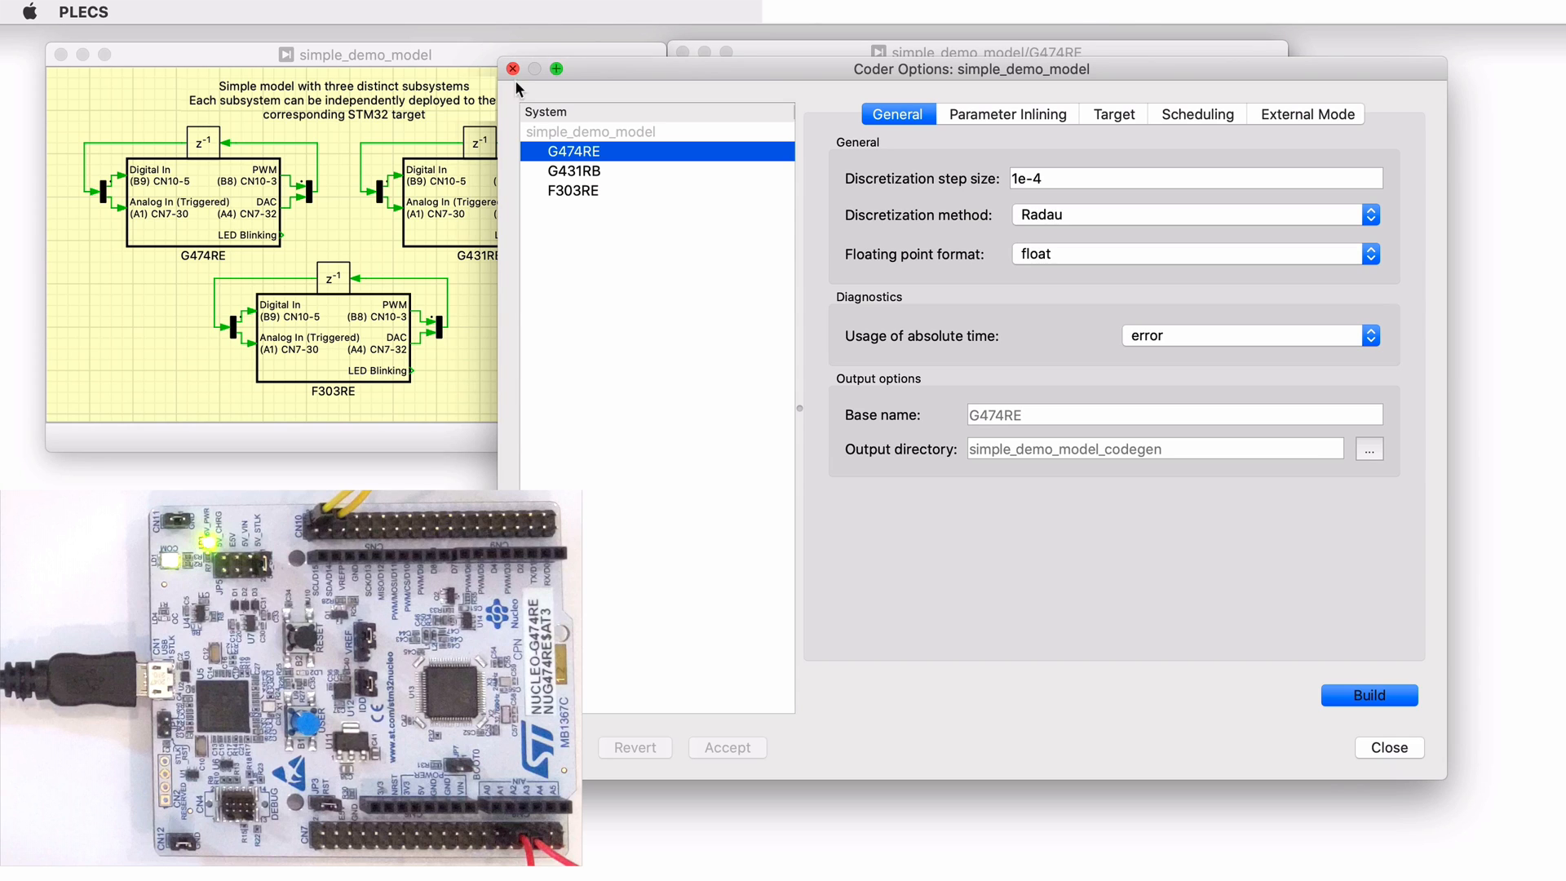
{"action": "mouse_move", "coordinate": [600, 251]}
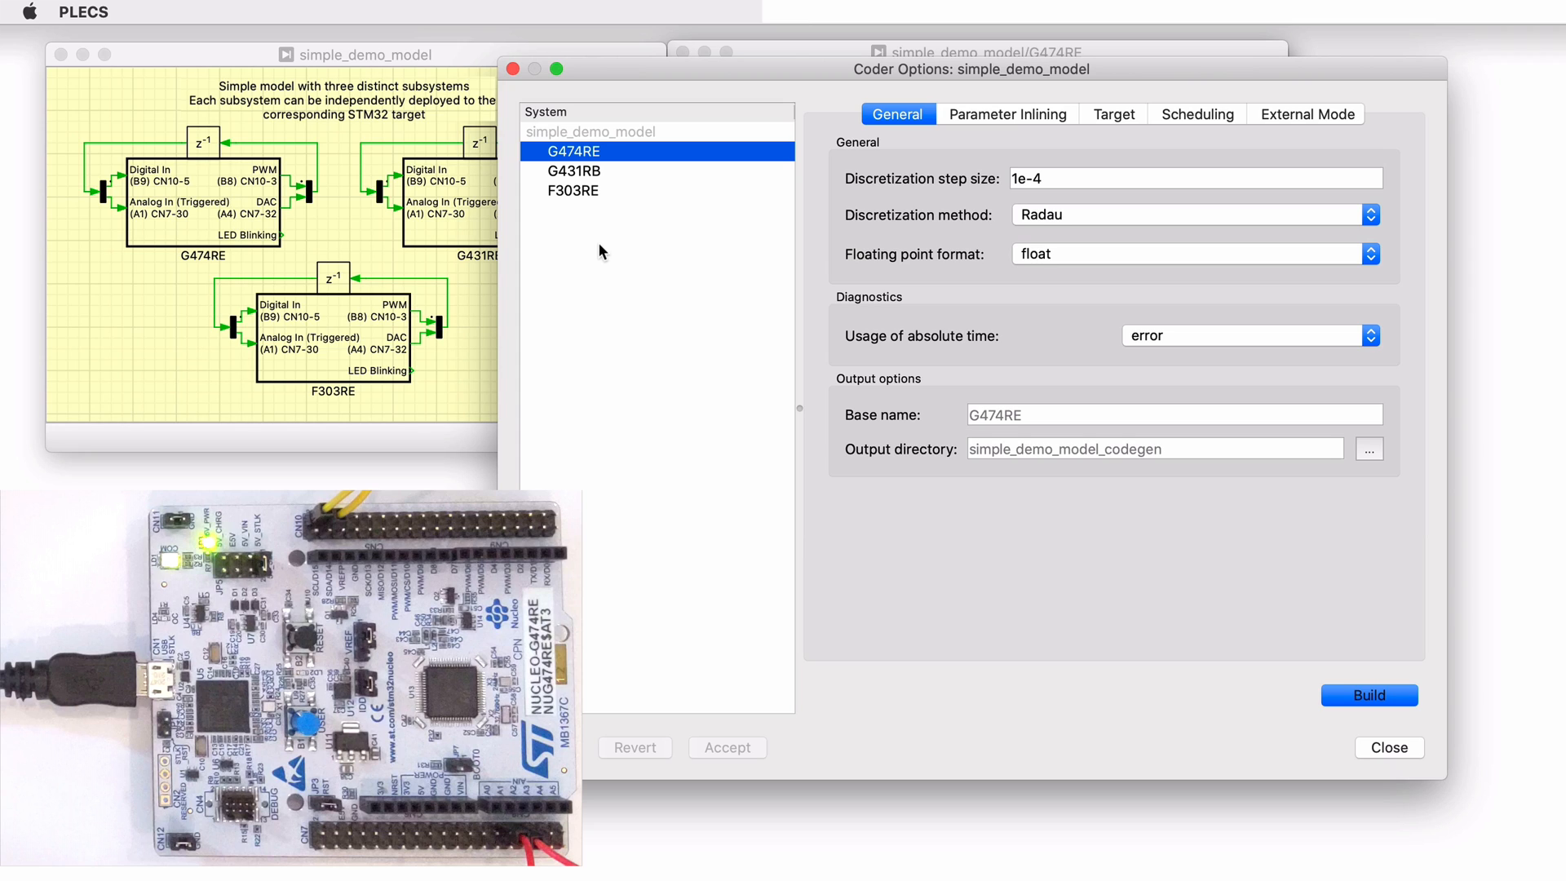
Inspect the G474RE discretization step size field reading 1e-4.
{"action": "left_click", "coordinate": [1194, 178]}
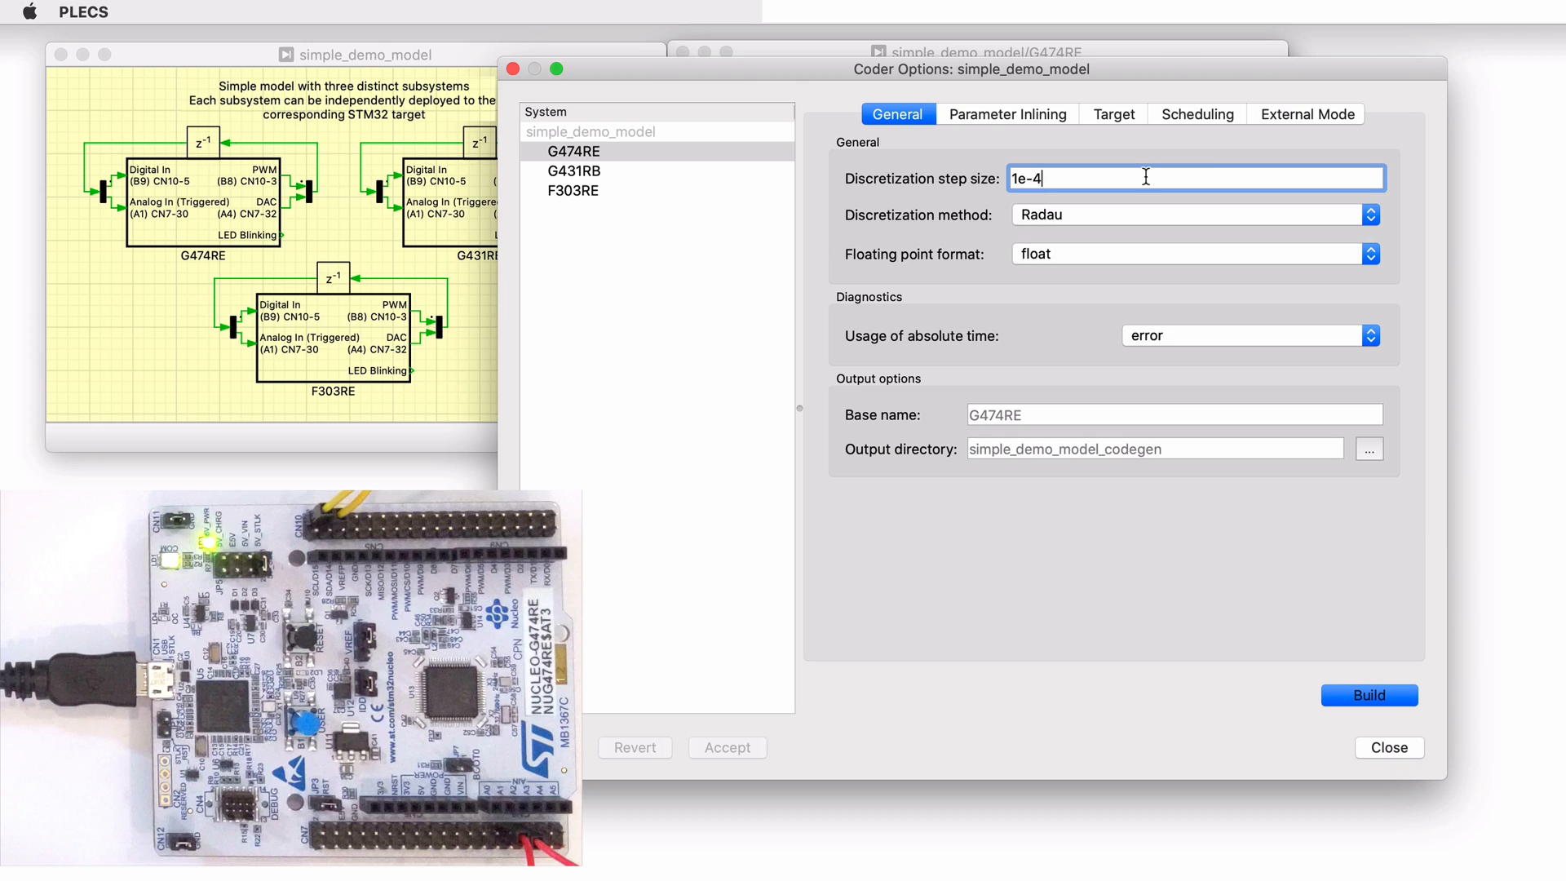
{"action": "mouse_move", "coordinate": [1127, 150]}
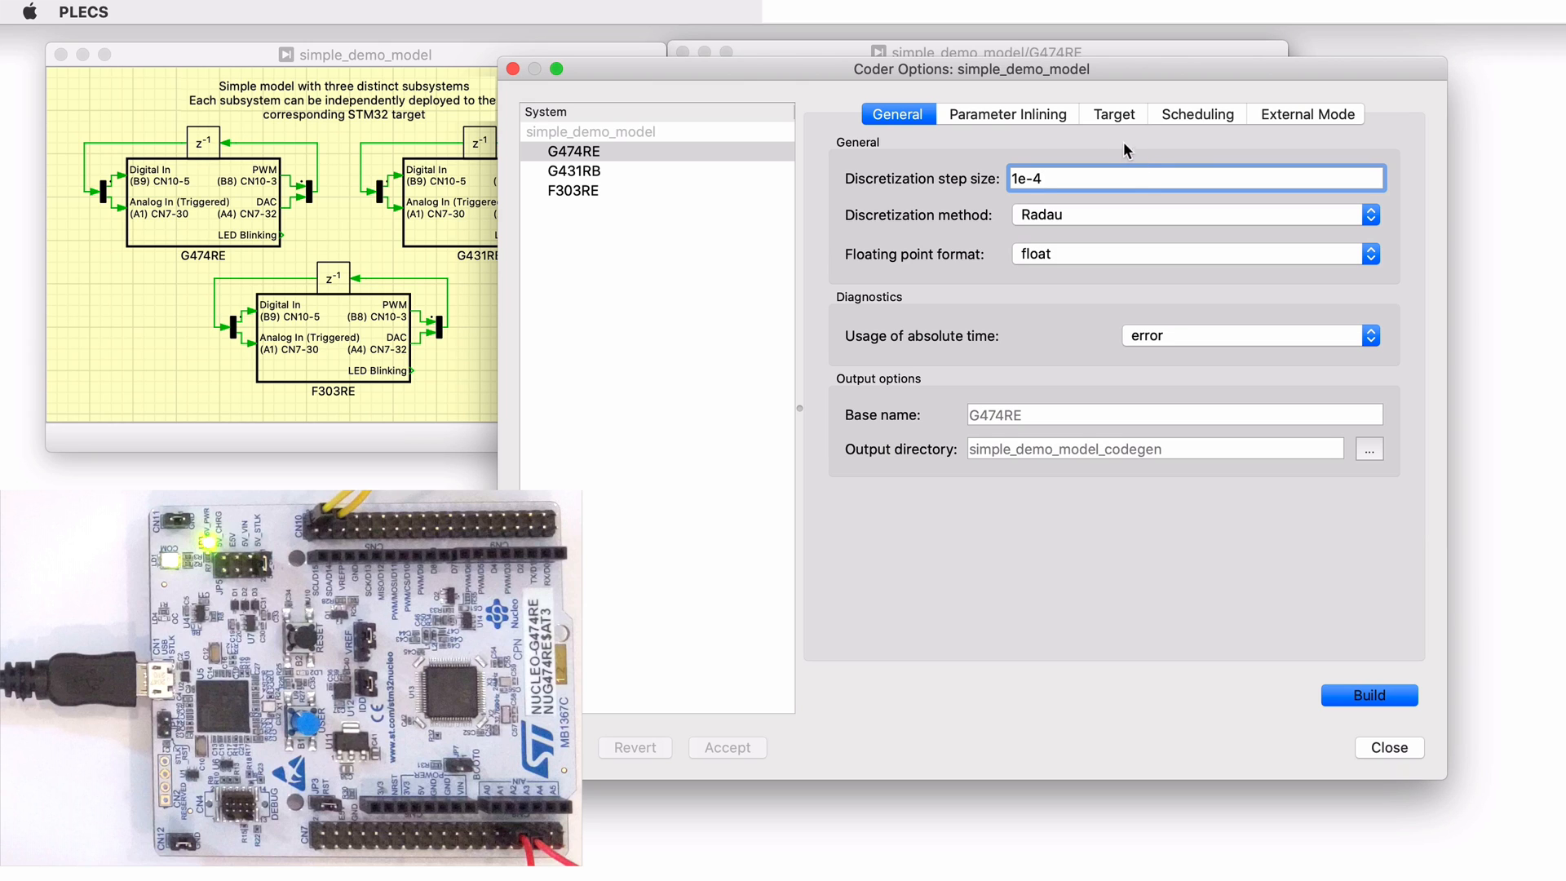
Confirm G474RE target settings: code-only generation off and OpenOCD as programming interface.
{"action": "left_click", "coordinate": [1112, 113]}
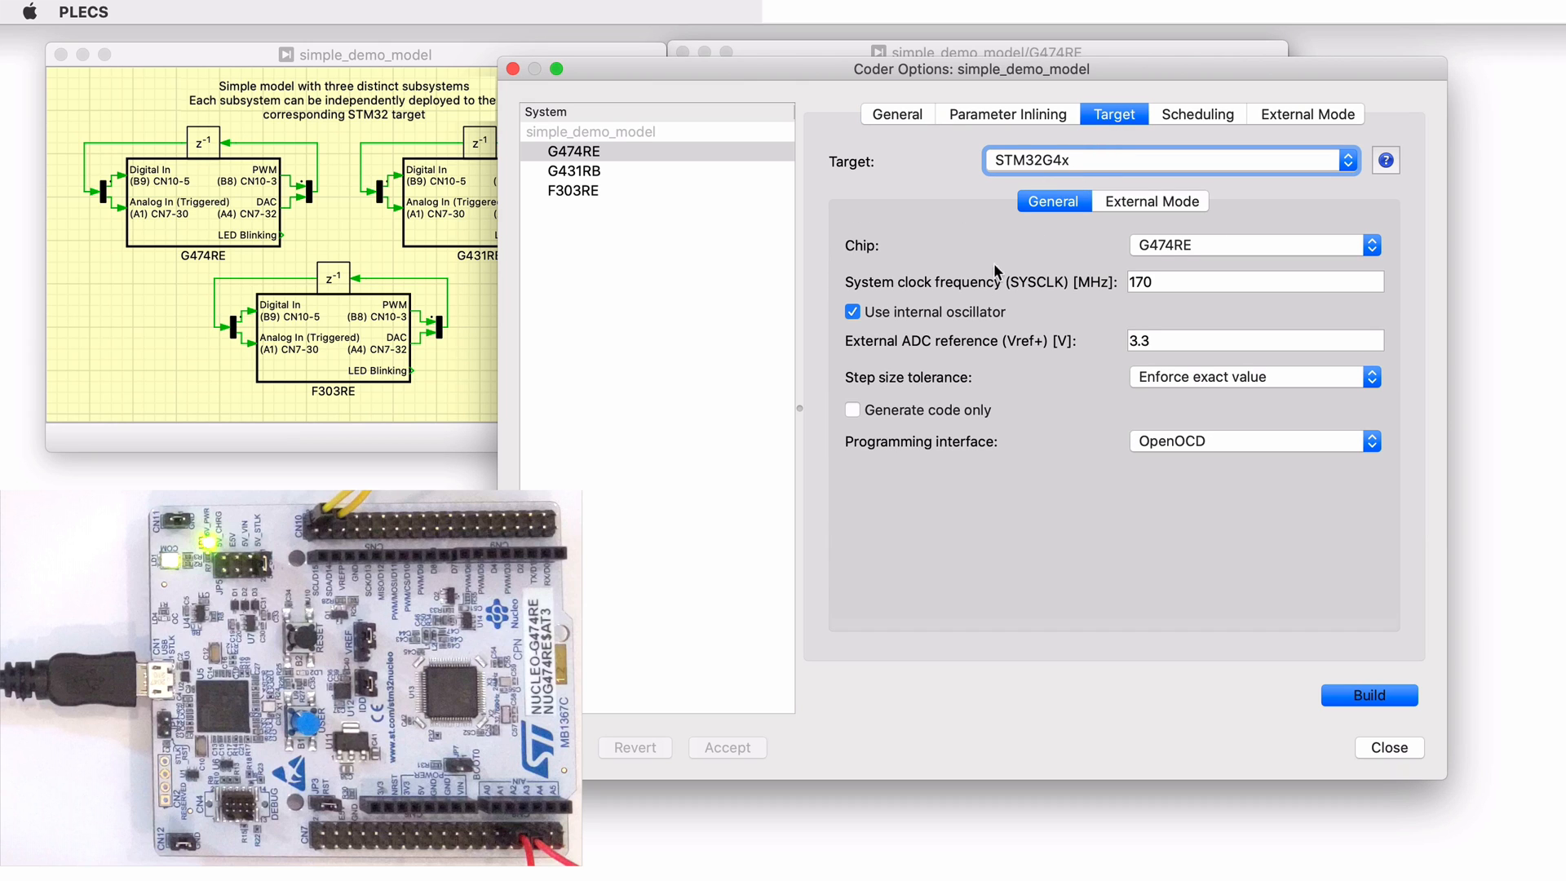
{"action": "left_click", "coordinate": [851, 410]}
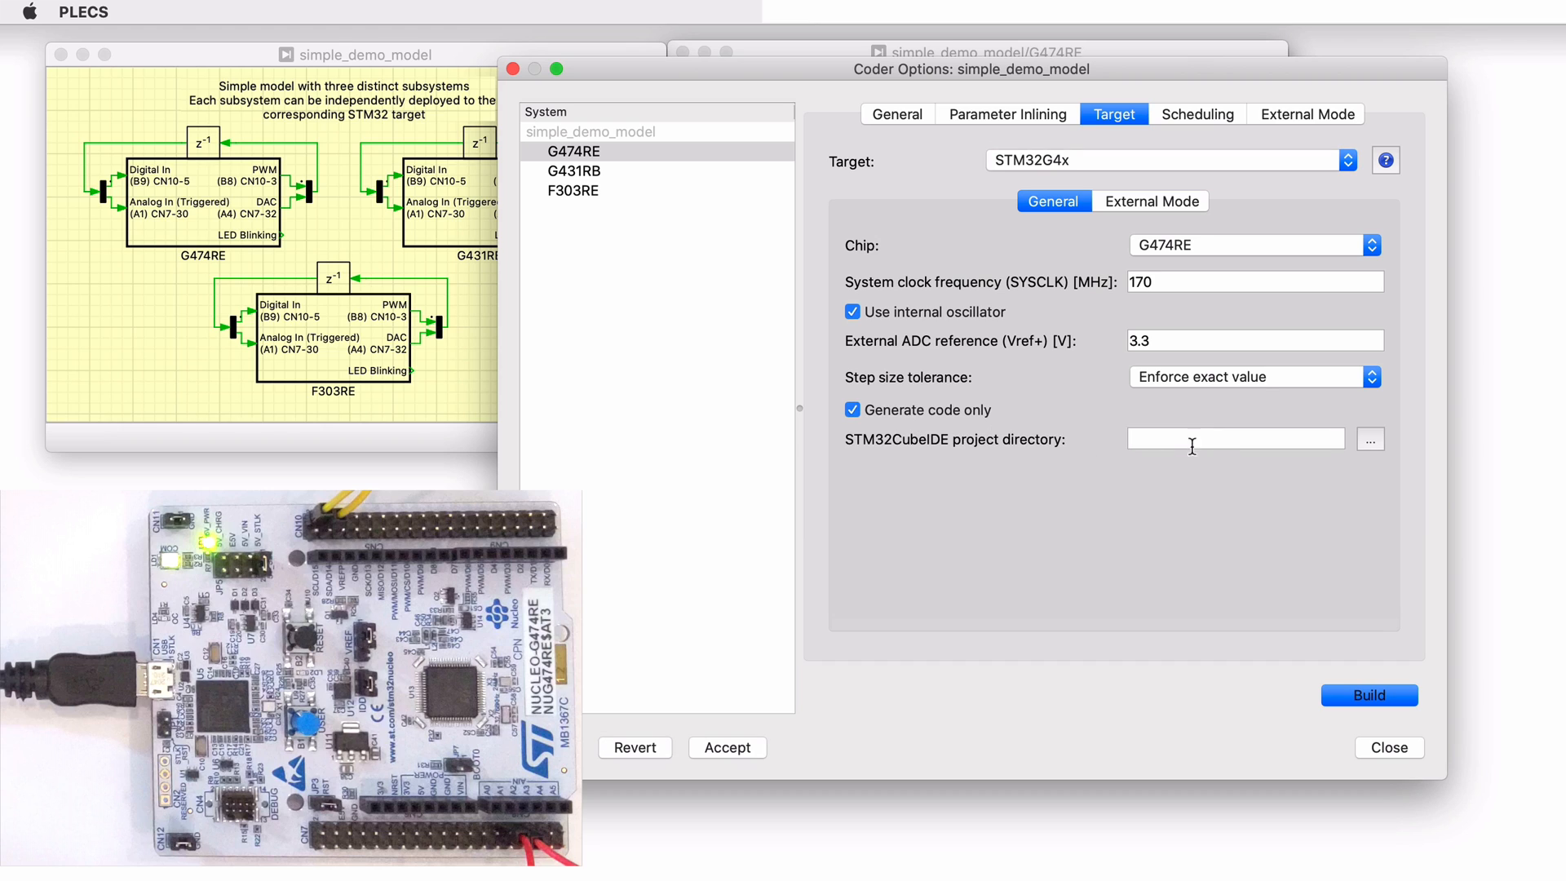
{"action": "left_click", "coordinate": [1235, 439]}
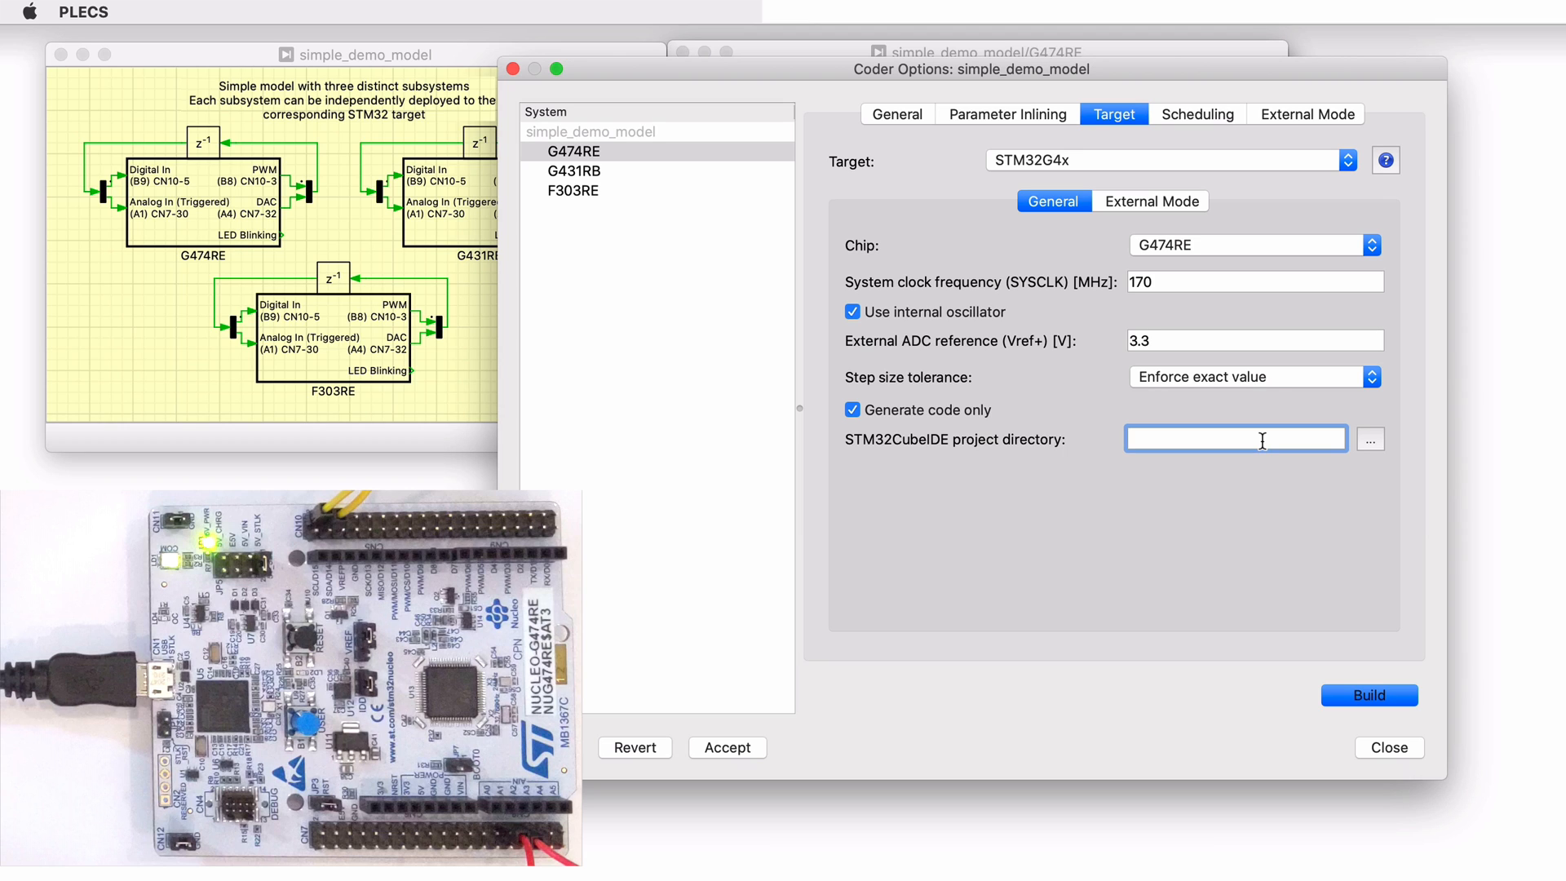
{"action": "left_click", "coordinate": [852, 409]}
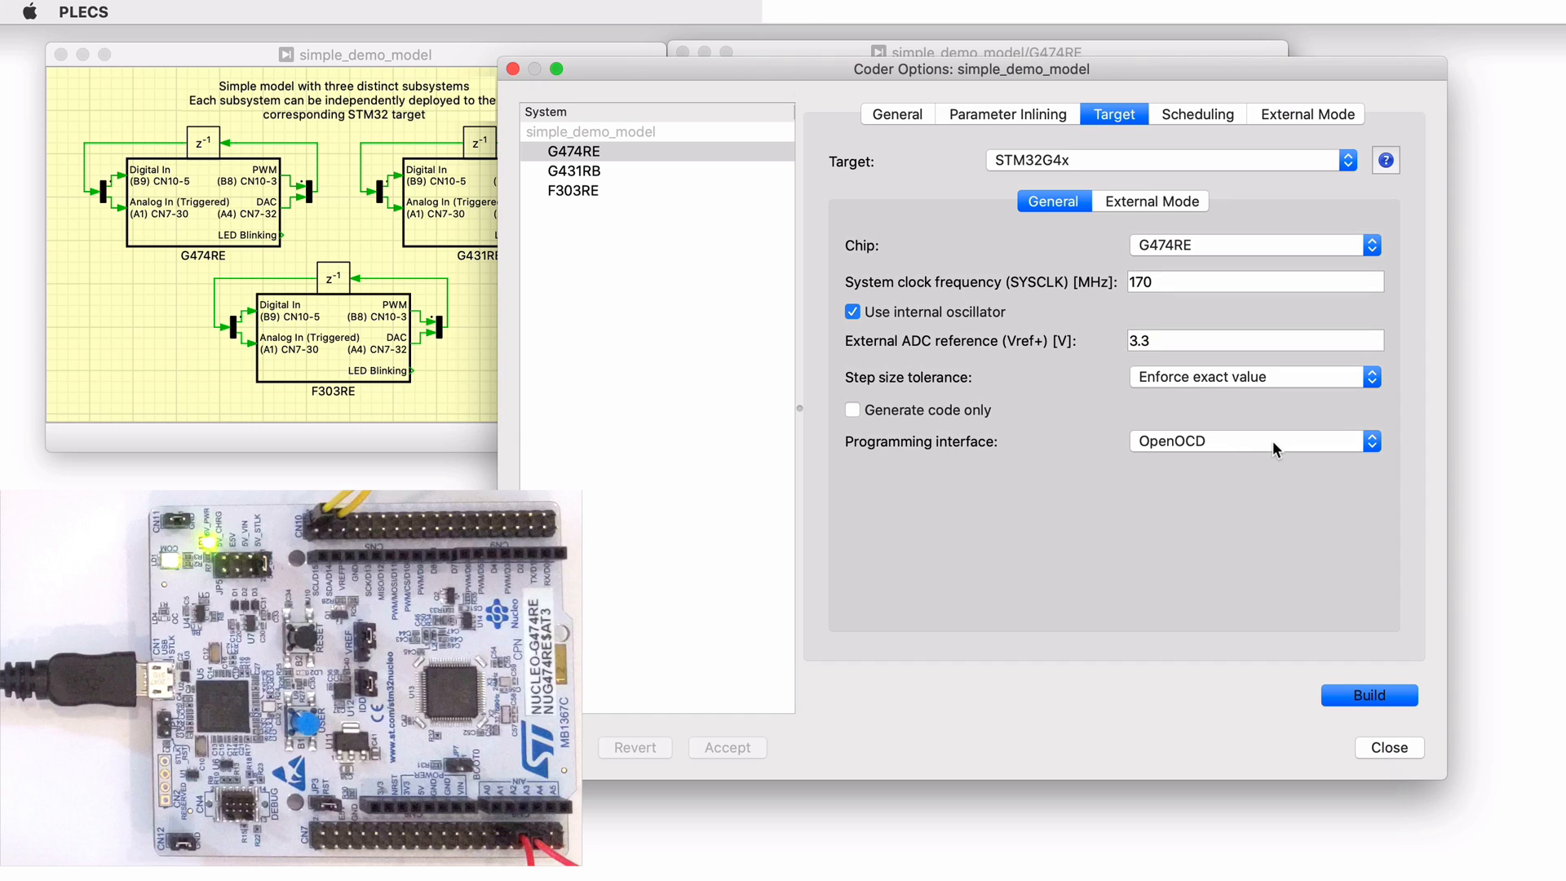
{"action": "left_click", "coordinate": [1252, 440]}
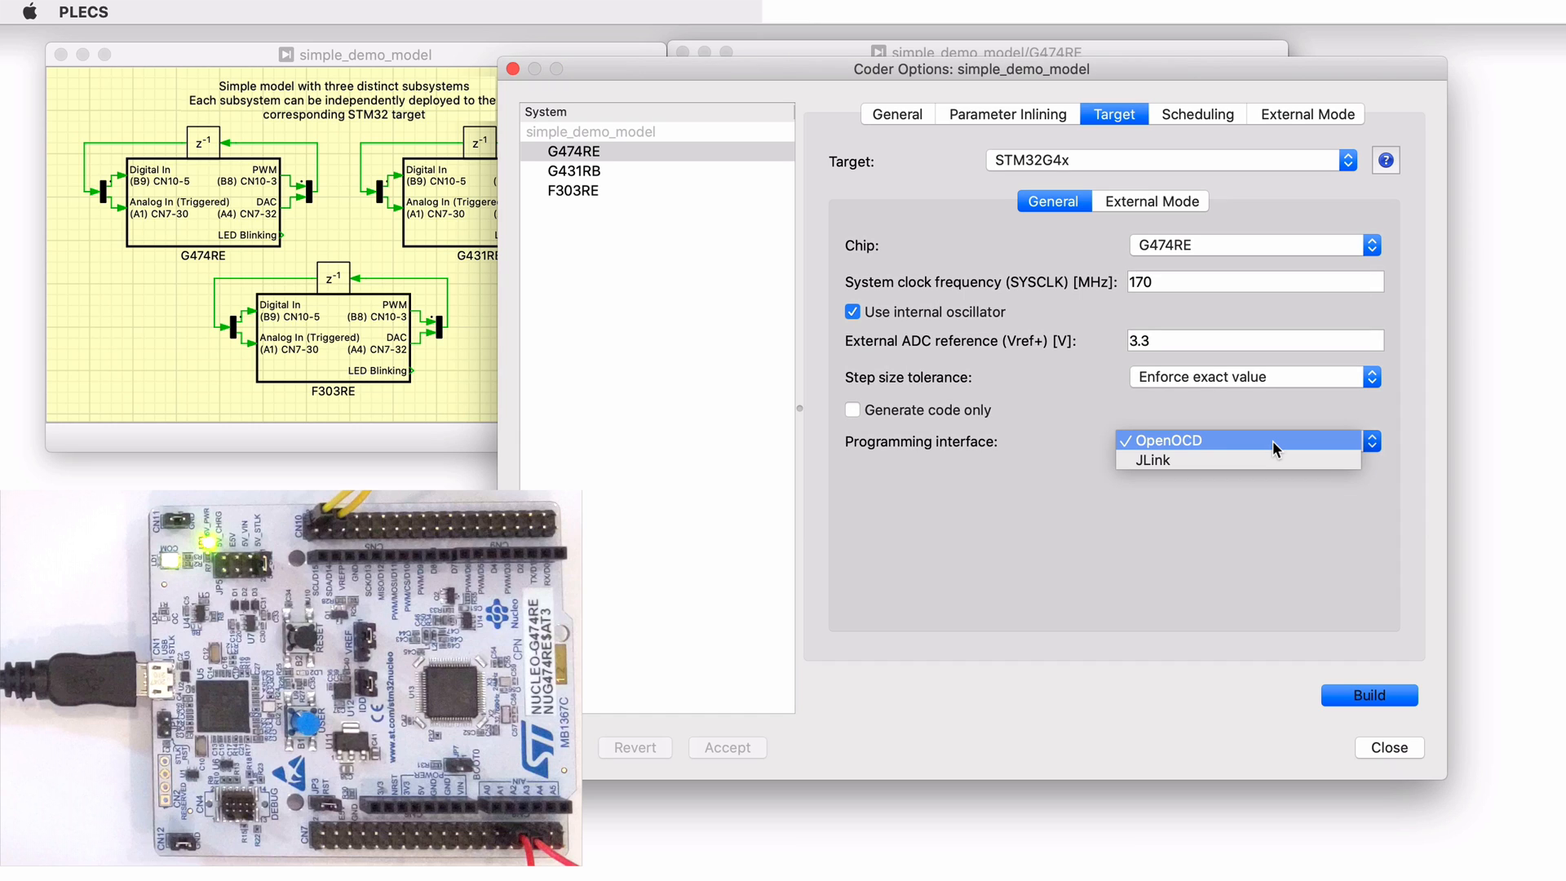
{"action": "left_click", "coordinate": [1161, 438]}
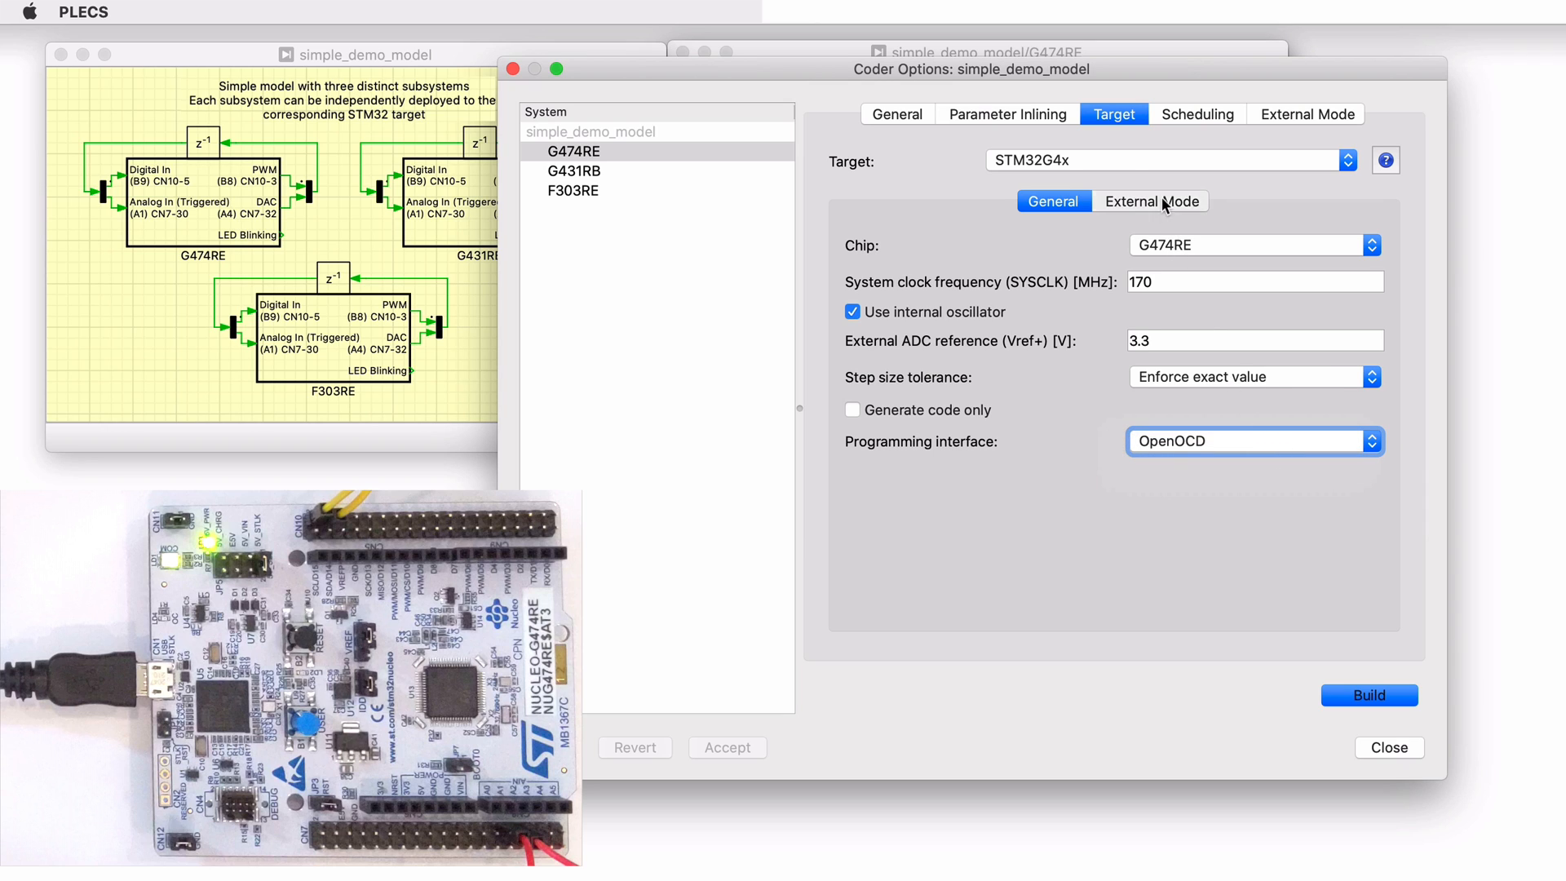
Keep JTAG external mode with buffer 1000 and build the G474RE subsystem for the board.
{"action": "left_click", "coordinate": [1150, 201]}
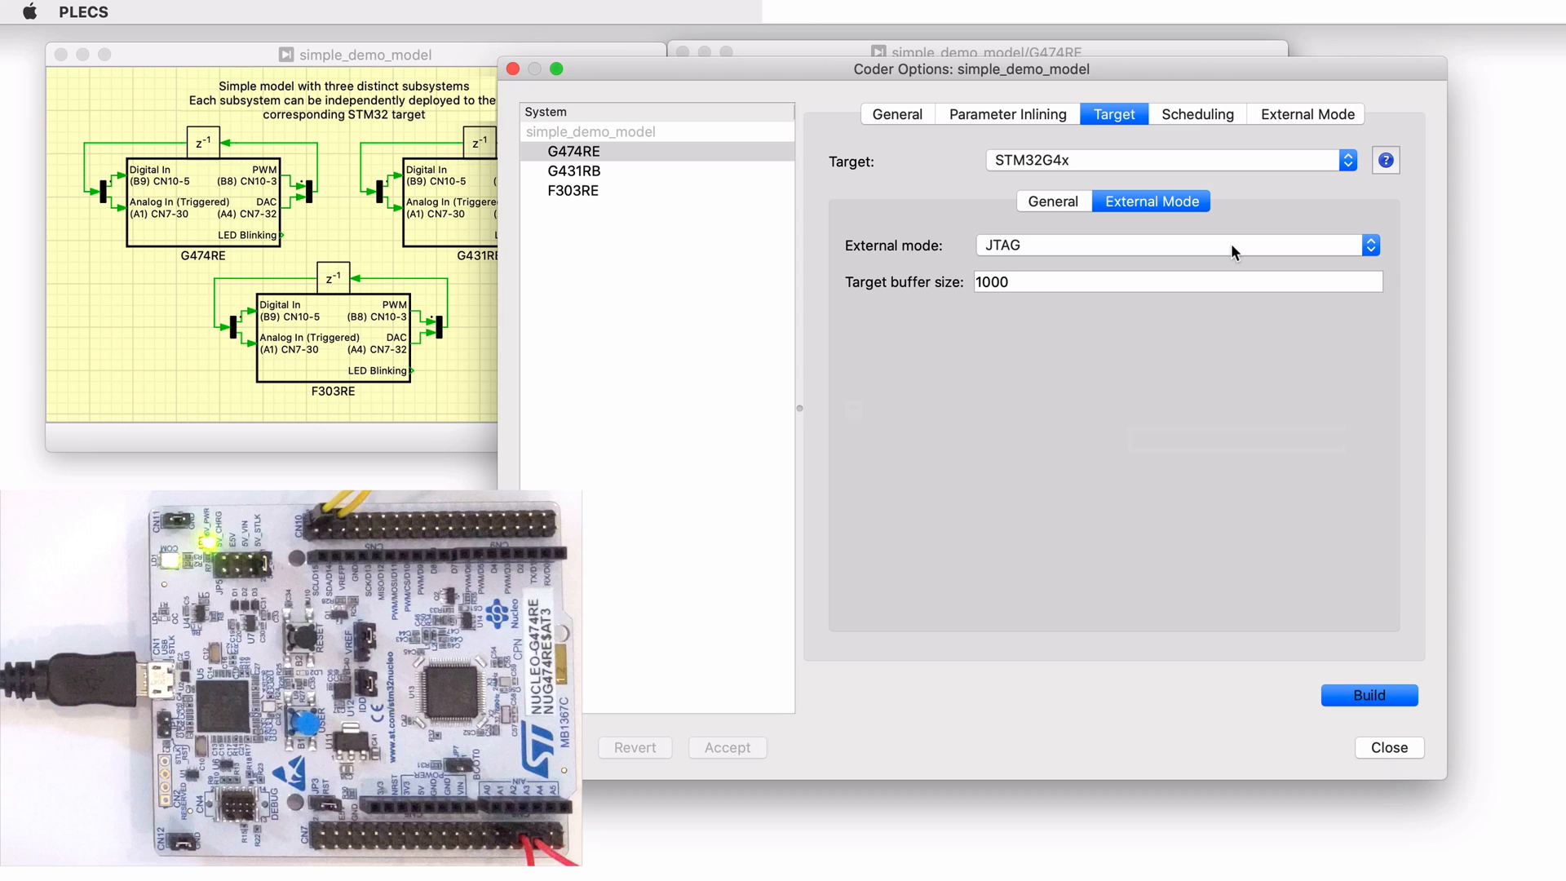
{"action": "left_click", "coordinate": [1176, 245]}
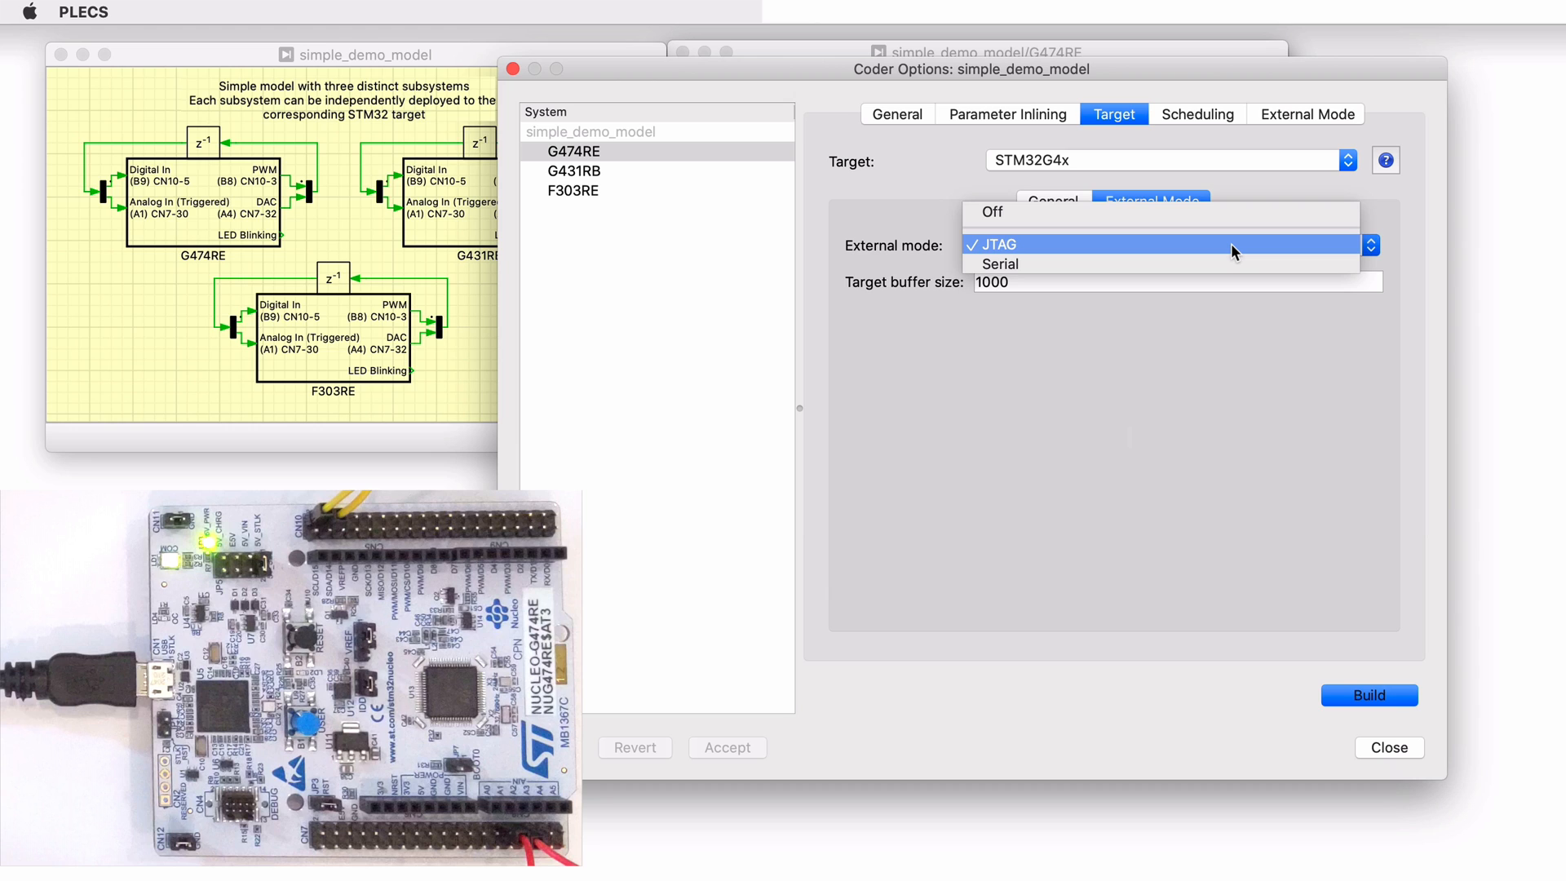
{"action": "left_click", "coordinate": [1003, 243]}
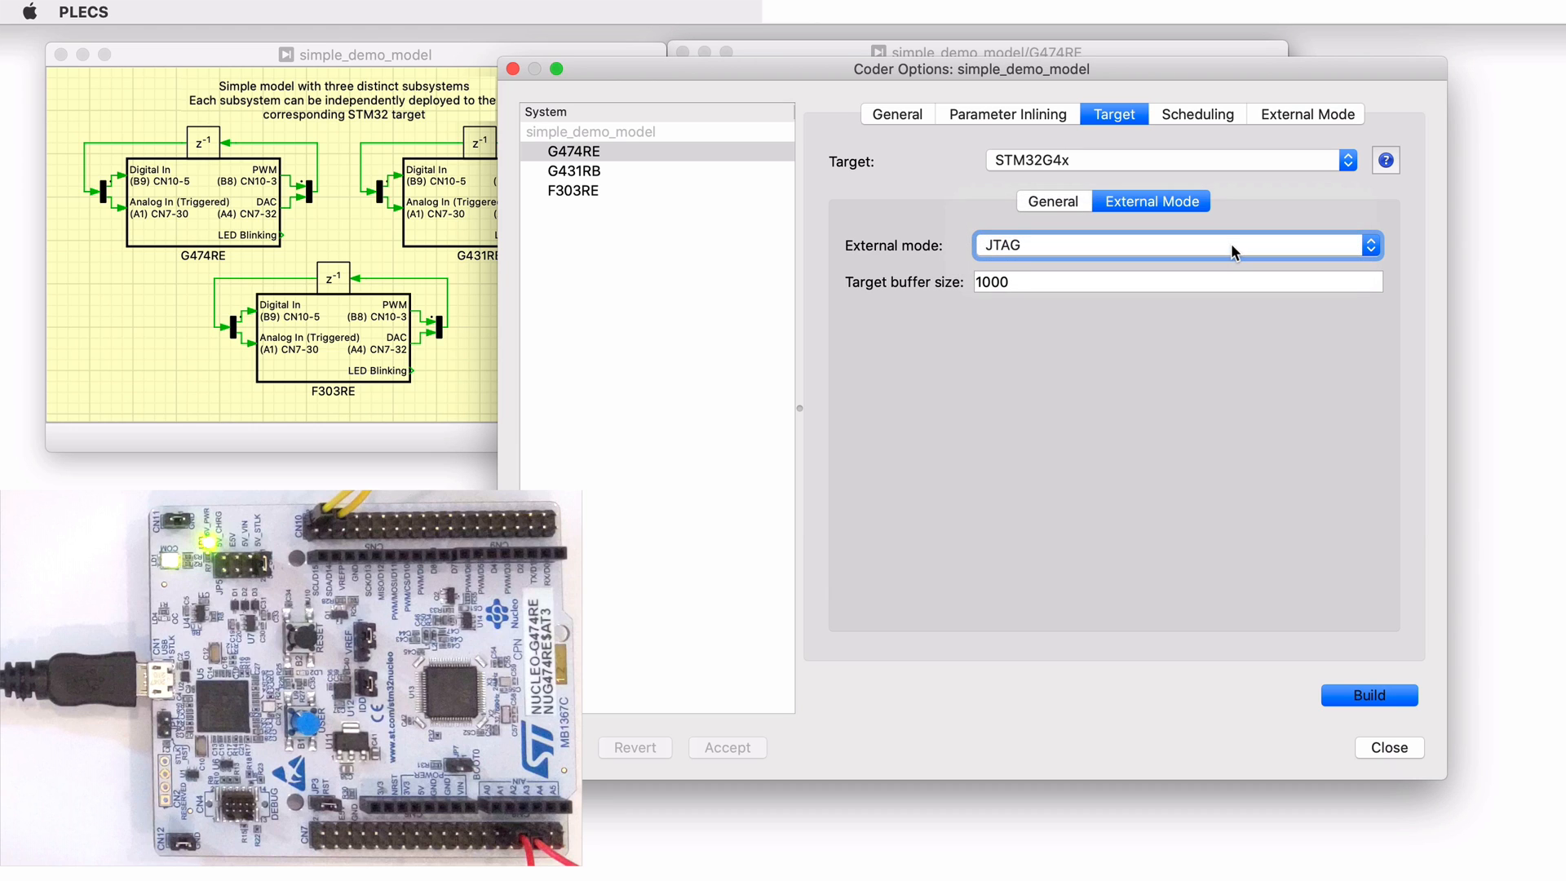
{"action": "left_click", "coordinate": [1053, 201]}
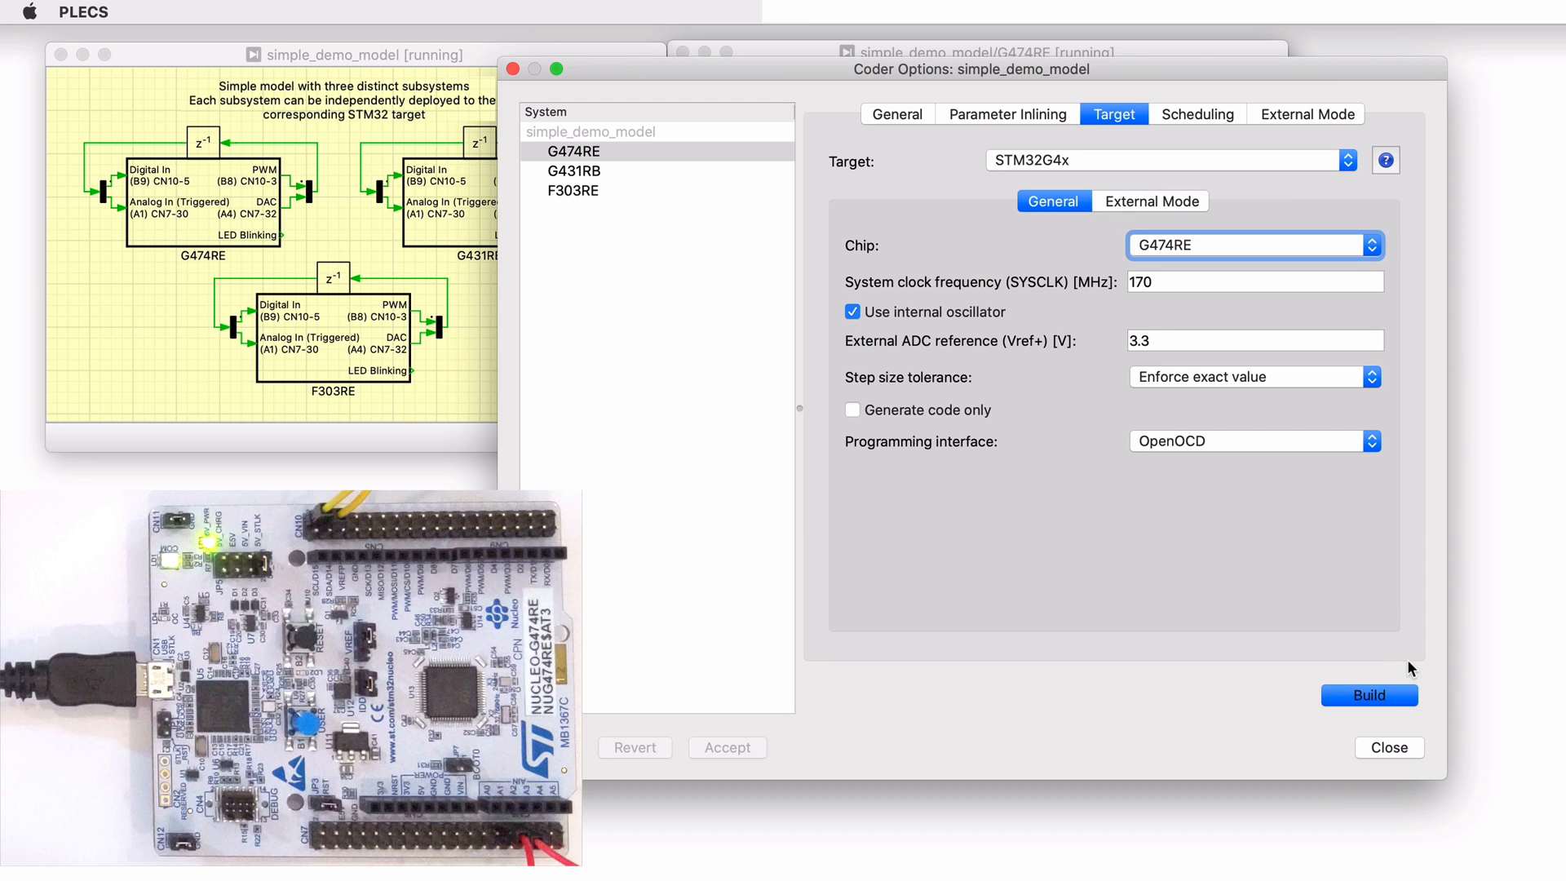
Wait for the build to flash the Nucleo board and return to the External Mode page.
{"action": "left_click", "coordinate": [1368, 695]}
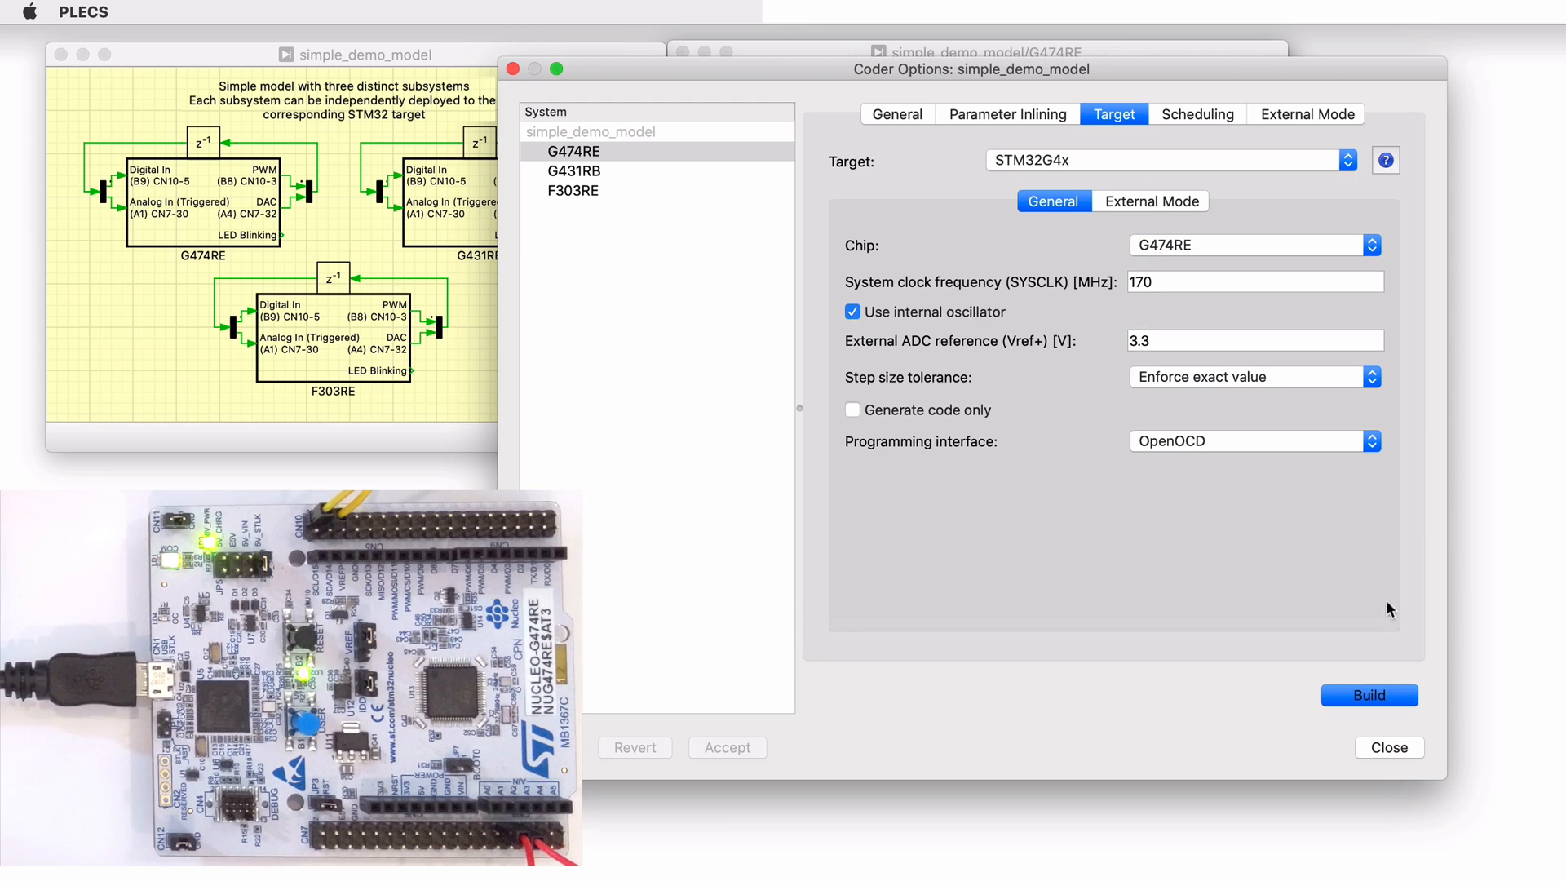
{"action": "left_click", "coordinate": [1307, 115]}
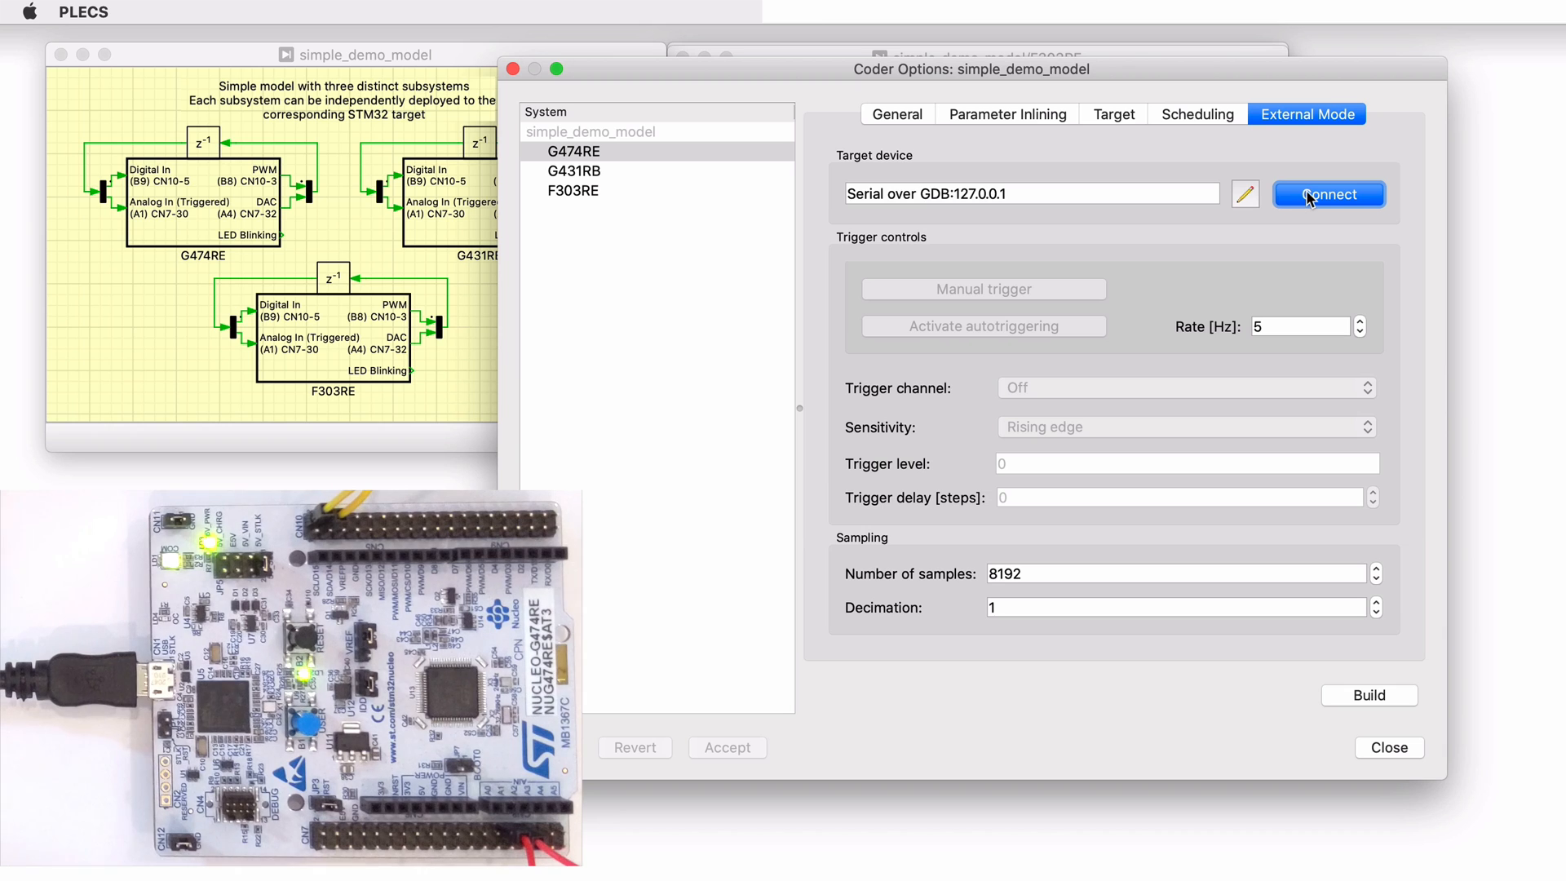
Connect to the G474RE target, activate autotriggering, and view live signals in the Scope.
{"action": "left_click", "coordinate": [1328, 194]}
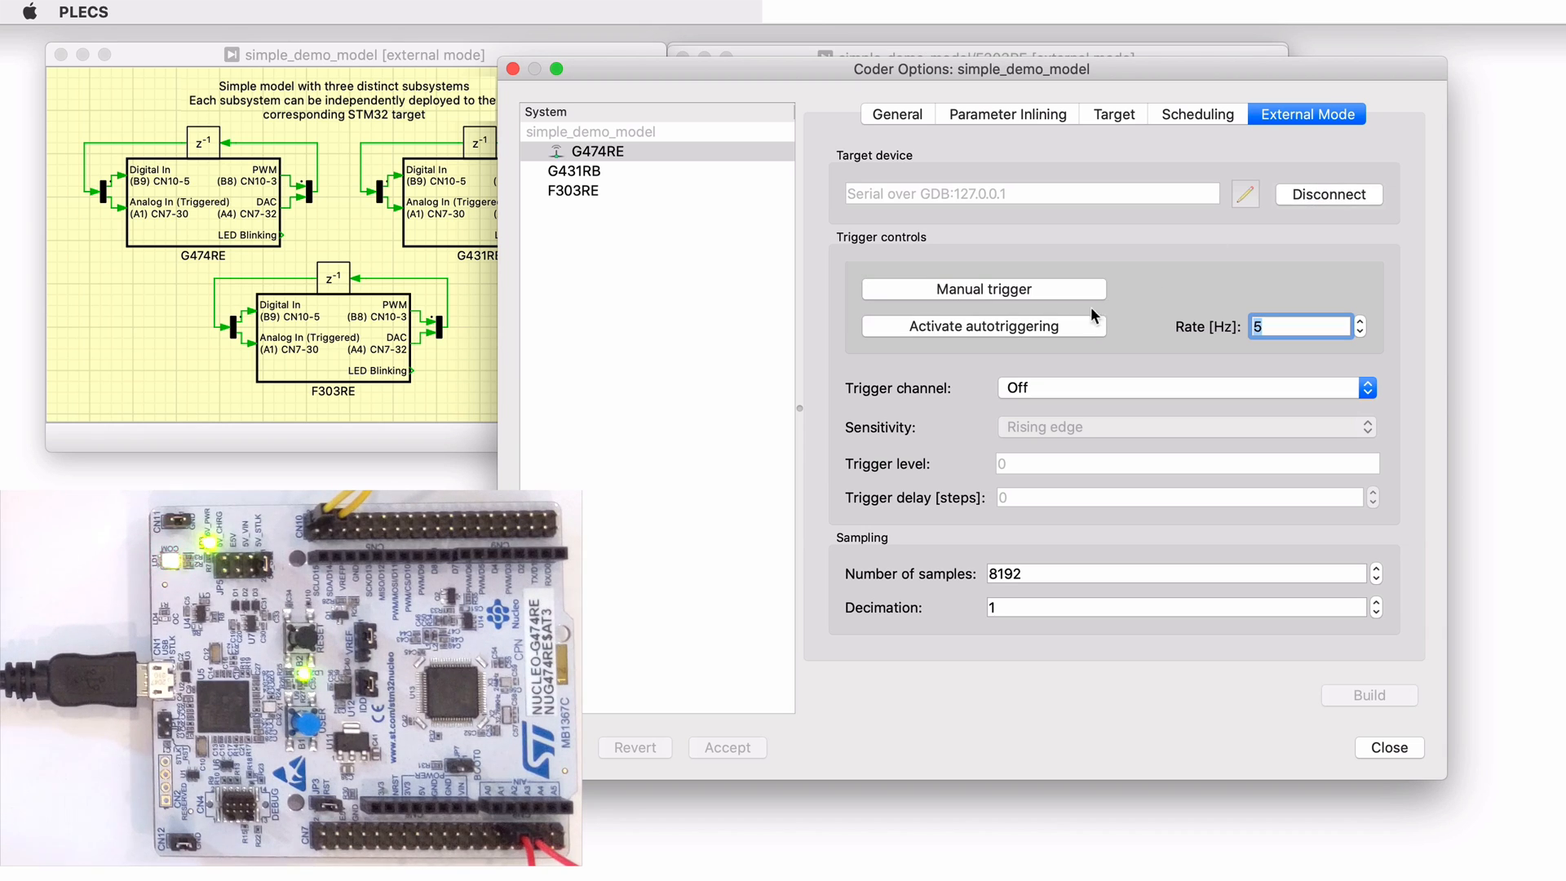
{"action": "left_click", "coordinate": [982, 326]}
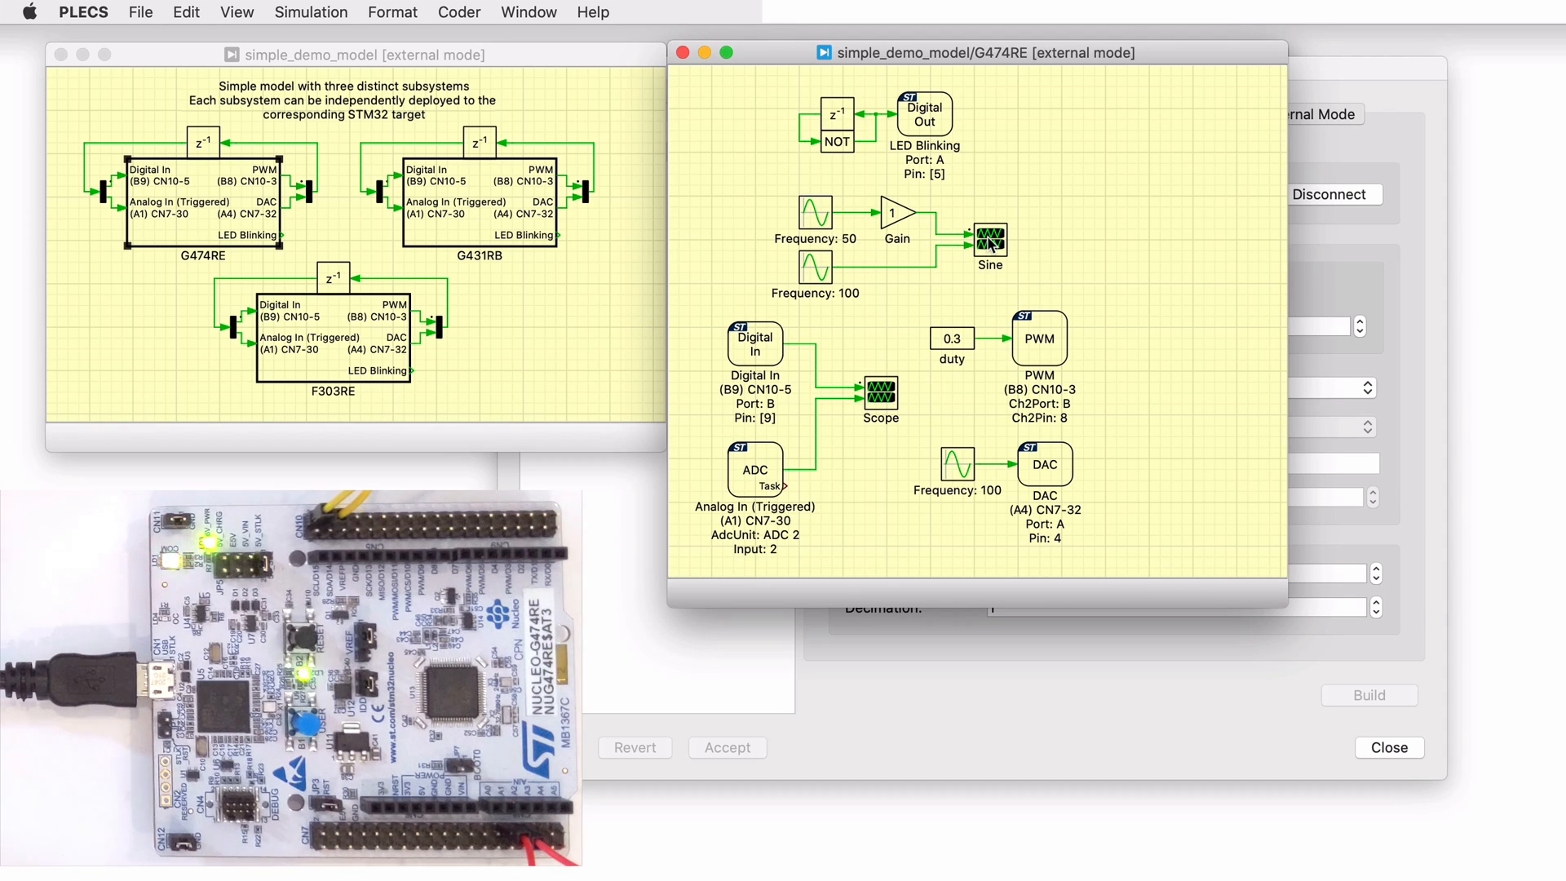
{"action": "double_click", "coordinate": [988, 239]}
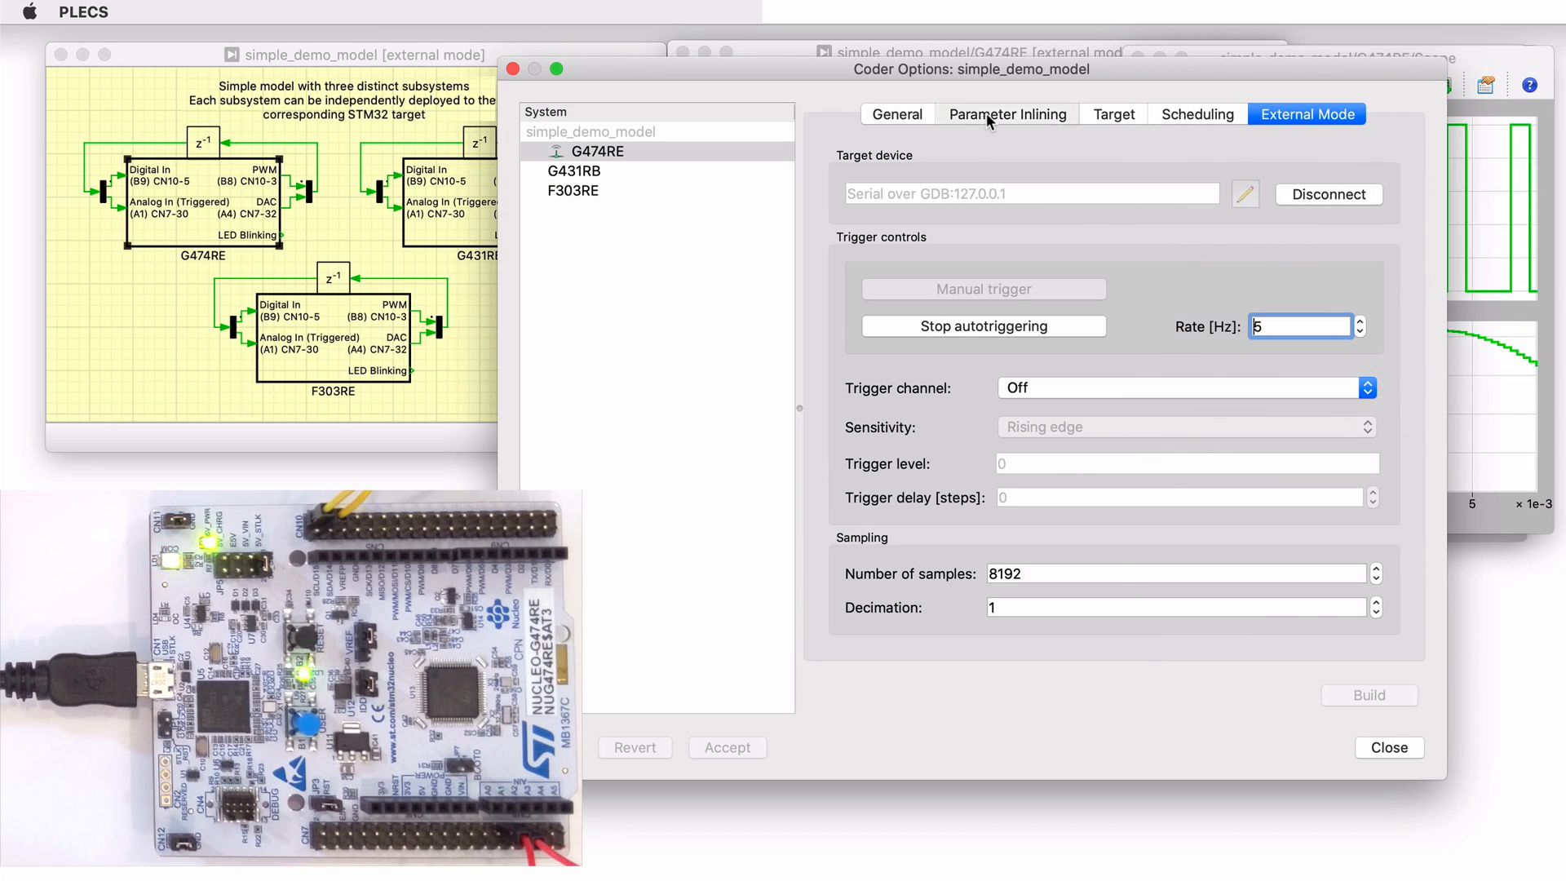
{"action": "left_click", "coordinate": [1008, 112]}
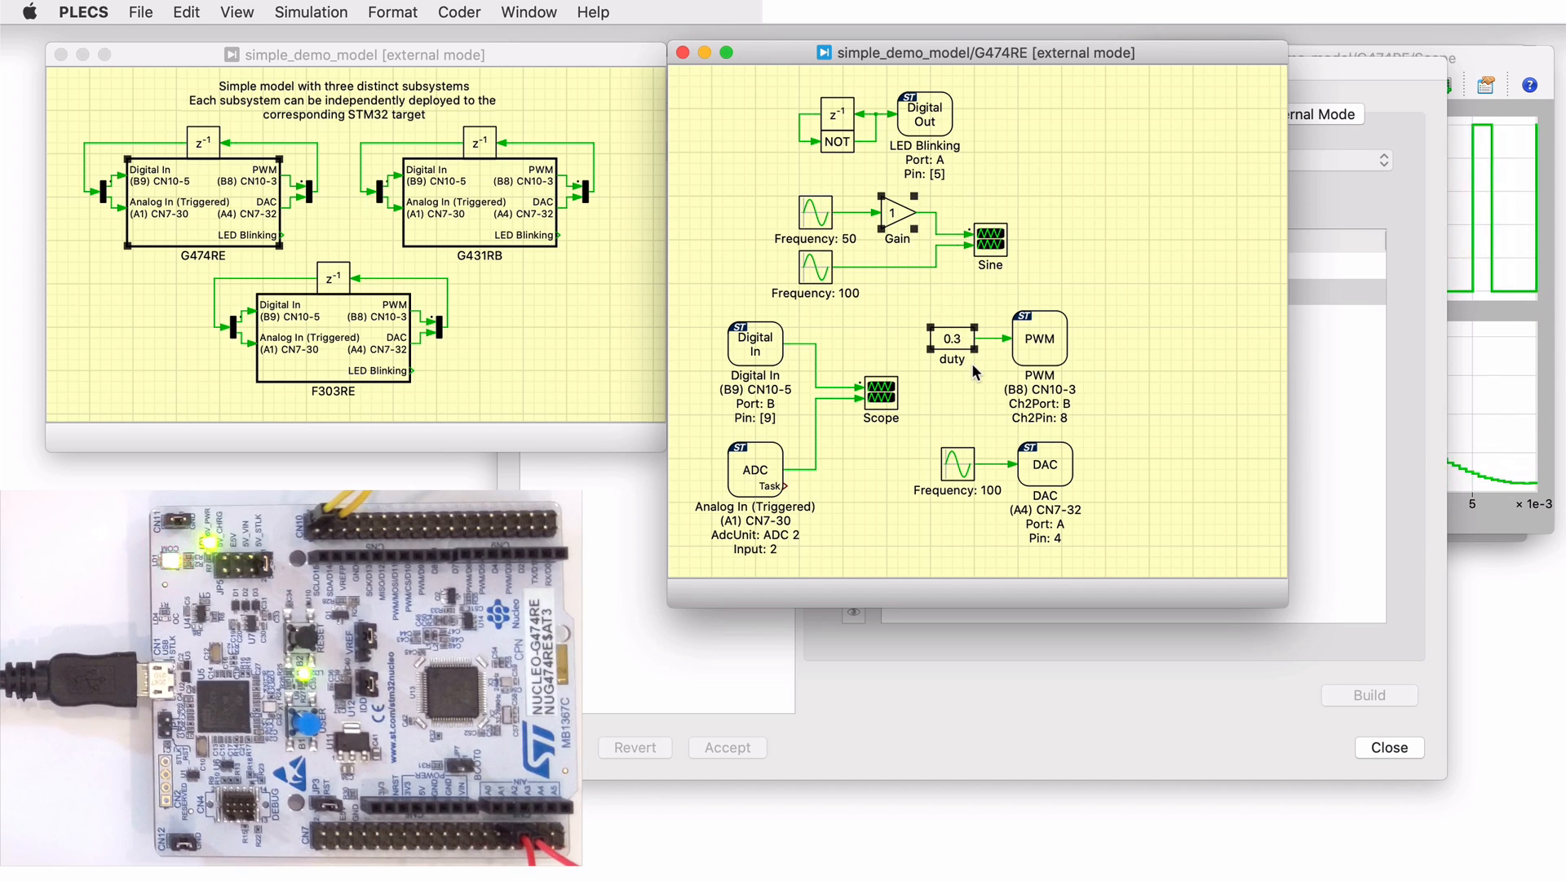
Change the duty Constant value to 0.5 then 0.8, applying each live to the running target.
{"action": "double_click", "coordinate": [951, 339]}
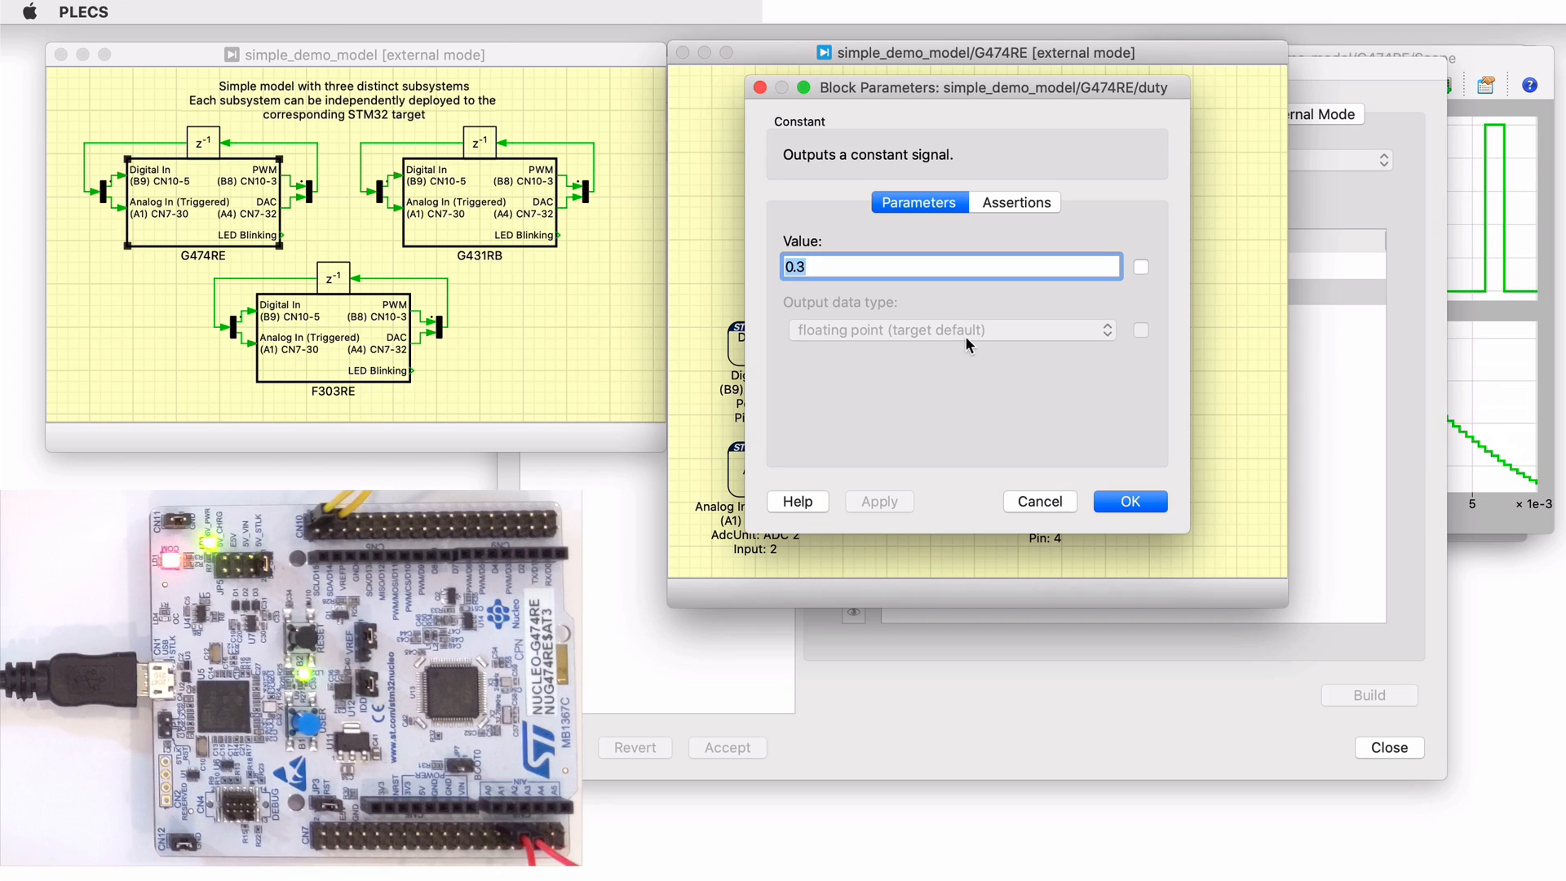
{"action": "left_click", "coordinate": [942, 266]}
{"action": "type", "text": "0.5"}
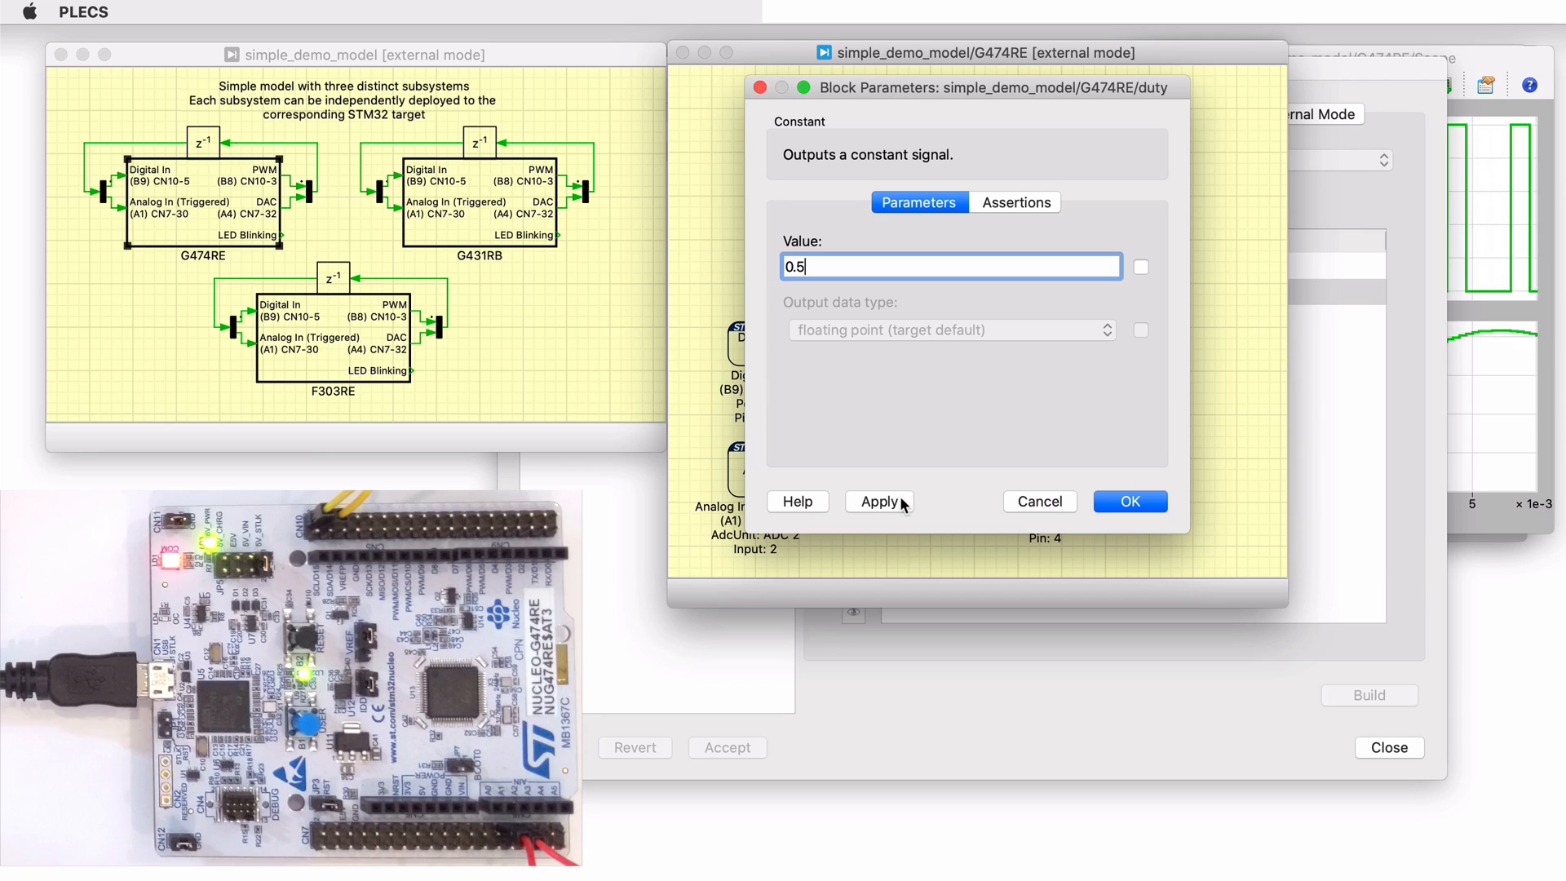
{"action": "left_click", "coordinate": [877, 501]}
{"action": "type", "text": "0.8"}
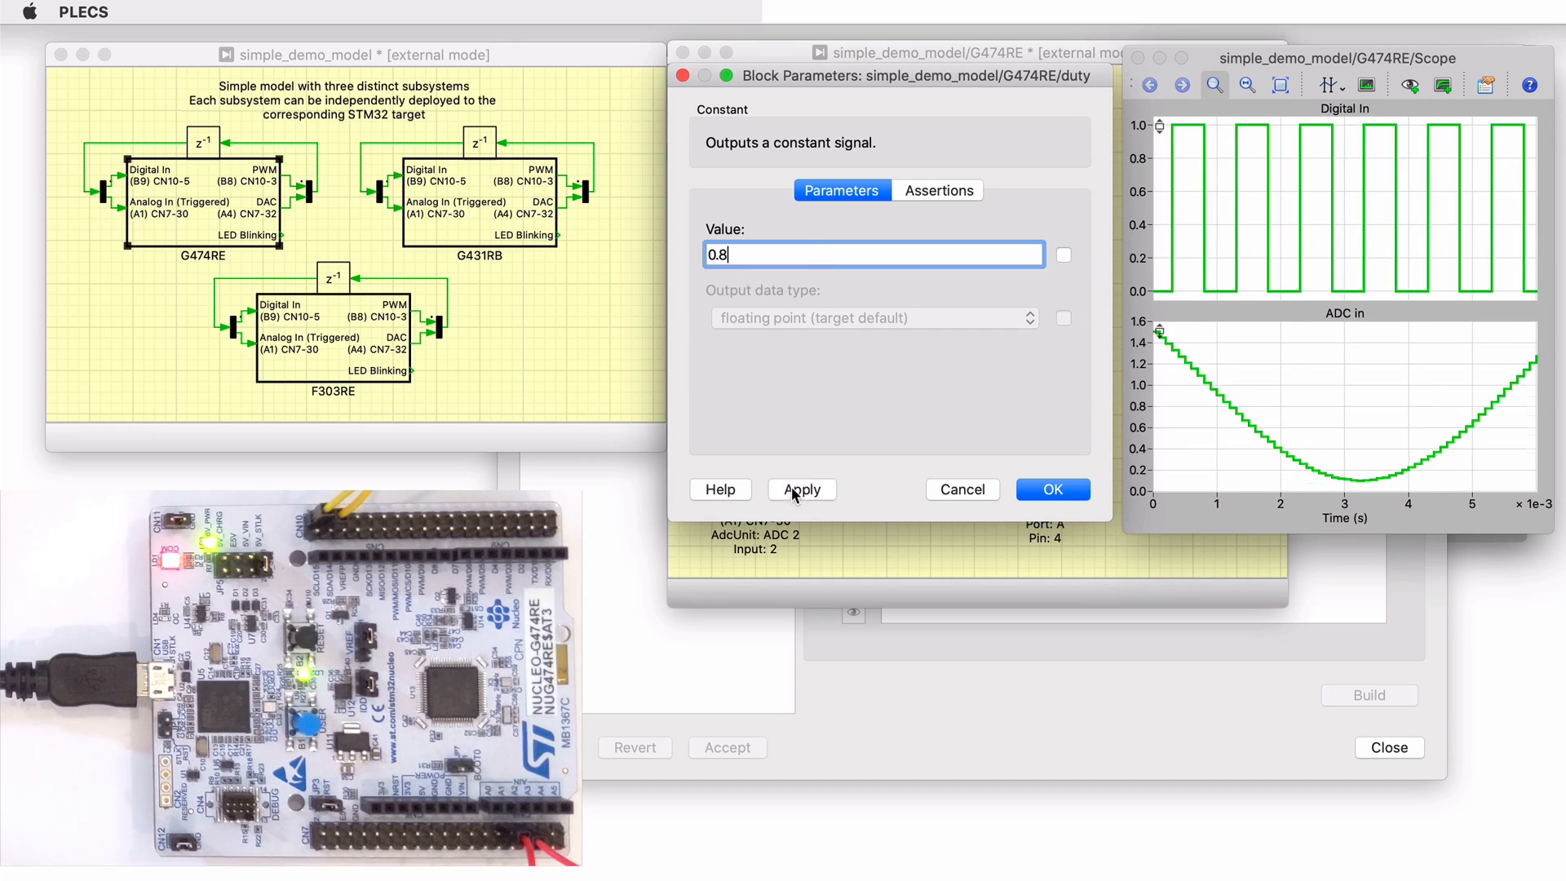
{"action": "left_click", "coordinate": [801, 489]}
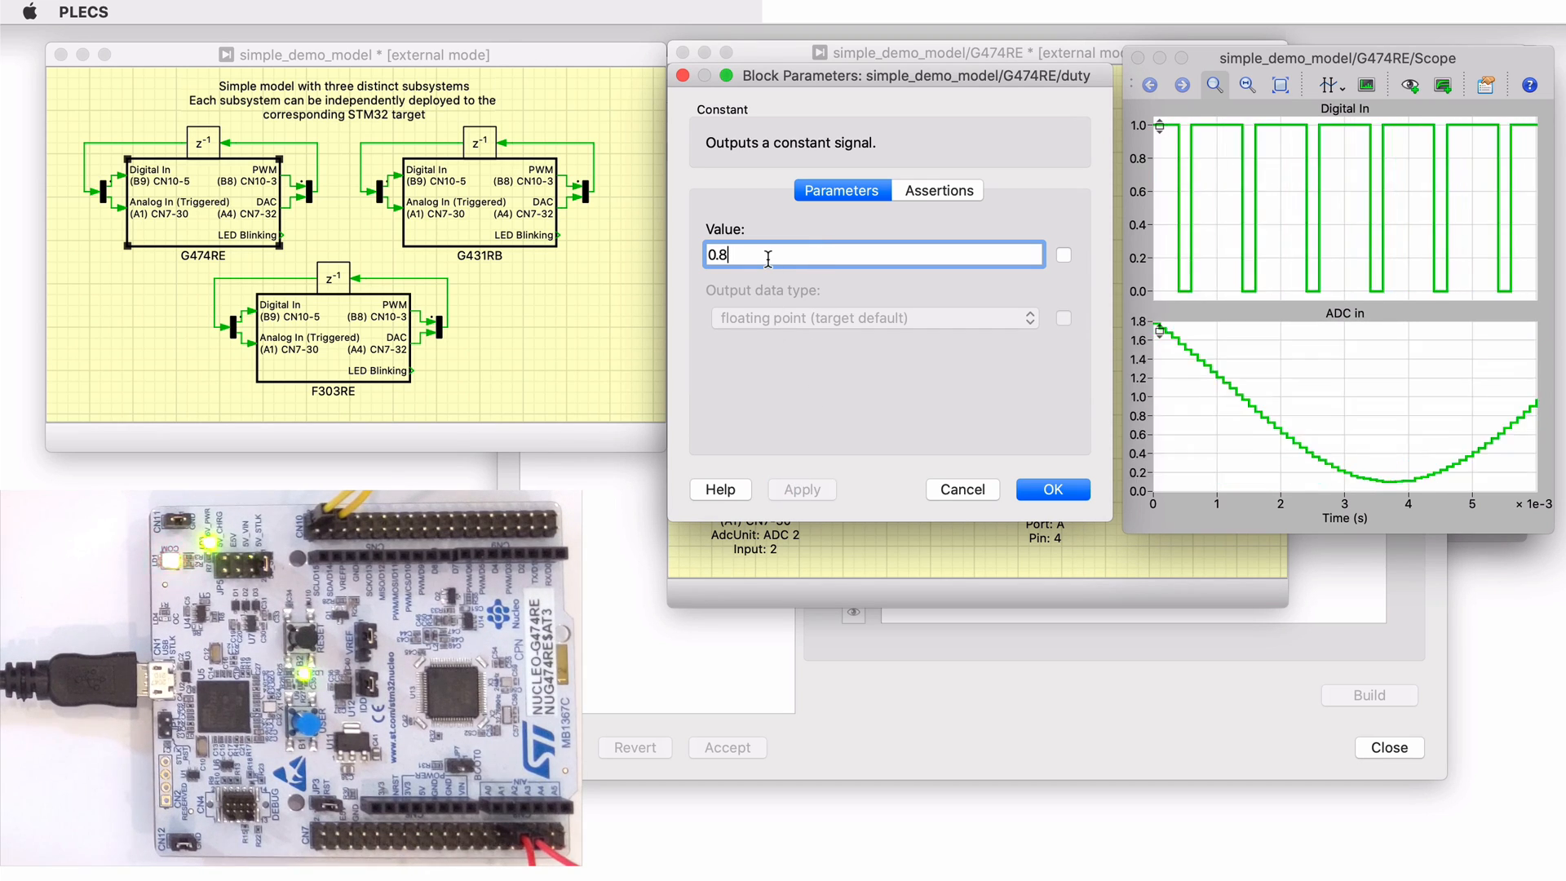